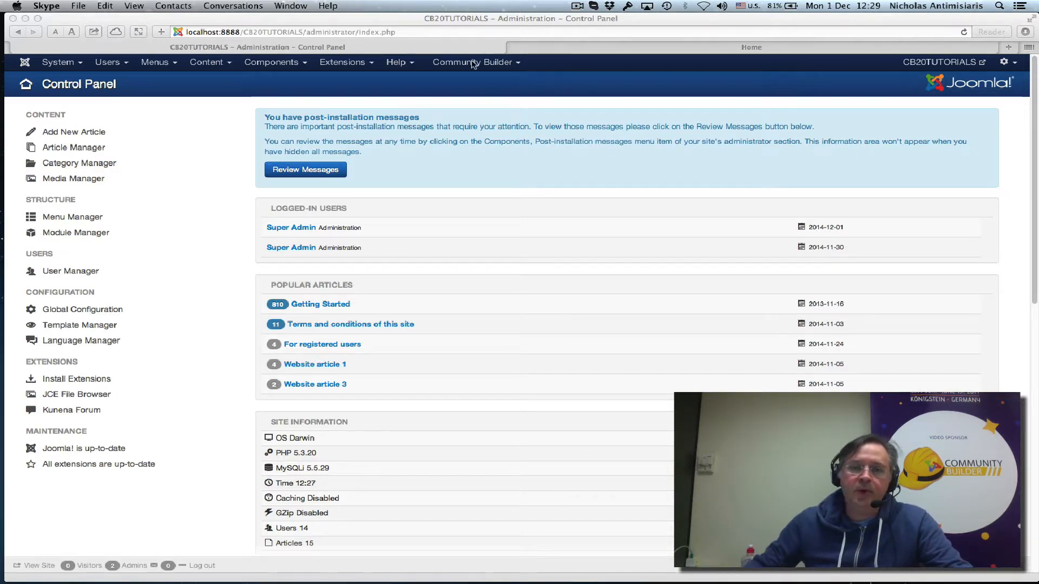
Step: Open Community Builder Field Management, showing the 'priv' privacy fields: delete, disable and profile
click(473, 61)
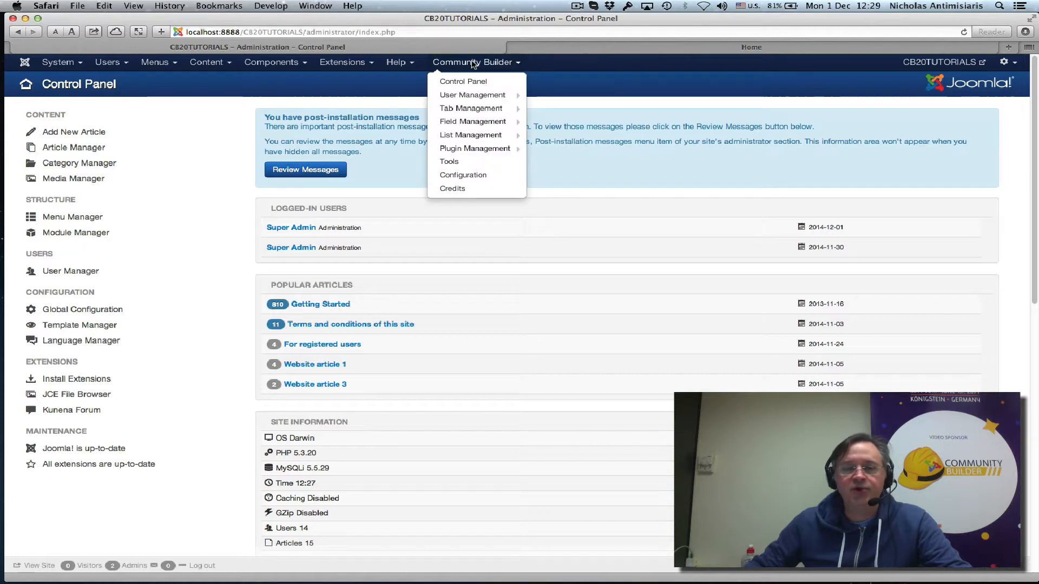
mouse_move(472, 95)
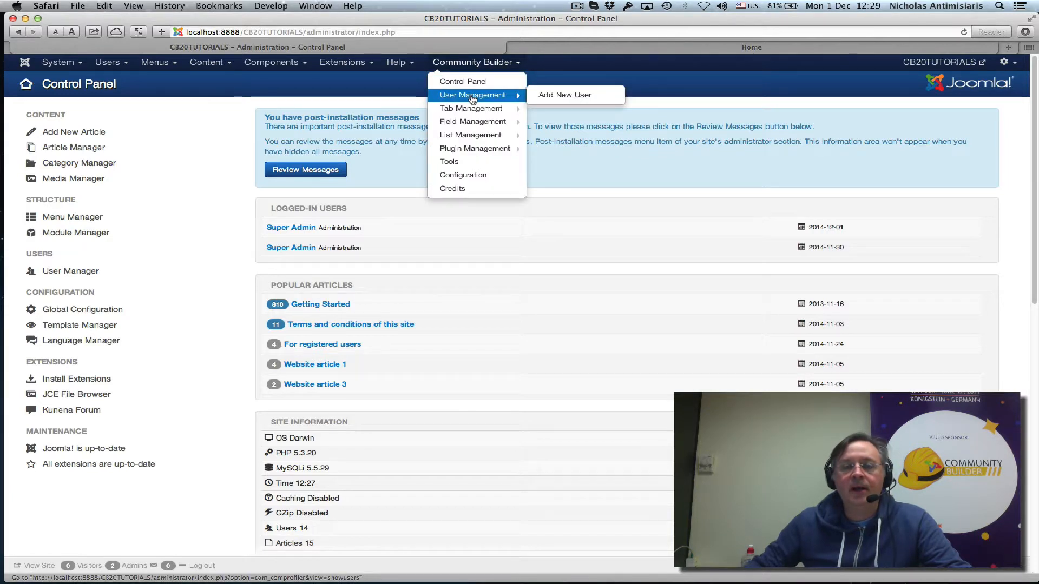
mouse_move(472, 121)
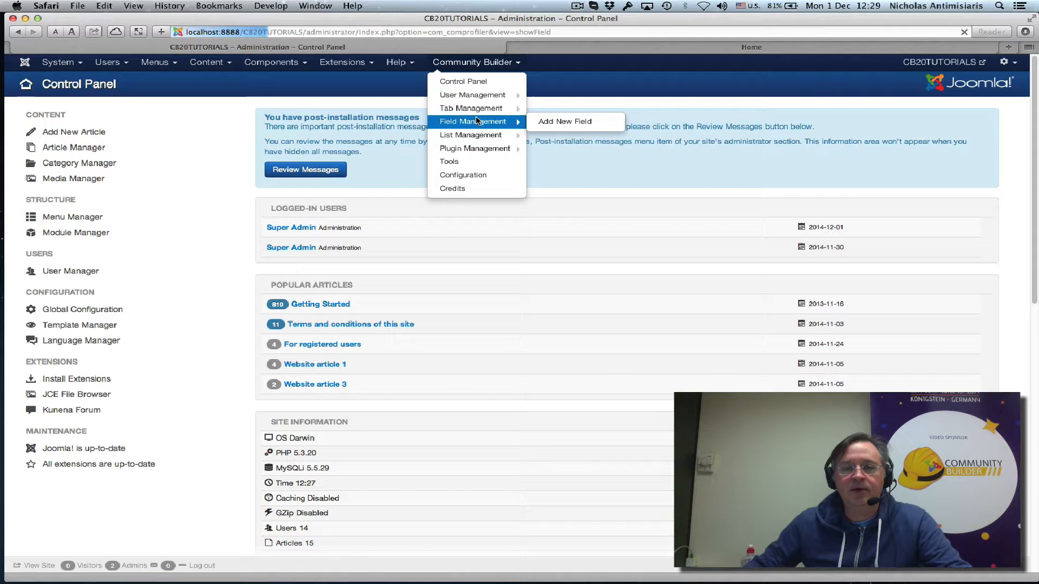
click(473, 121)
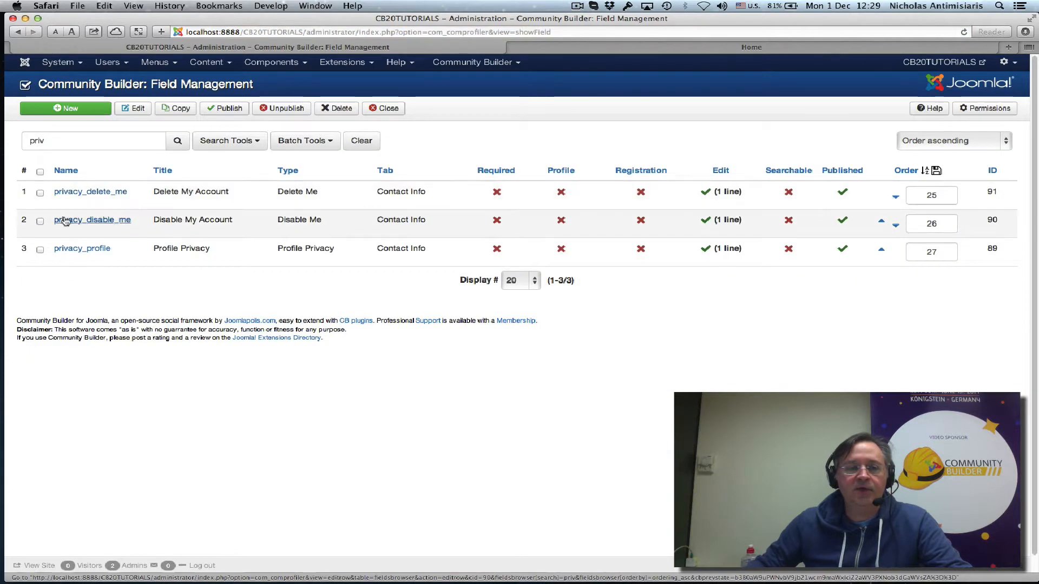
mouse_move(92, 273)
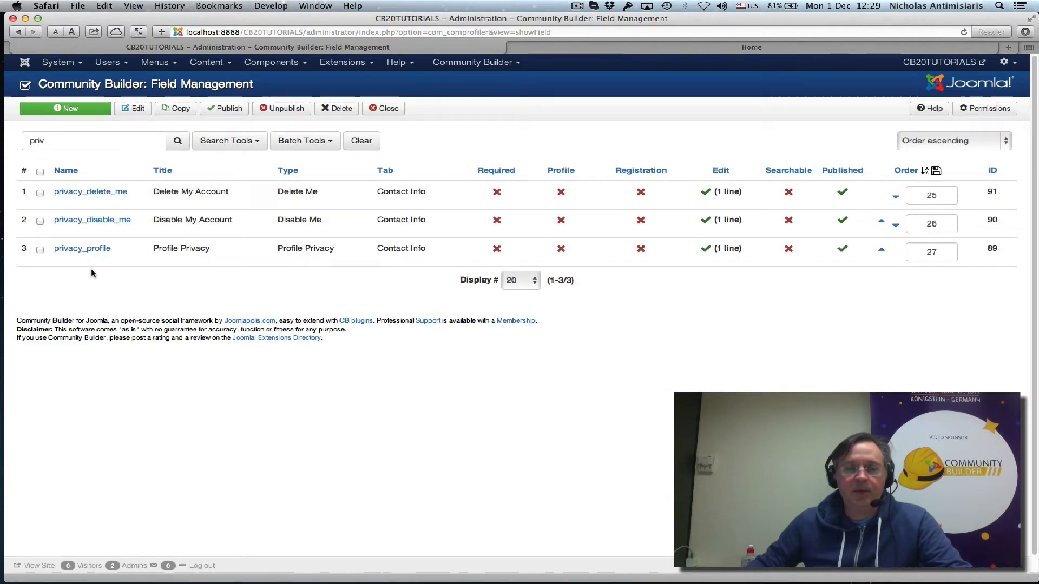
mouse_move(82, 248)
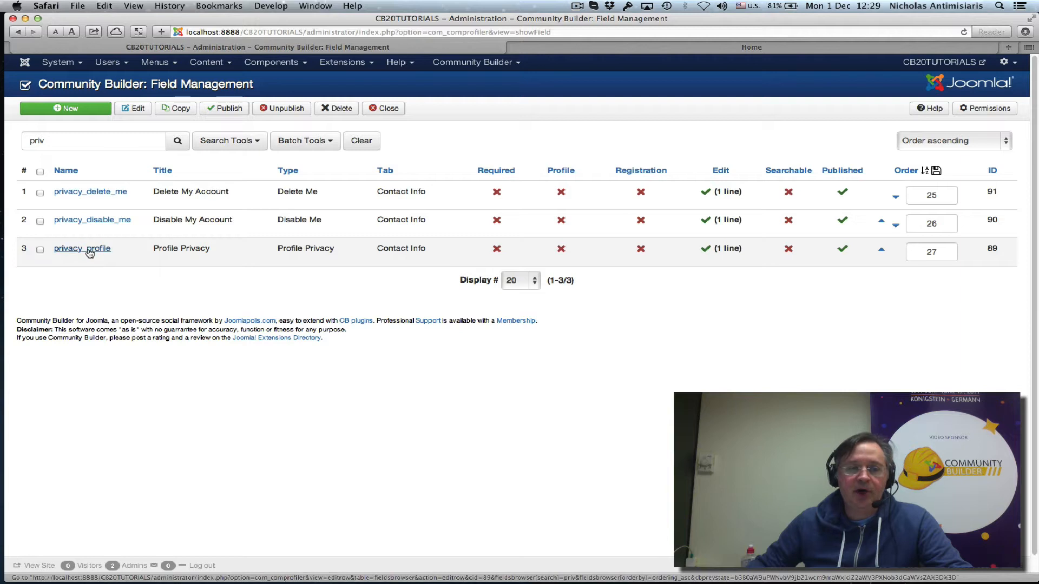
mouse_move(92, 227)
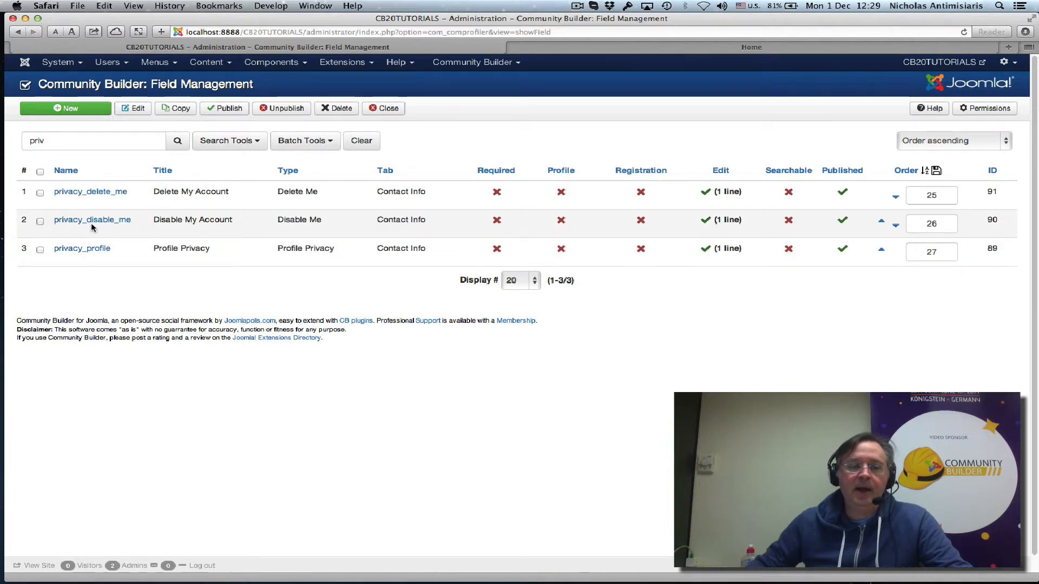
mouse_move(92, 219)
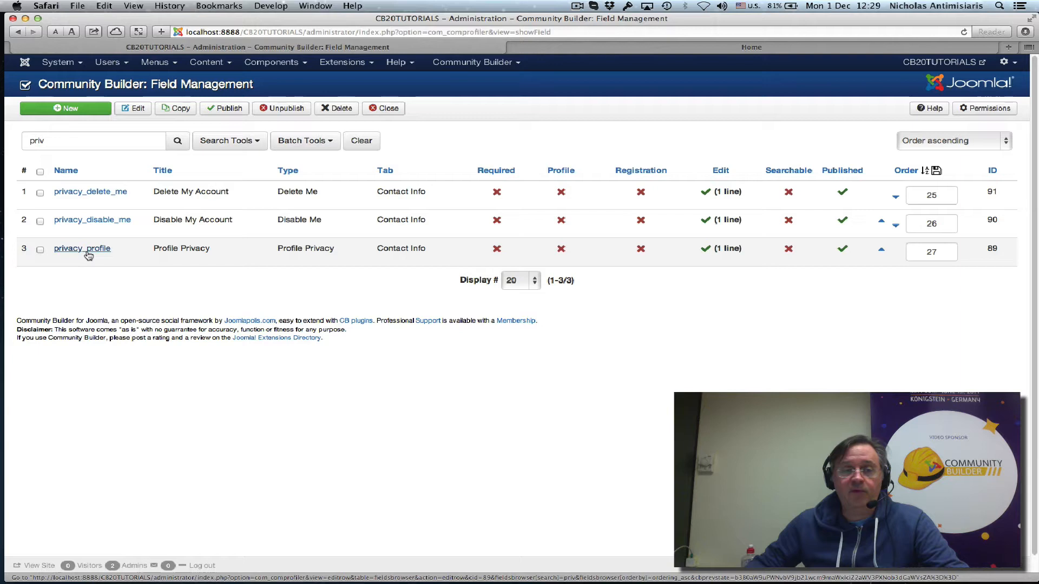
Step: Open privacy_profile's Parameters, Layout and Privacy tabs to view the Public default privacy
click(82, 248)
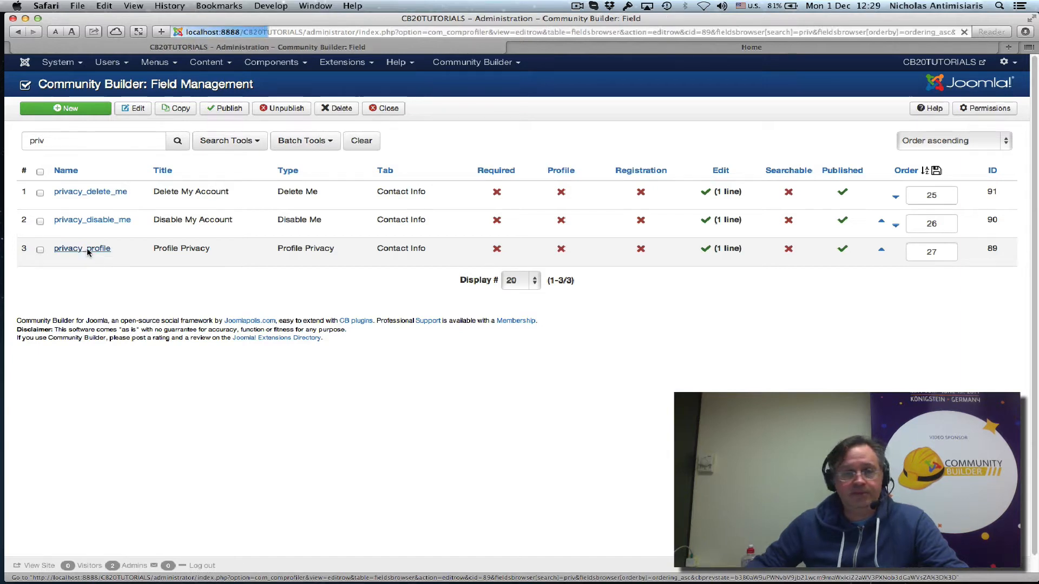
click(83, 249)
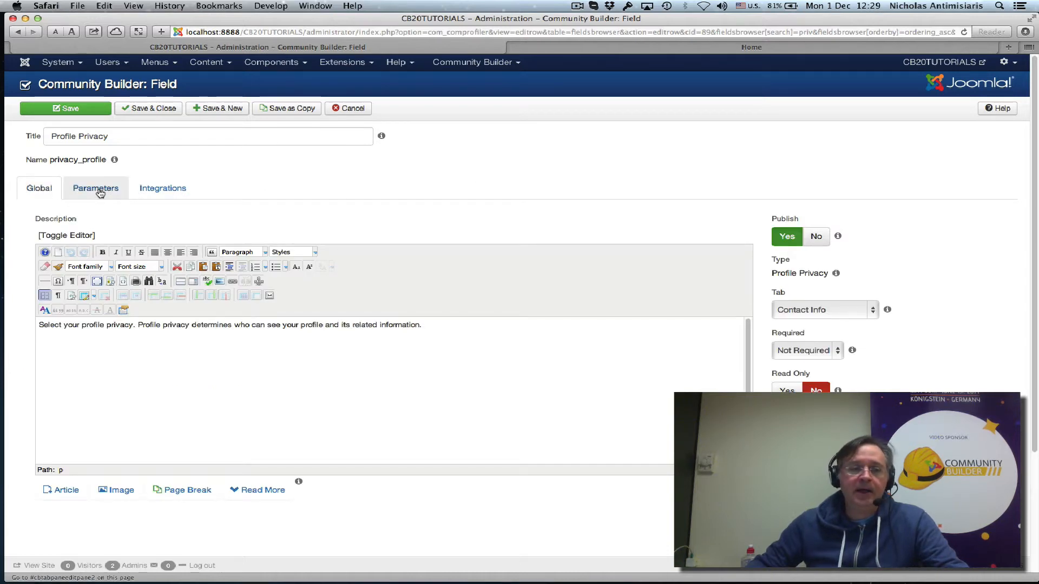
click(95, 188)
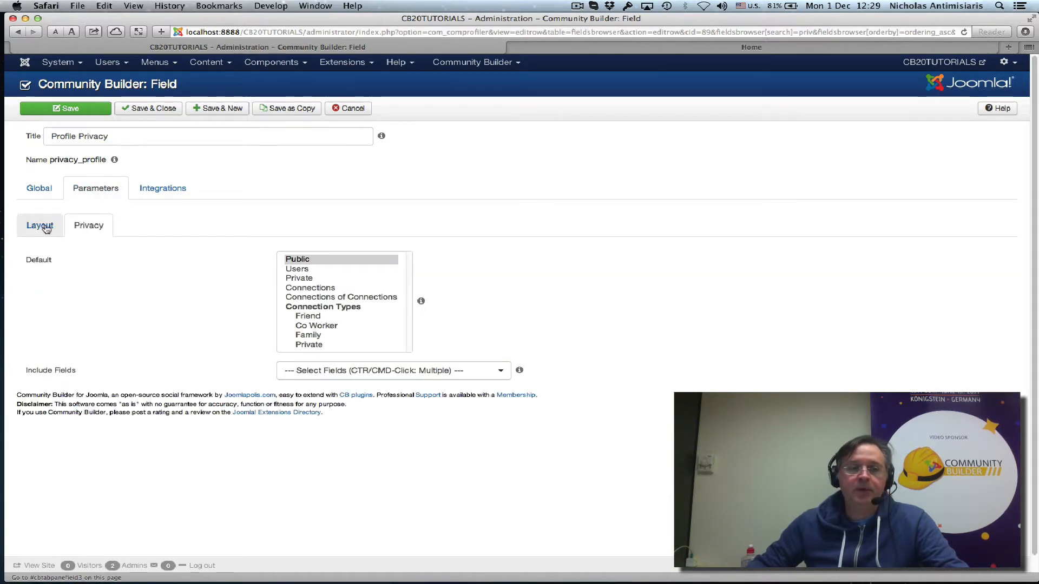
click(39, 225)
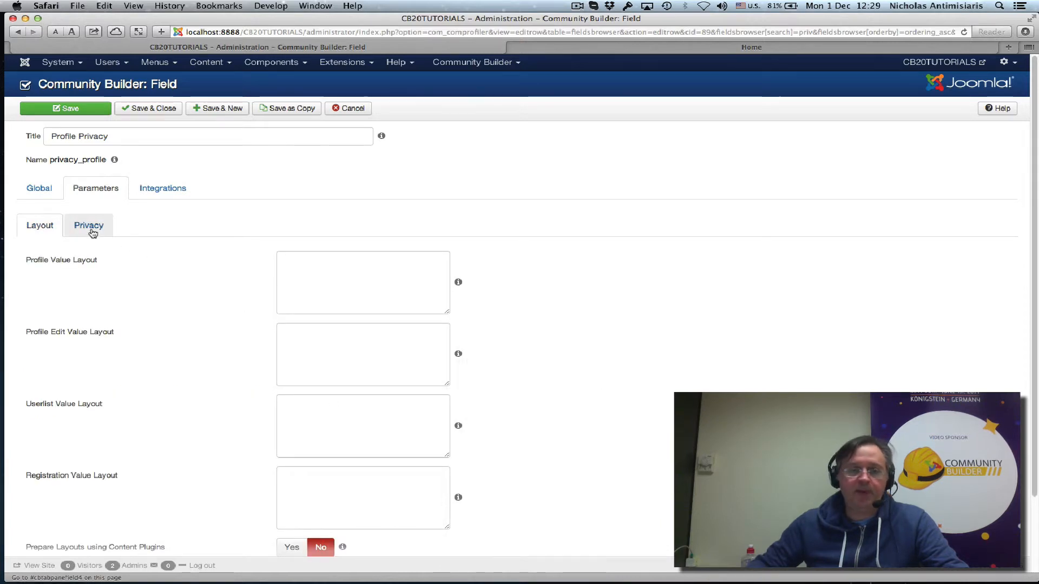
click(88, 225)
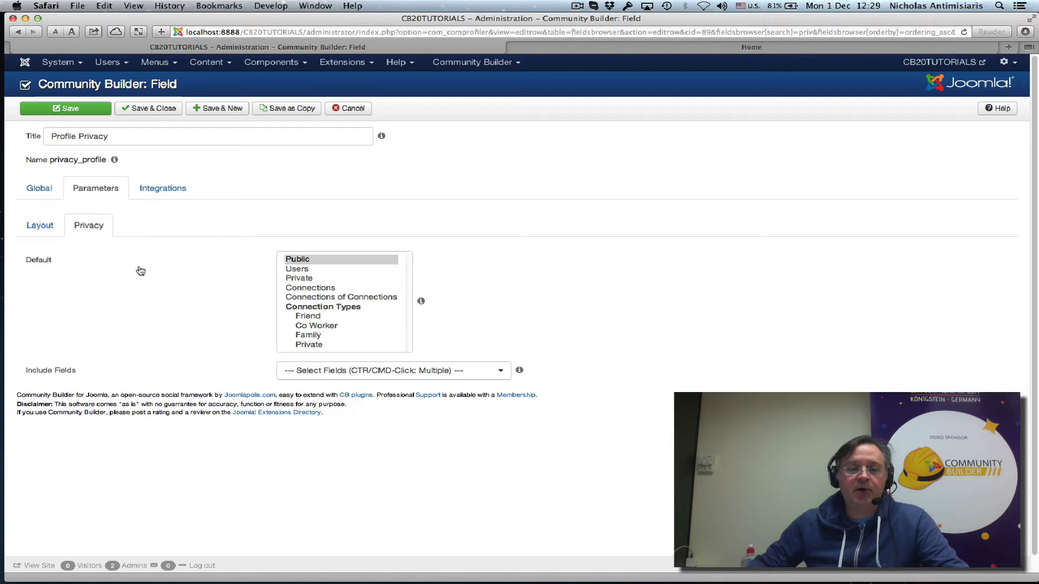
mouse_move(95, 256)
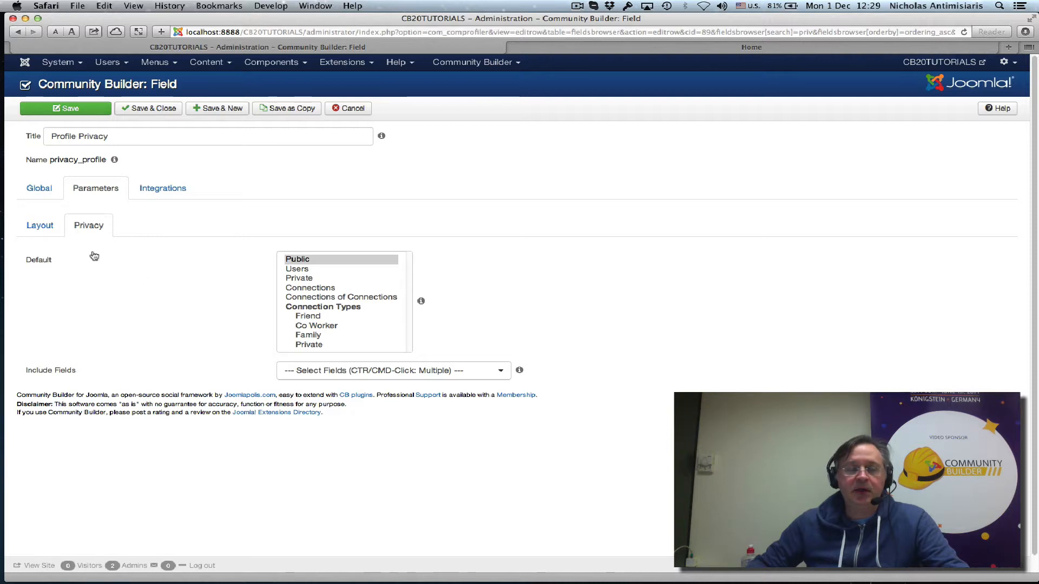
mouse_move(45, 266)
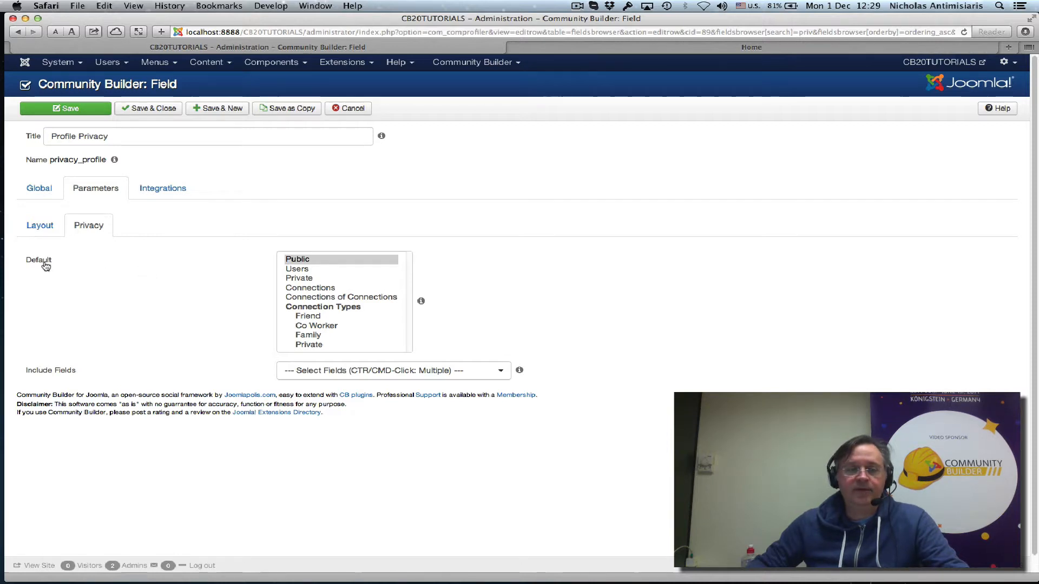
mouse_move(56, 268)
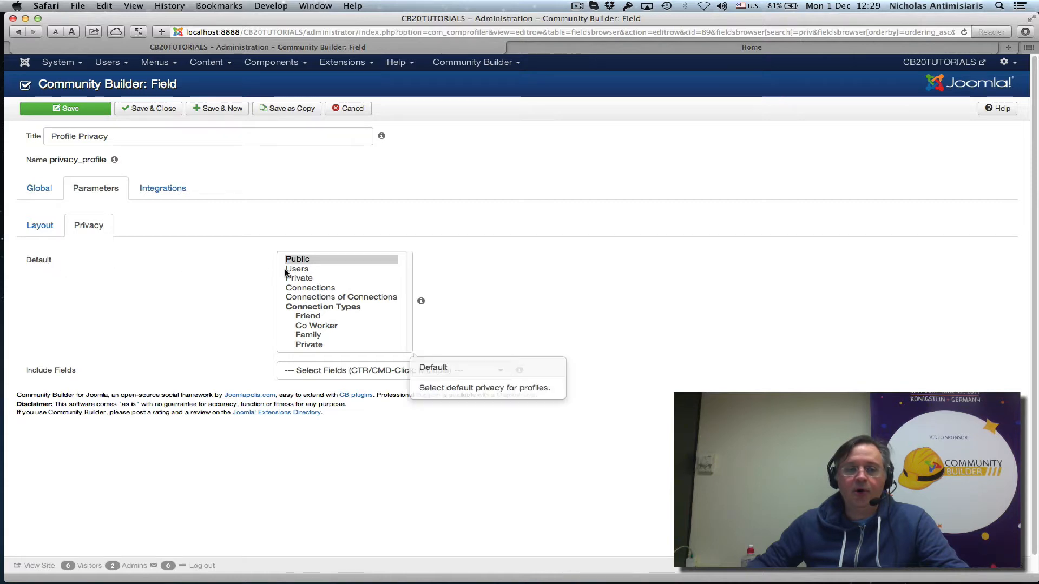
mouse_move(301, 330)
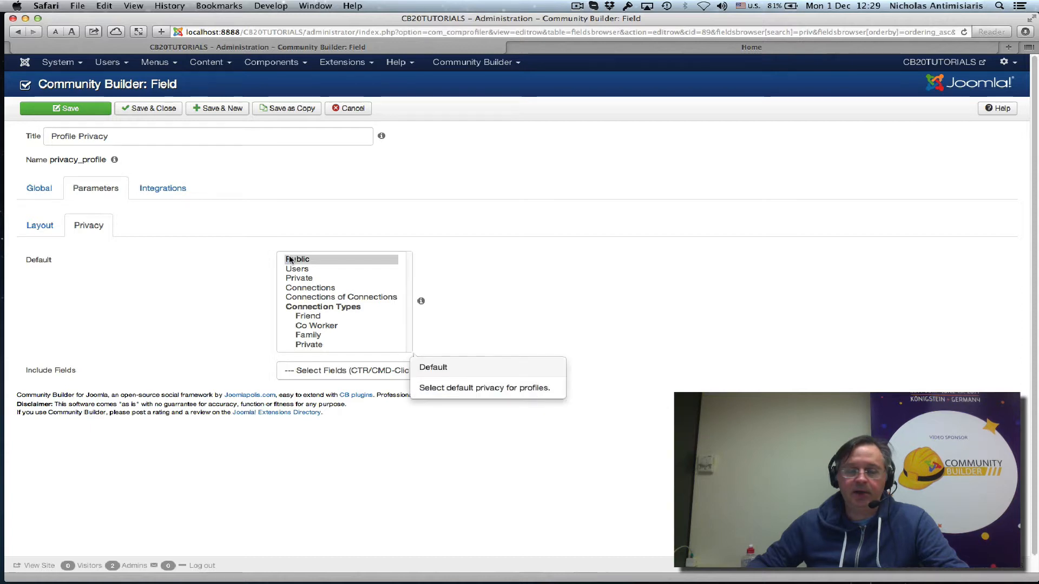
mouse_move(242, 264)
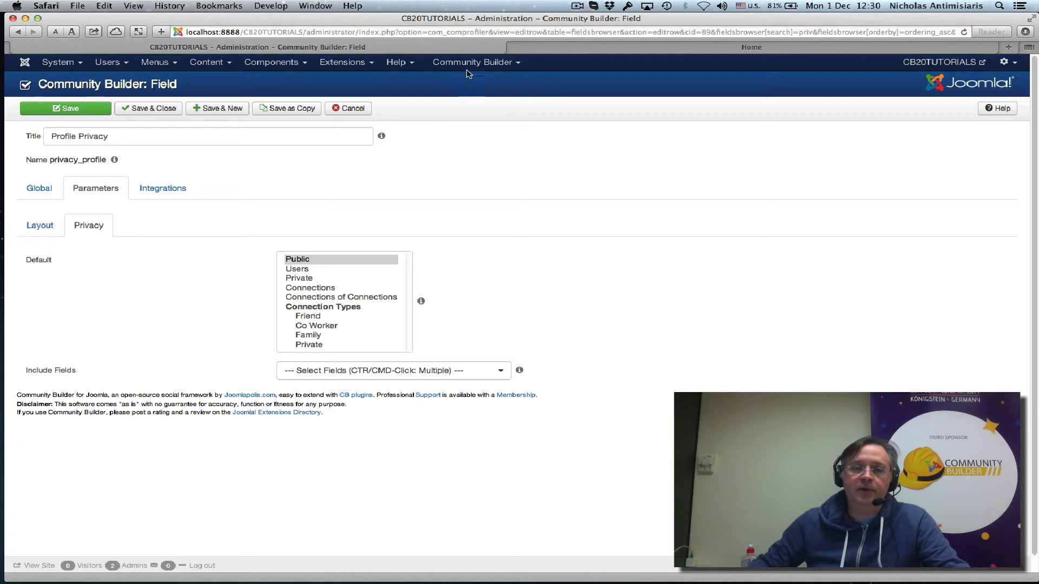
Step: Open Community Builder Configuration's User Profile tab, showing Public profile view access
click(474, 61)
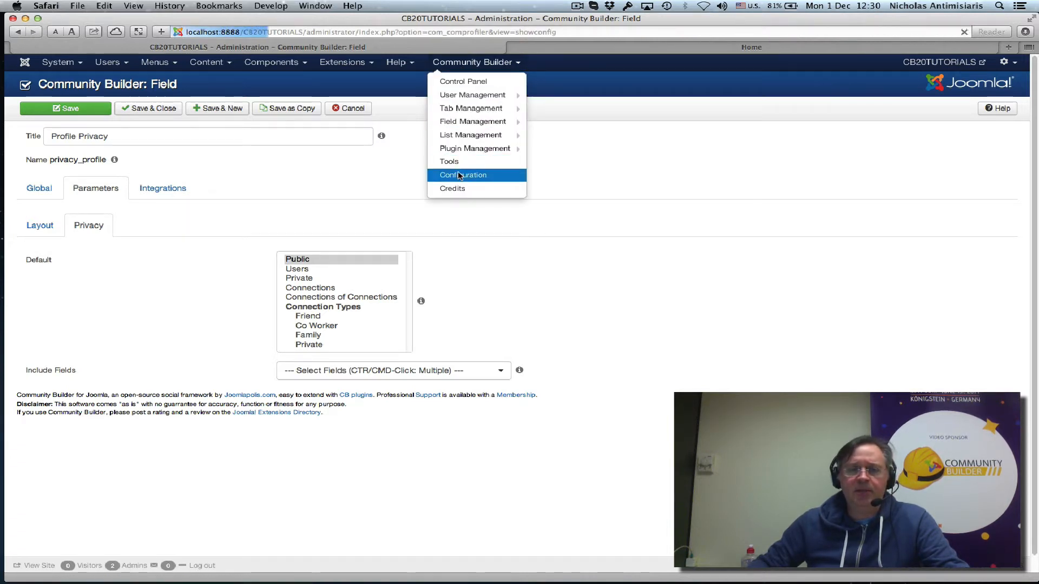
click(462, 175)
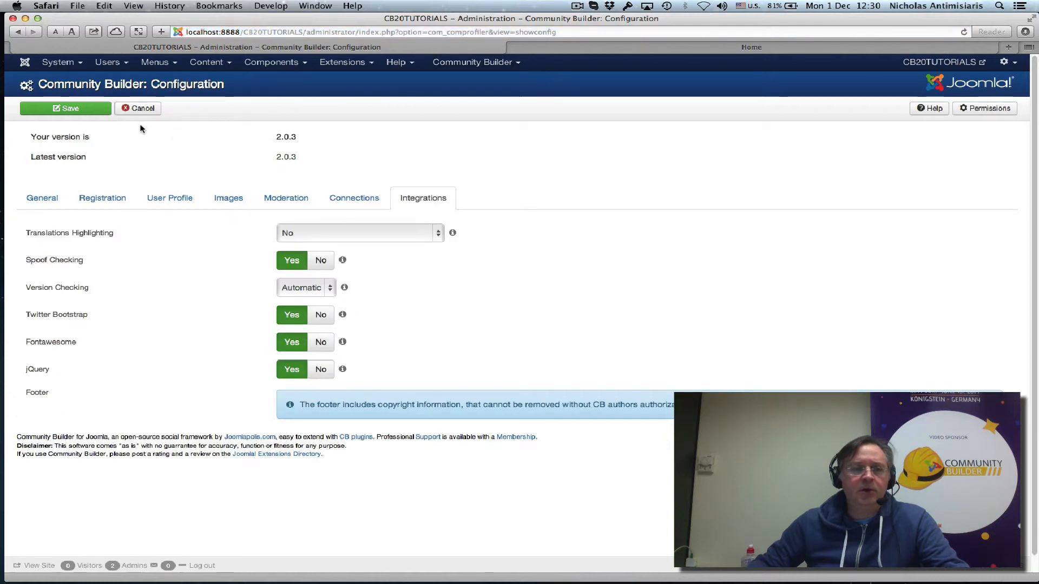
mouse_move(285, 197)
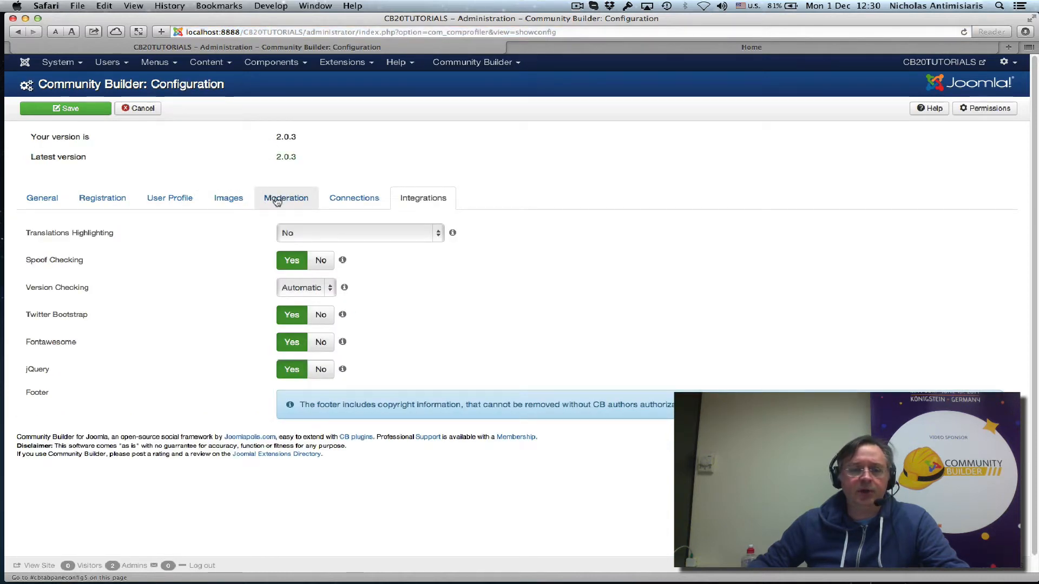
click(170, 198)
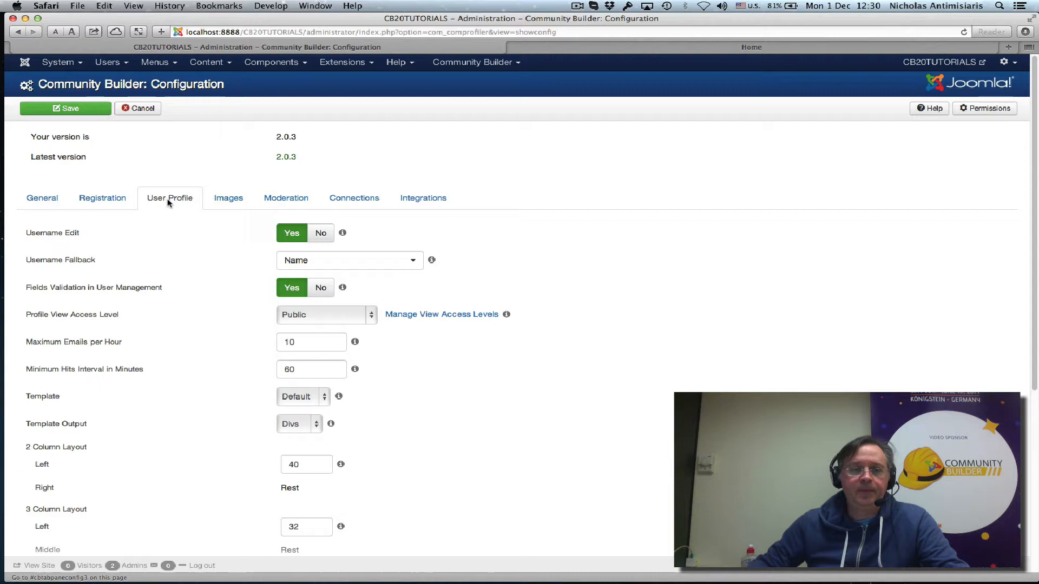
mouse_move(126, 277)
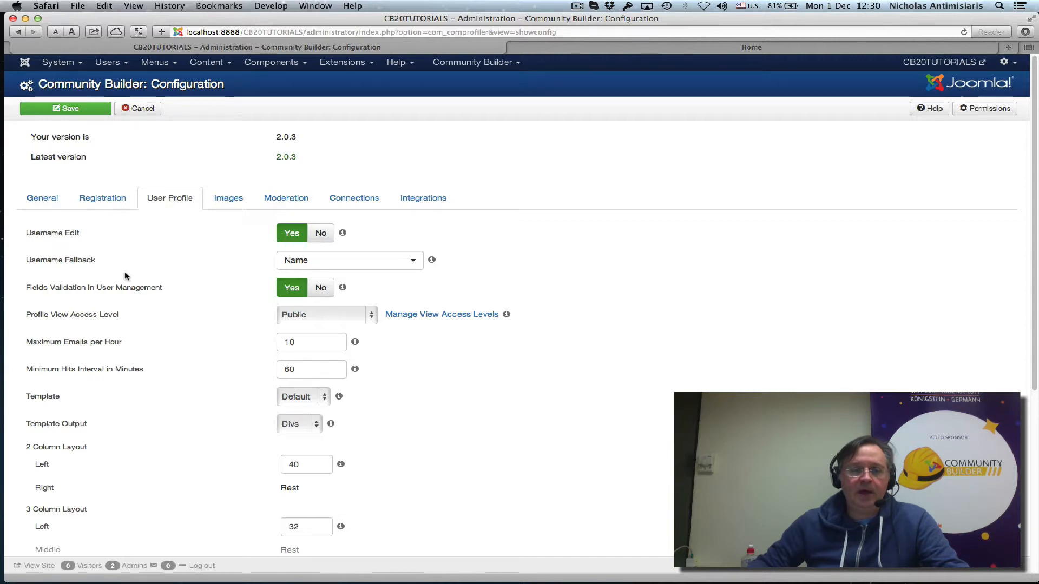
mouse_move(47, 325)
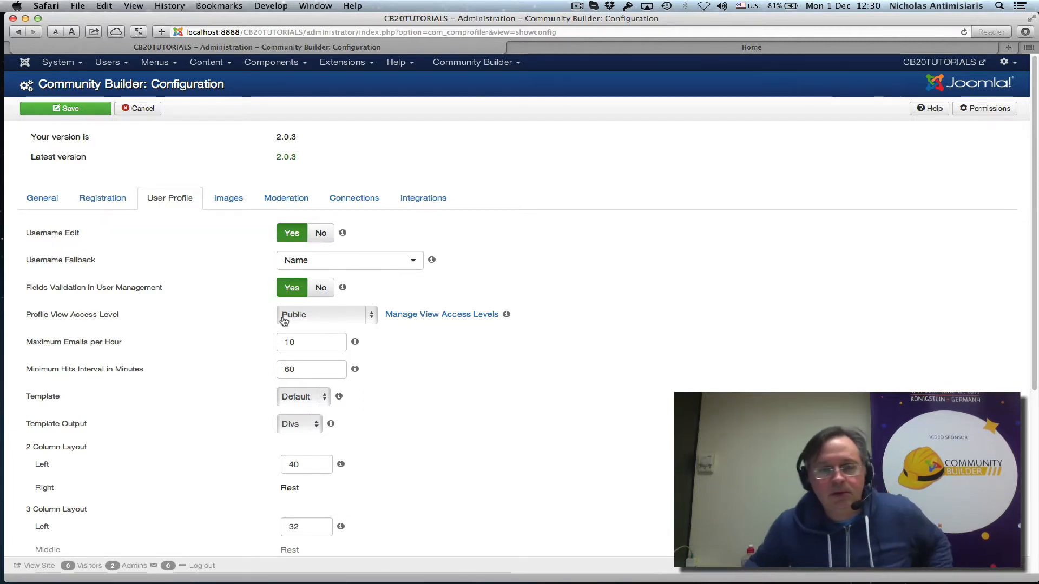
mouse_move(250, 312)
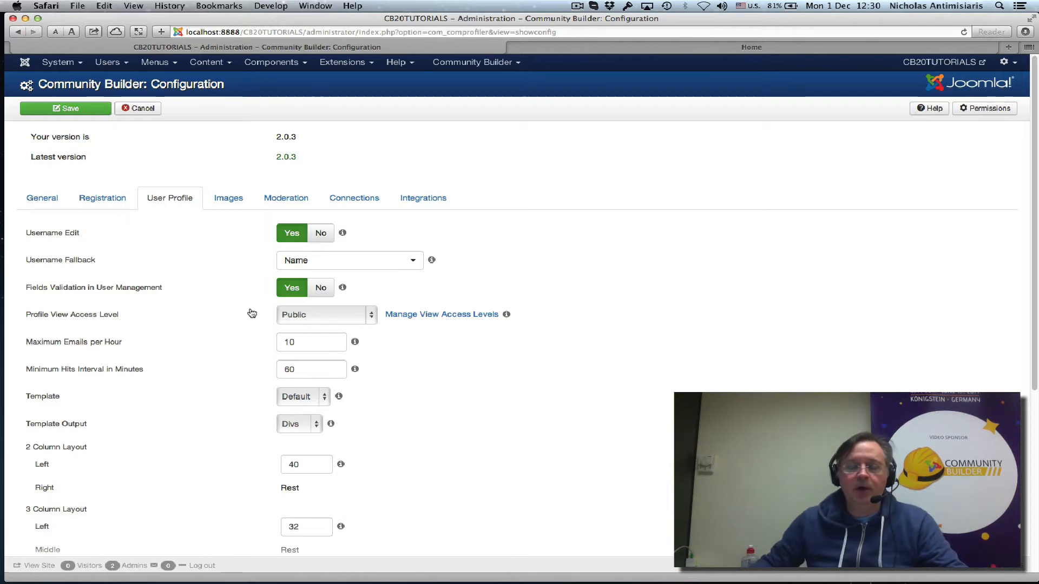
mouse_move(233, 320)
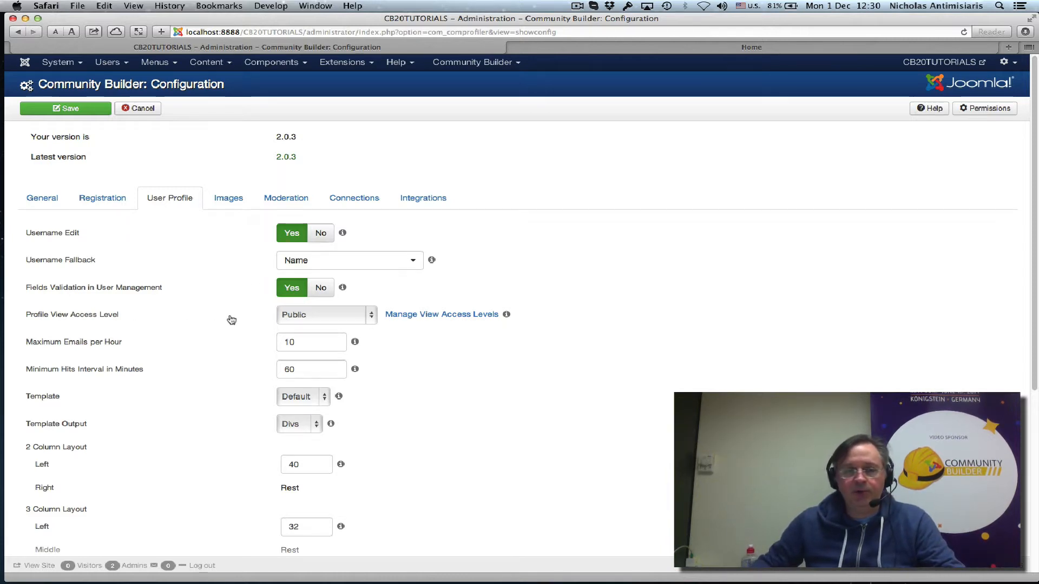
mouse_move(41, 327)
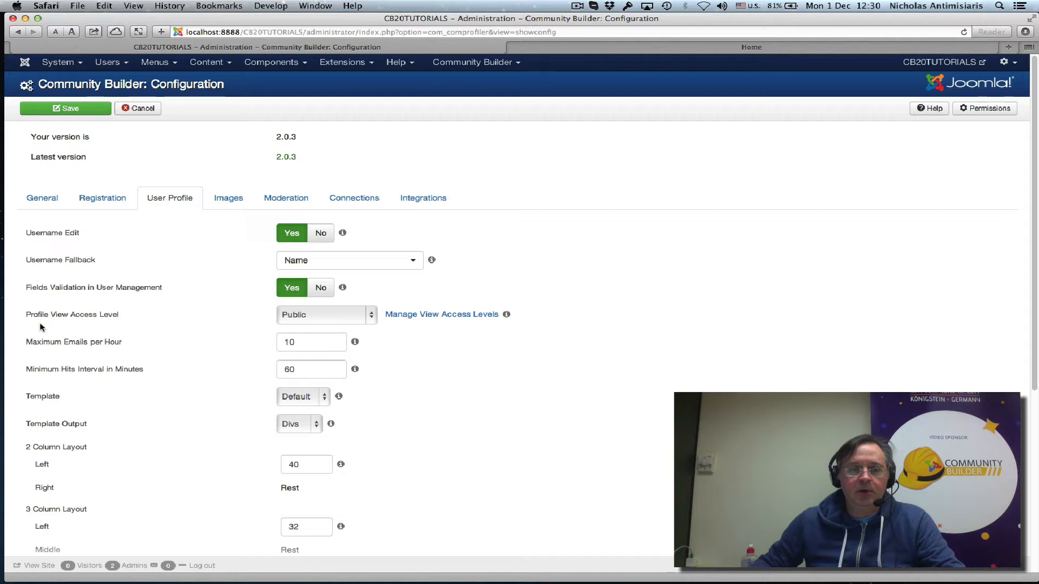
mouse_move(150, 310)
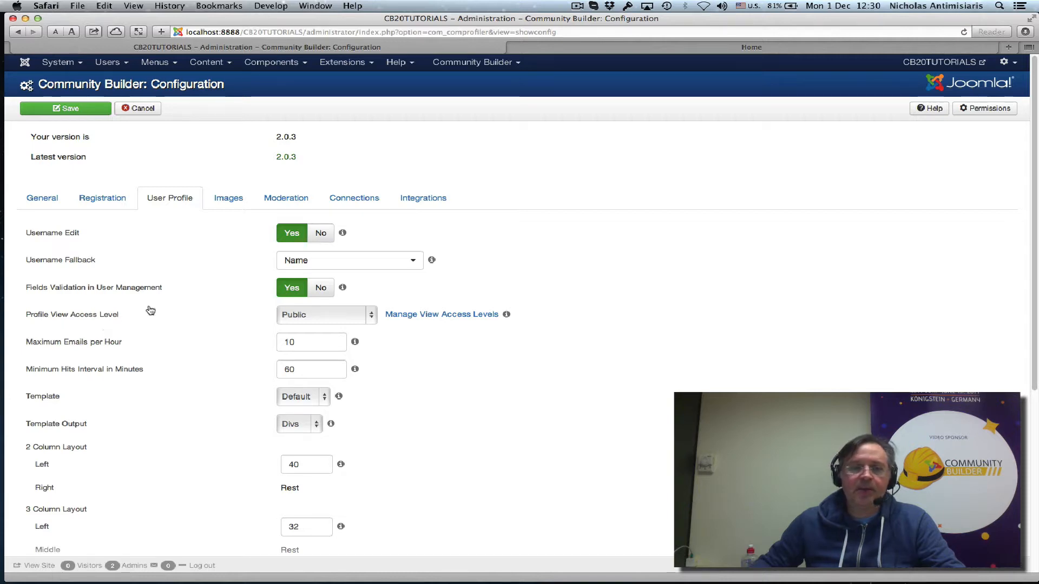
mouse_move(446, 65)
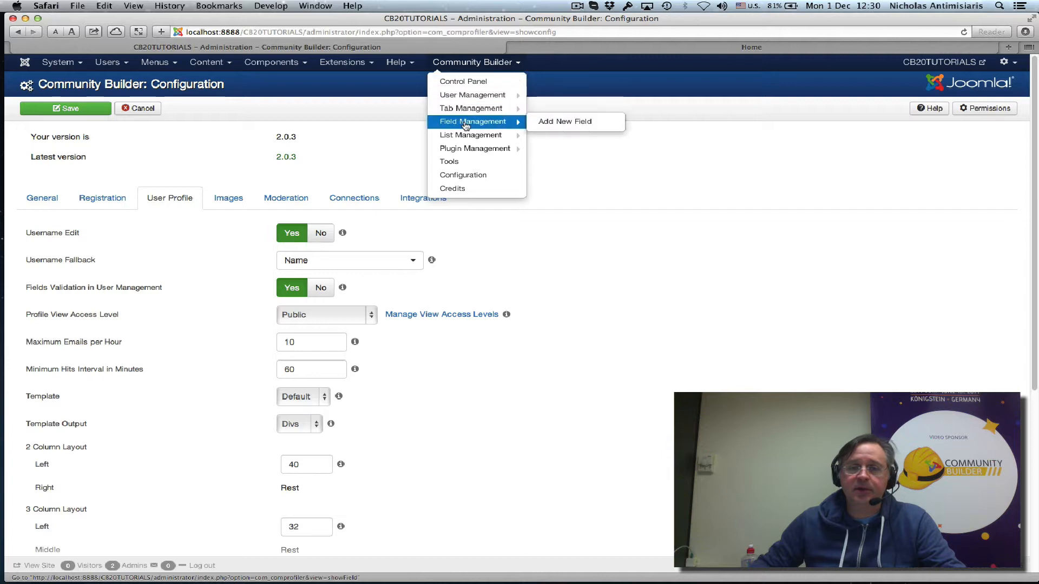
Step: Reopen privacy_profile from Field Management and choose Users as its Default privacy
click(473, 121)
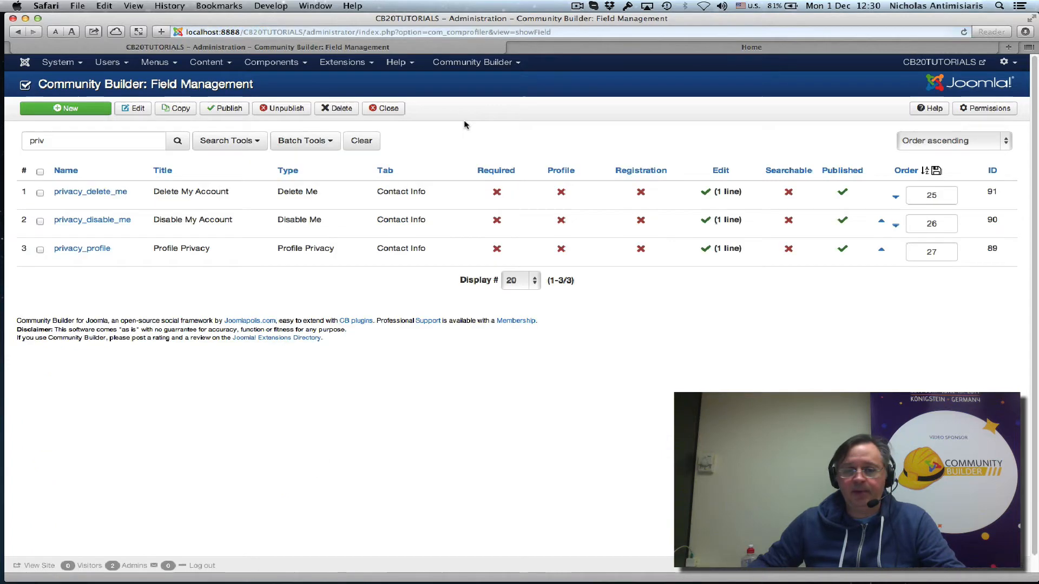
mouse_move(82, 248)
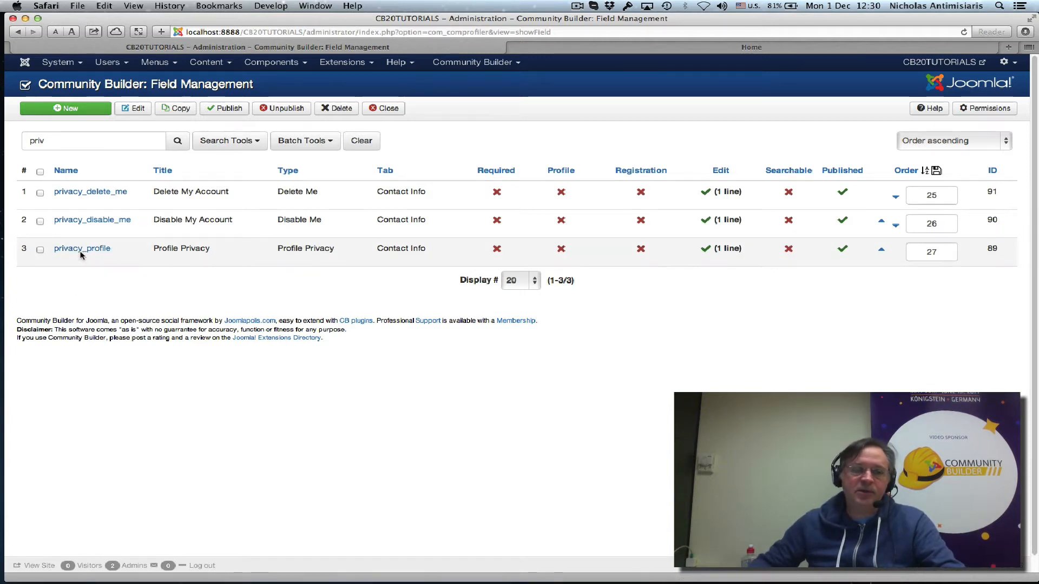
click(81, 248)
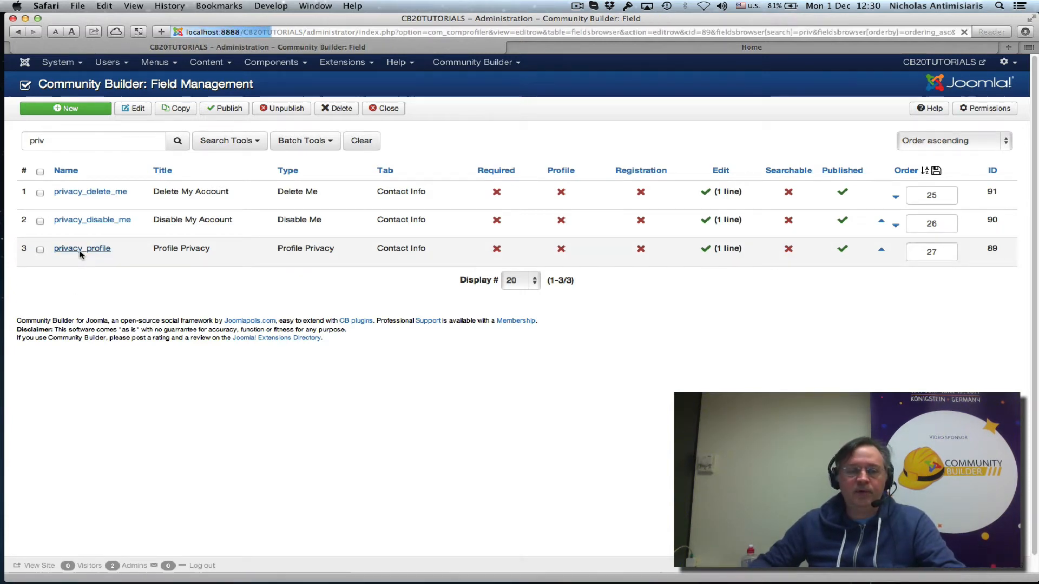
click(82, 248)
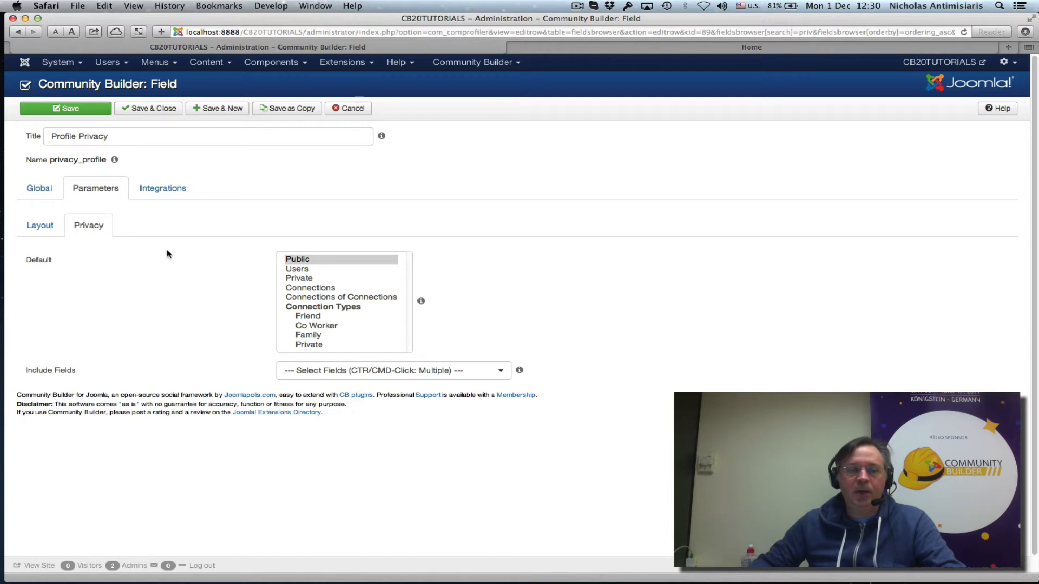
click(297, 268)
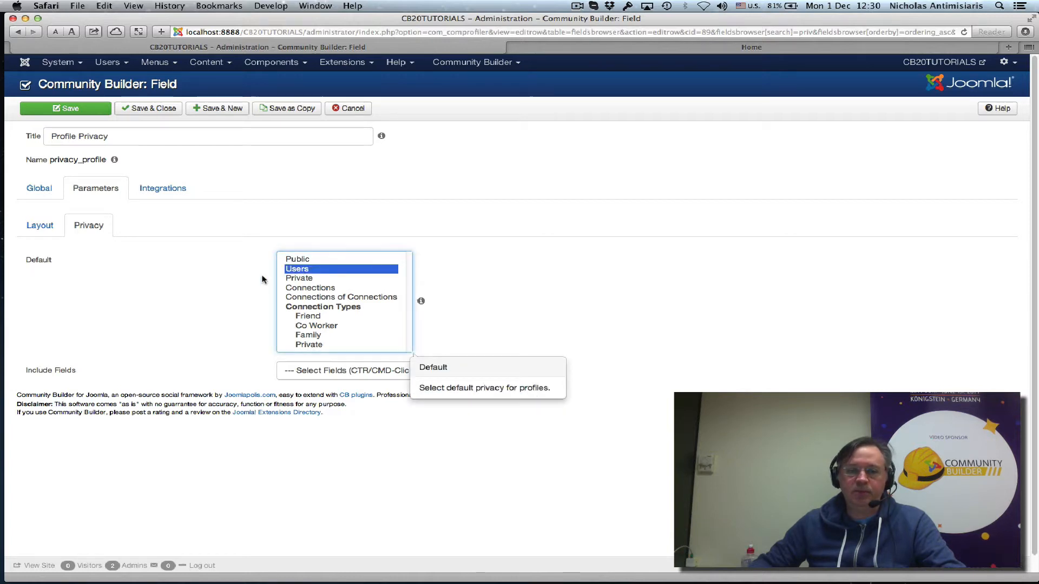
mouse_move(172, 289)
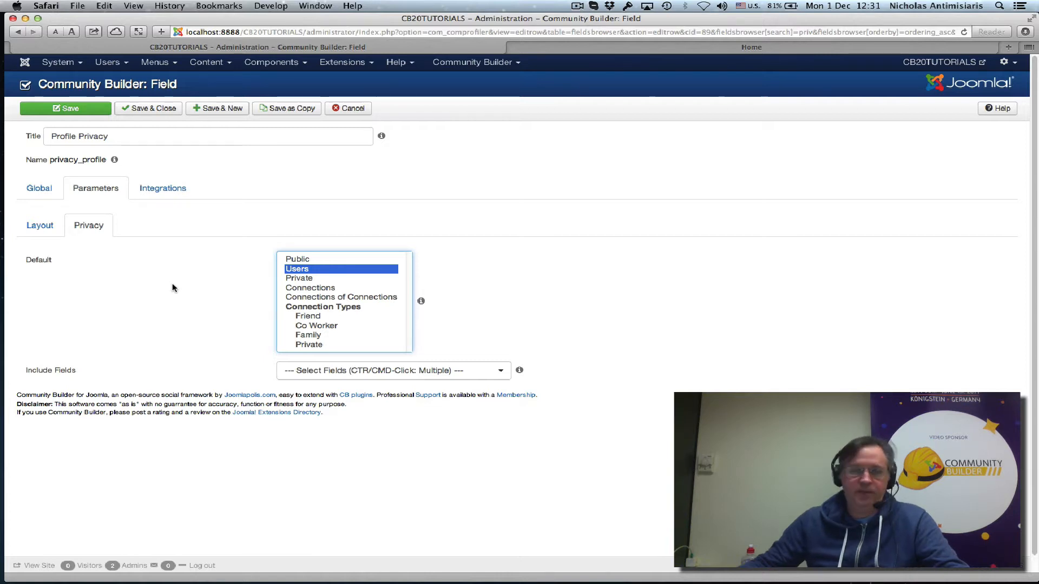
mouse_move(182, 253)
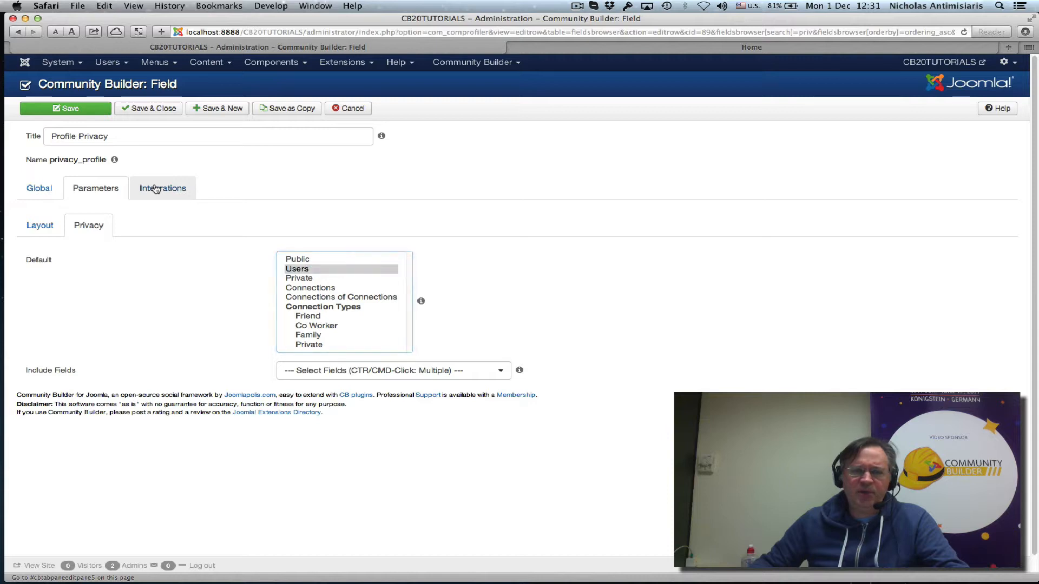
Step: Check the CB Privacy integration tab, return to Privacy parameters, and Save & Close the field
click(162, 188)
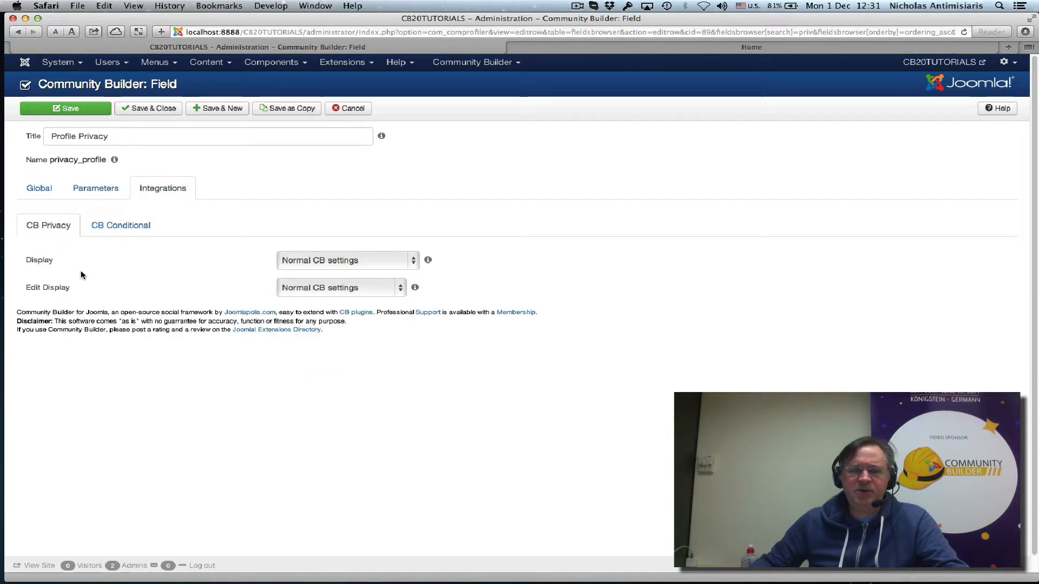
mouse_move(76, 269)
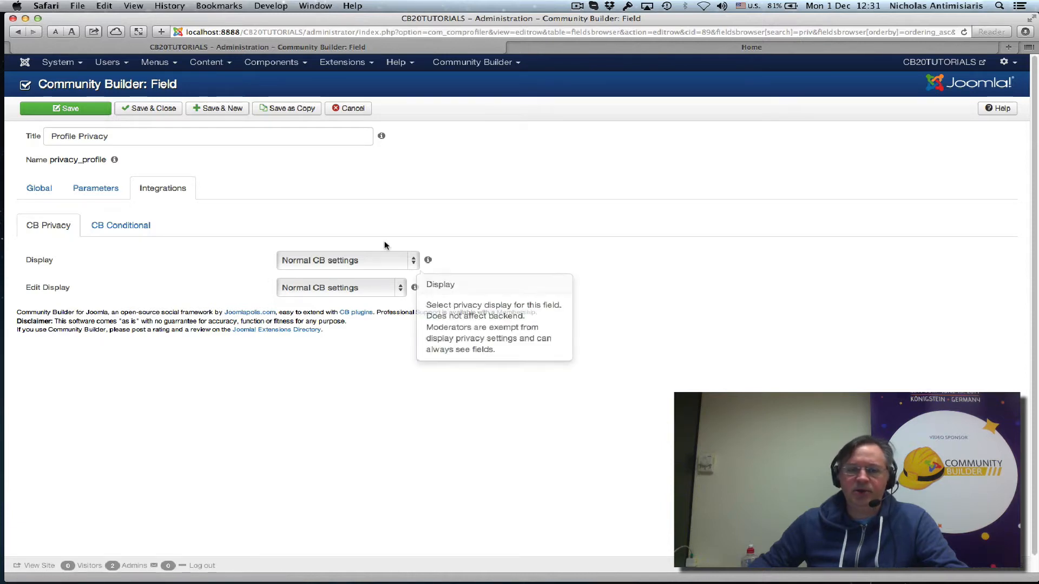
mouse_move(196, 261)
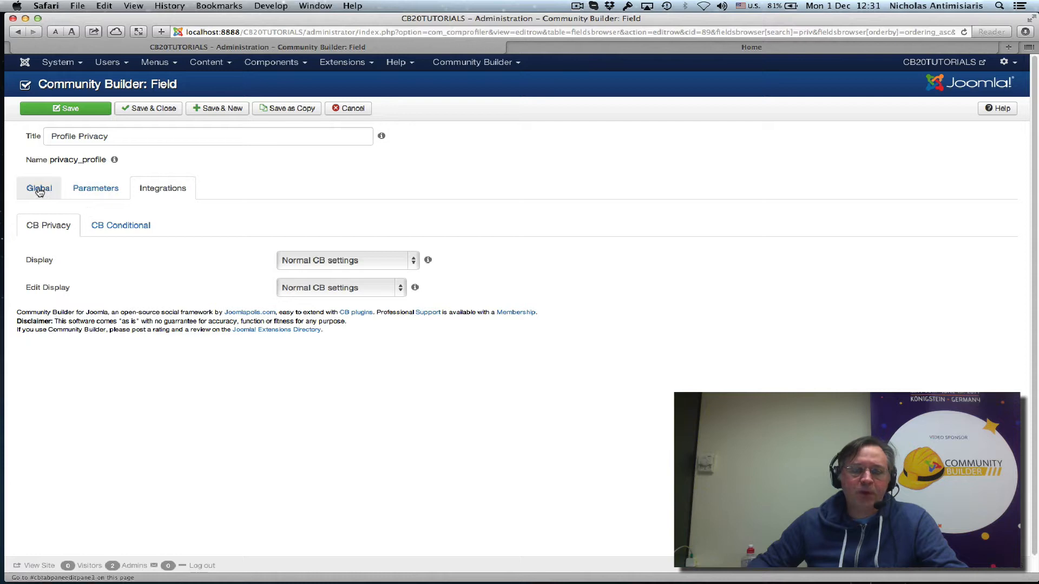
click(95, 188)
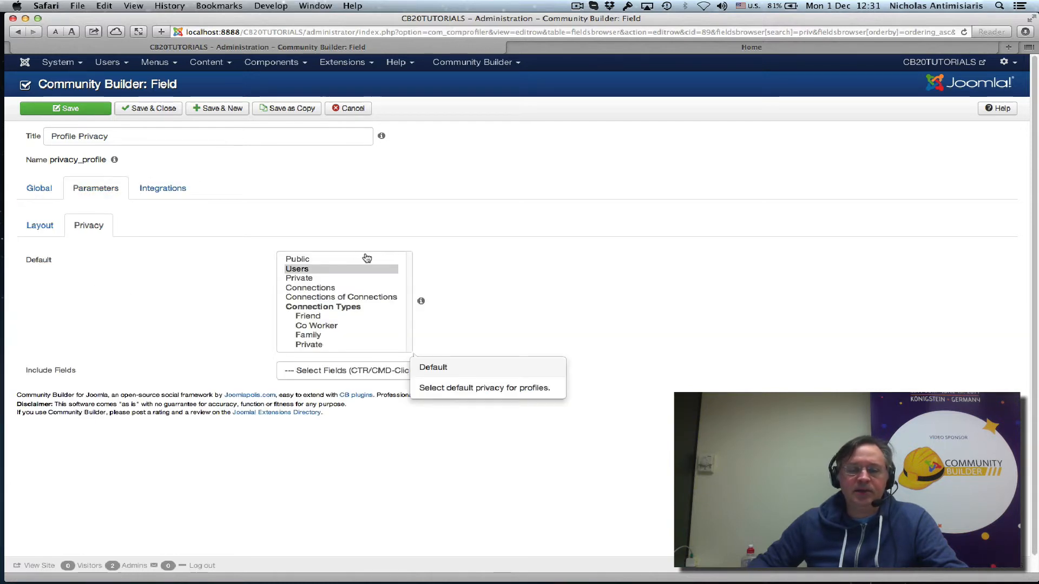
mouse_move(61, 260)
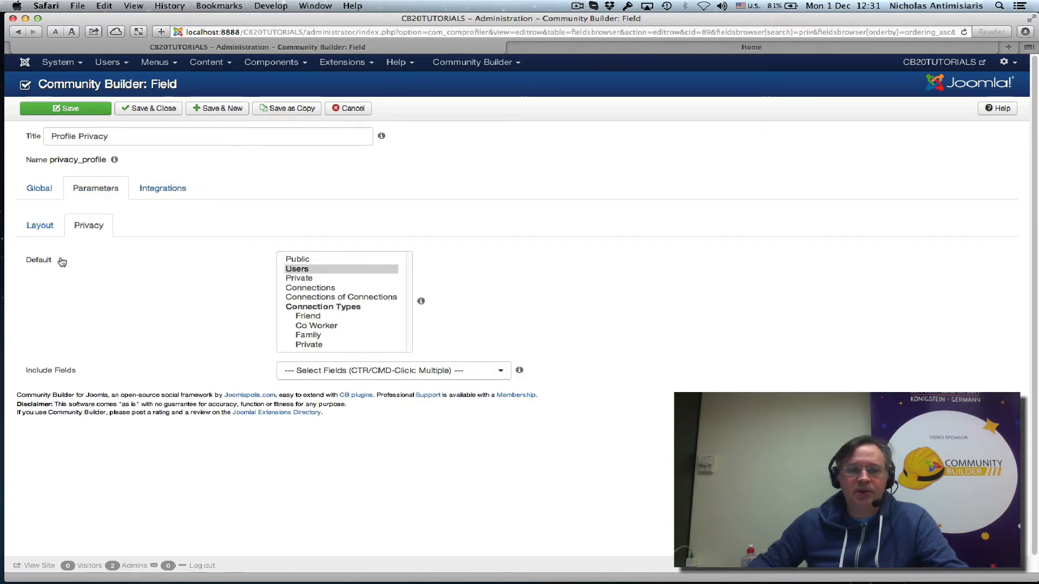
mouse_move(118, 174)
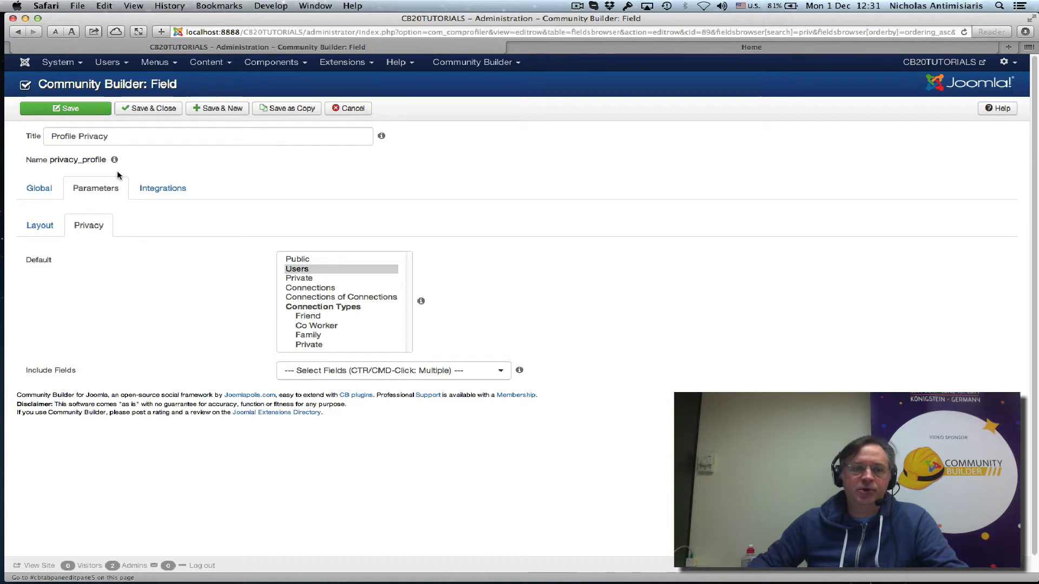
click(148, 109)
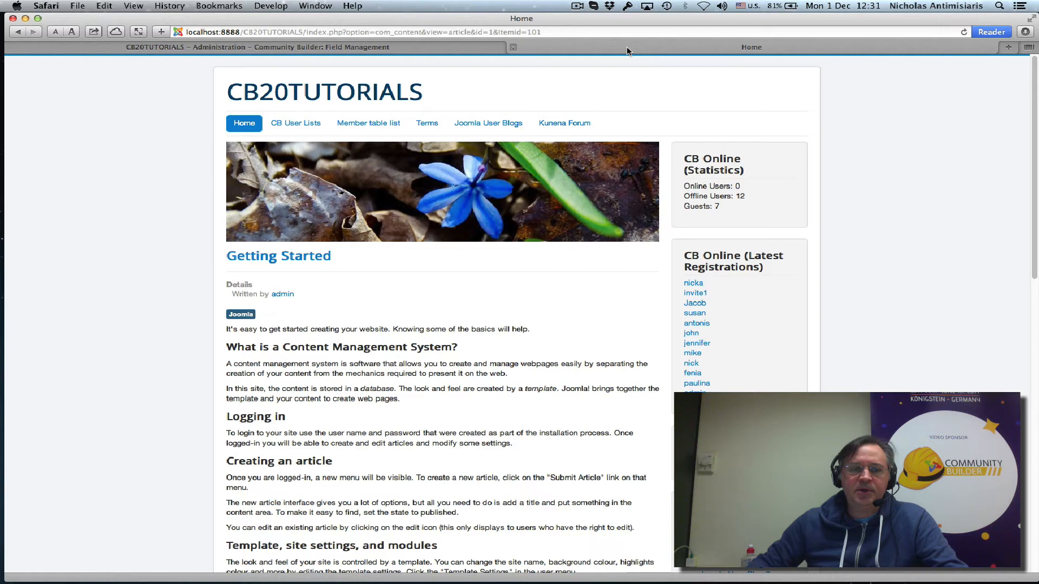
Step: Scroll to the frontend CB Login form and enter the antonis login credentials
scroll(down, 3)
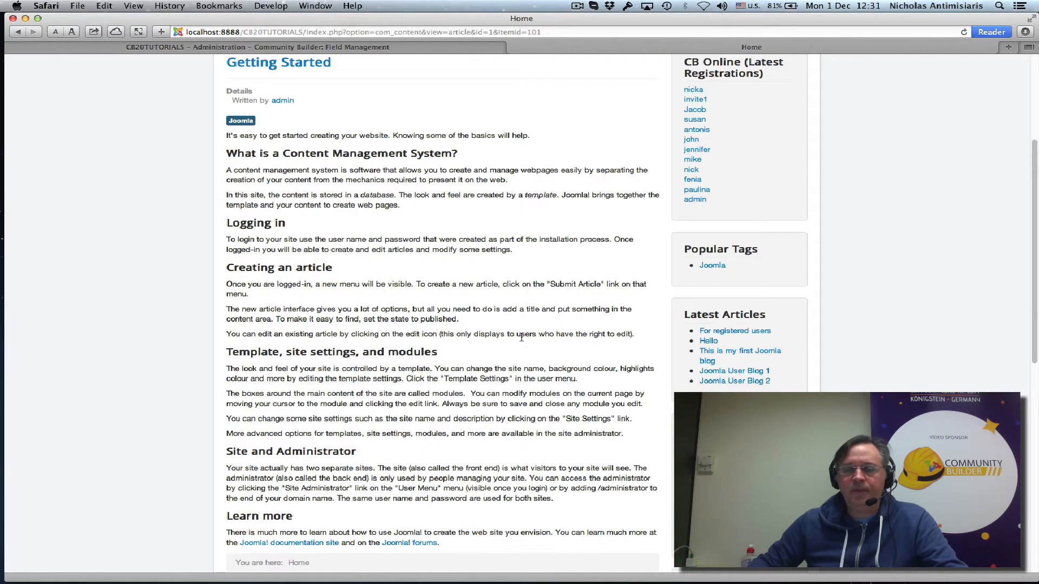
scroll(down, 3)
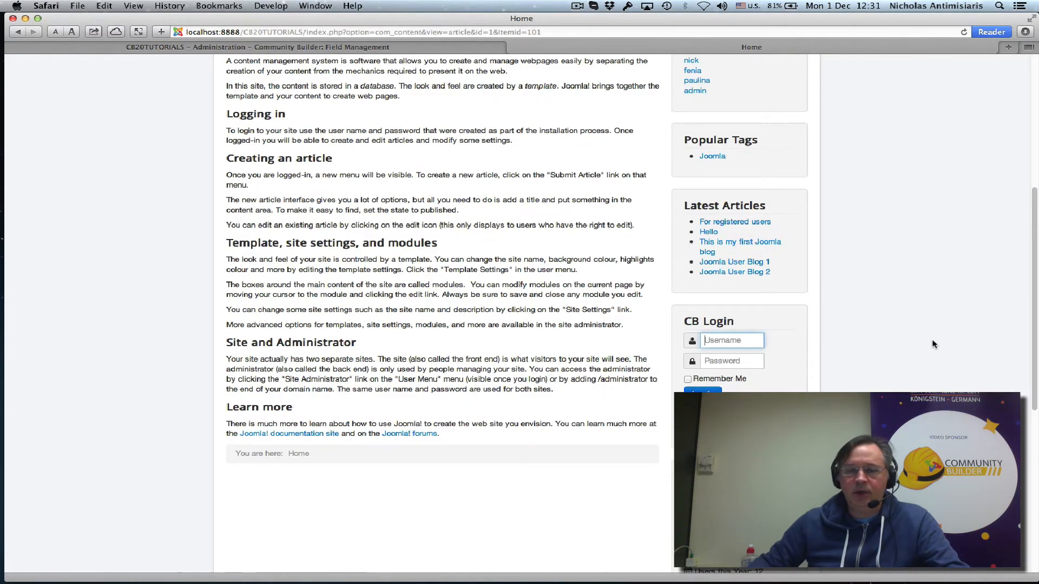
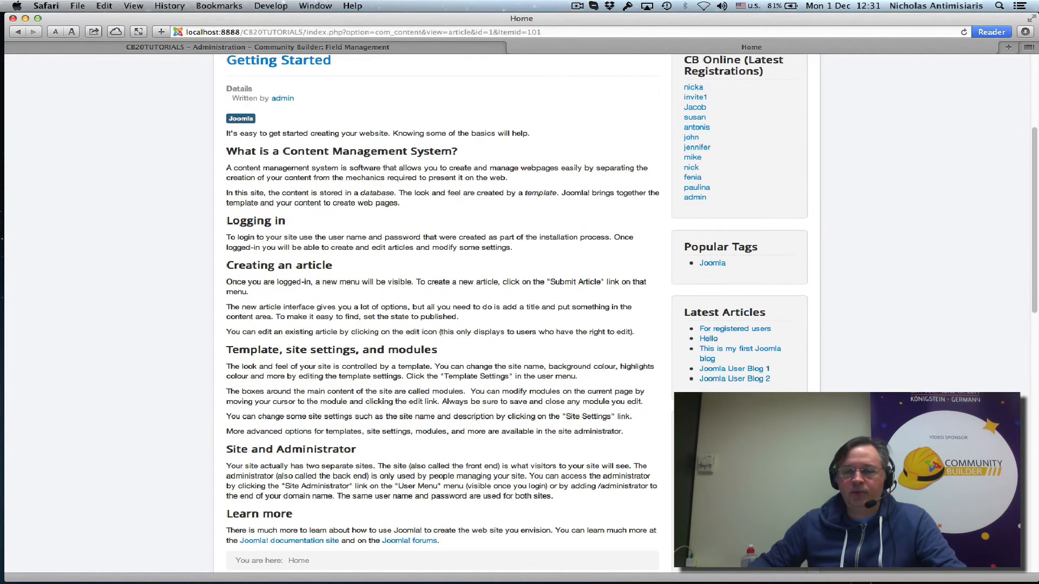
Step: Log in as antonis and open Update Your Profile, briefly checking the admin tab
click(696, 127)
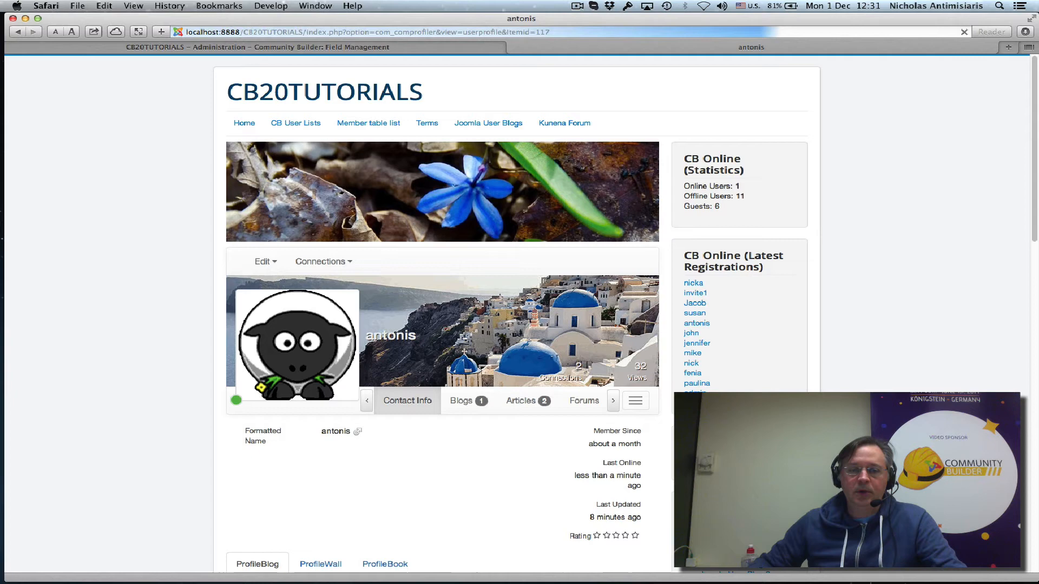
click(263, 261)
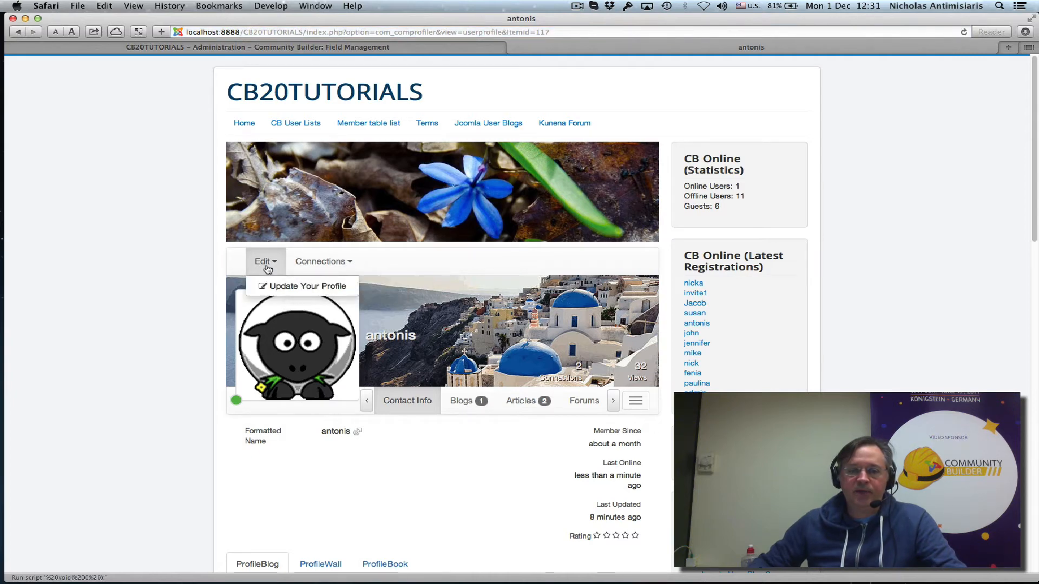
click(307, 285)
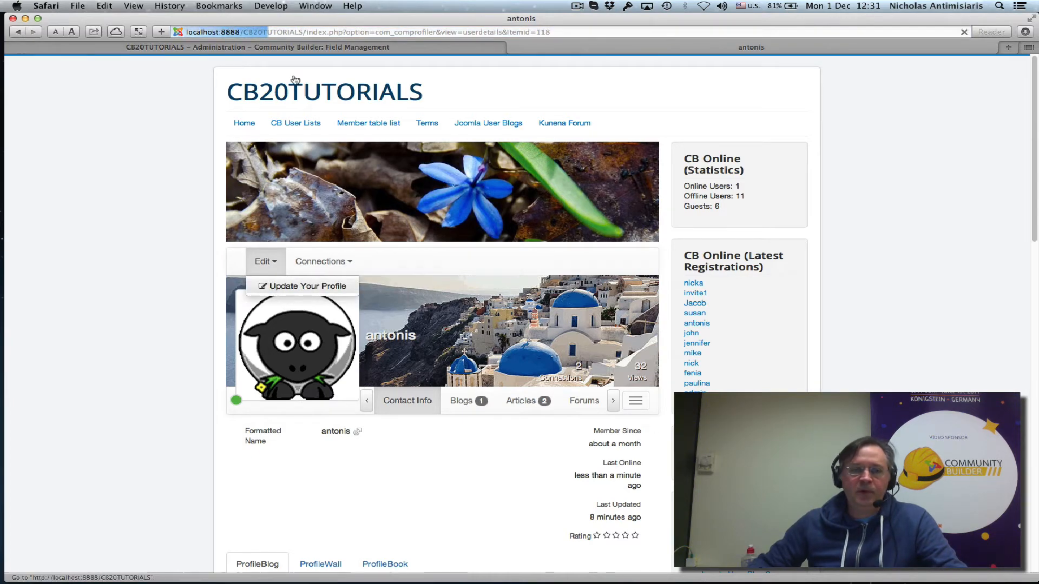
click(271, 47)
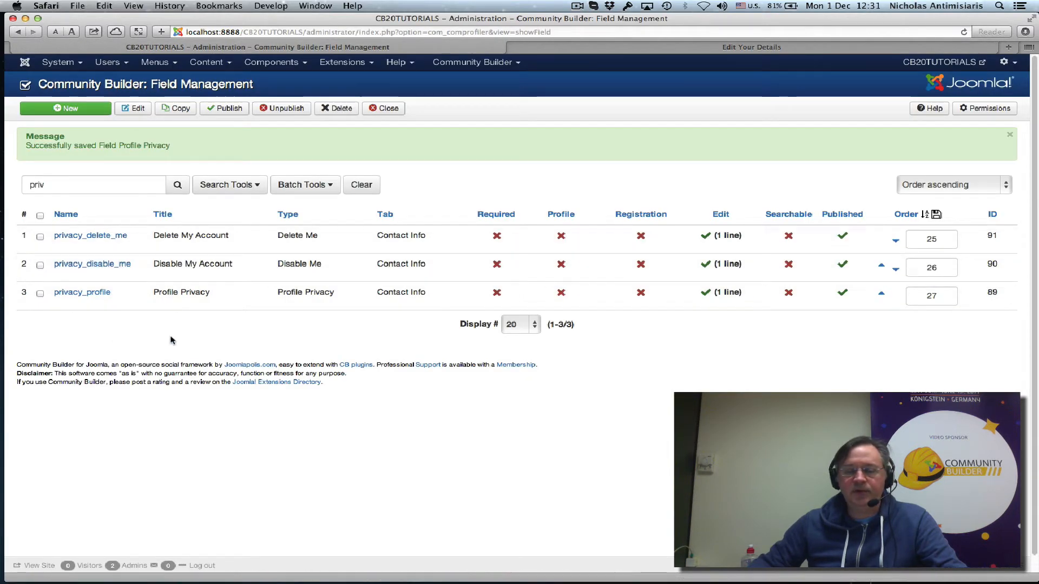
mouse_move(413, 277)
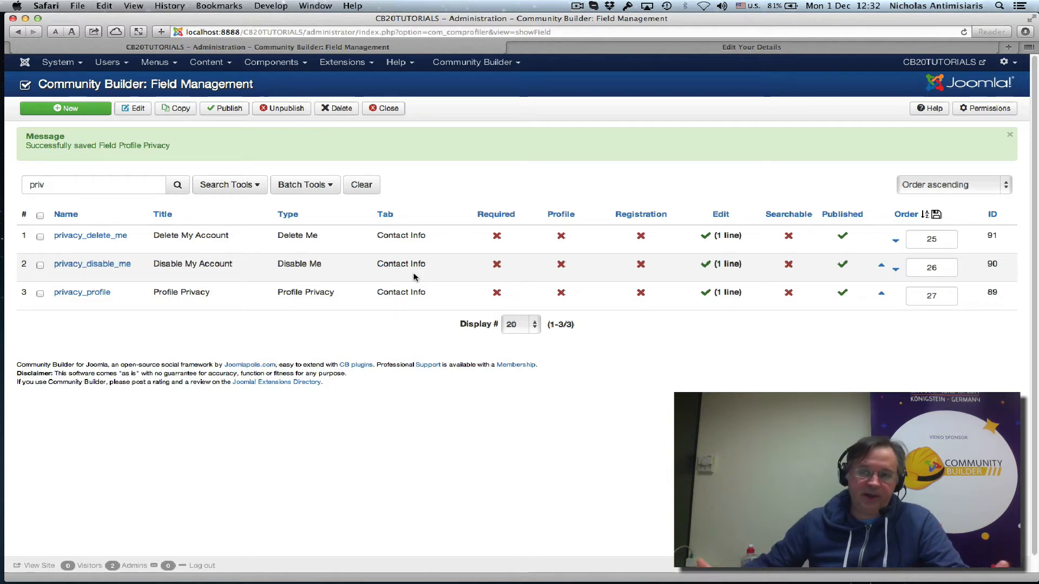
mouse_move(381, 245)
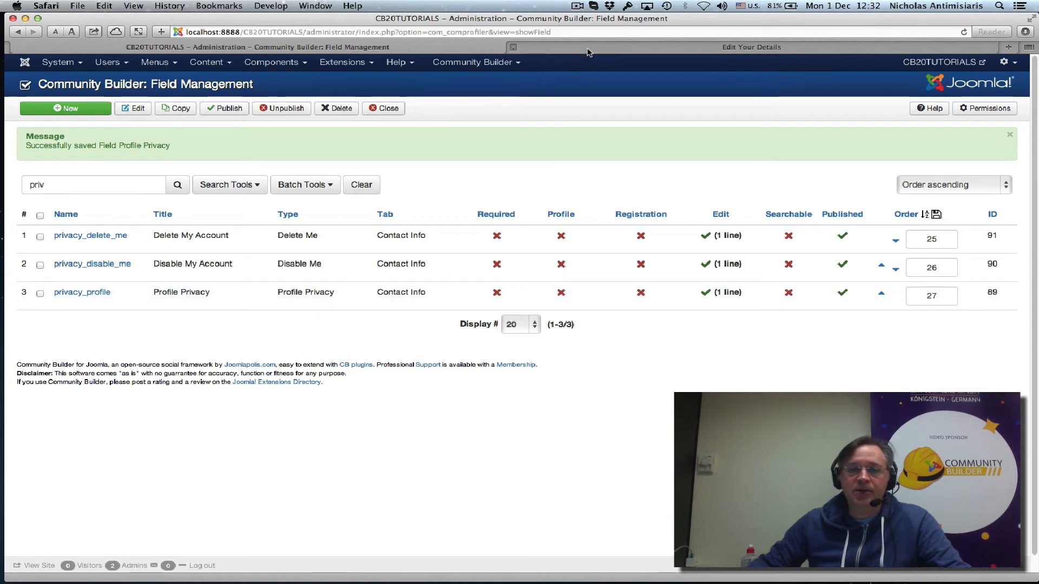
click(750, 47)
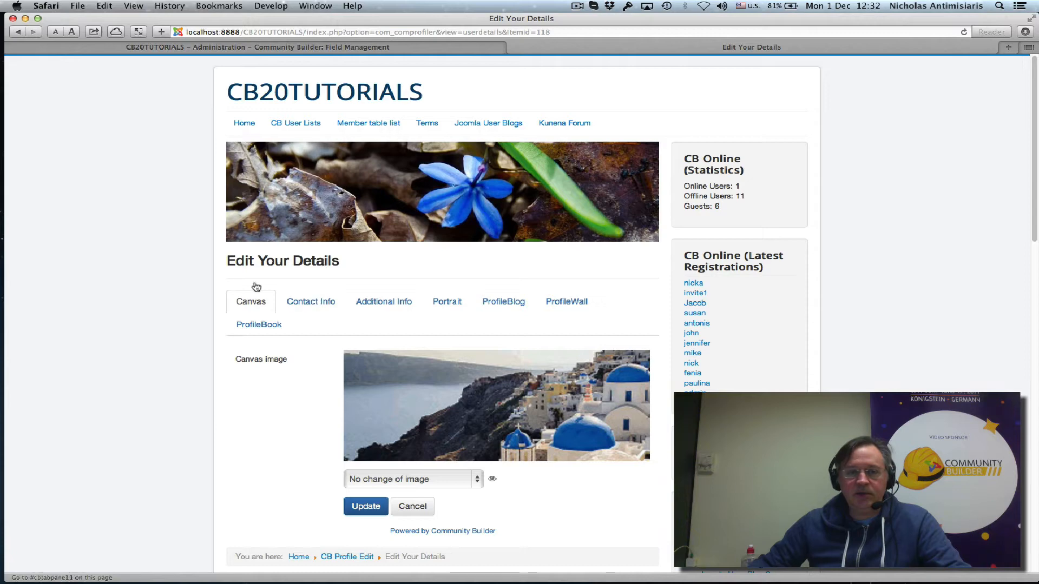
Step: Review the Contact Info fields and Profile Privacy choices, leaving privacy at Public
click(310, 301)
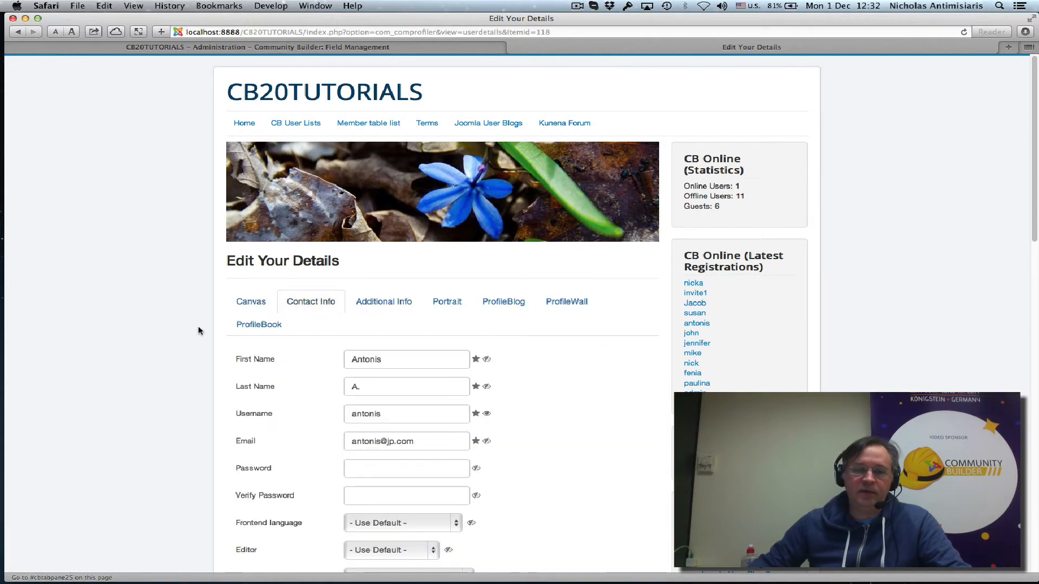
scroll(down, 3)
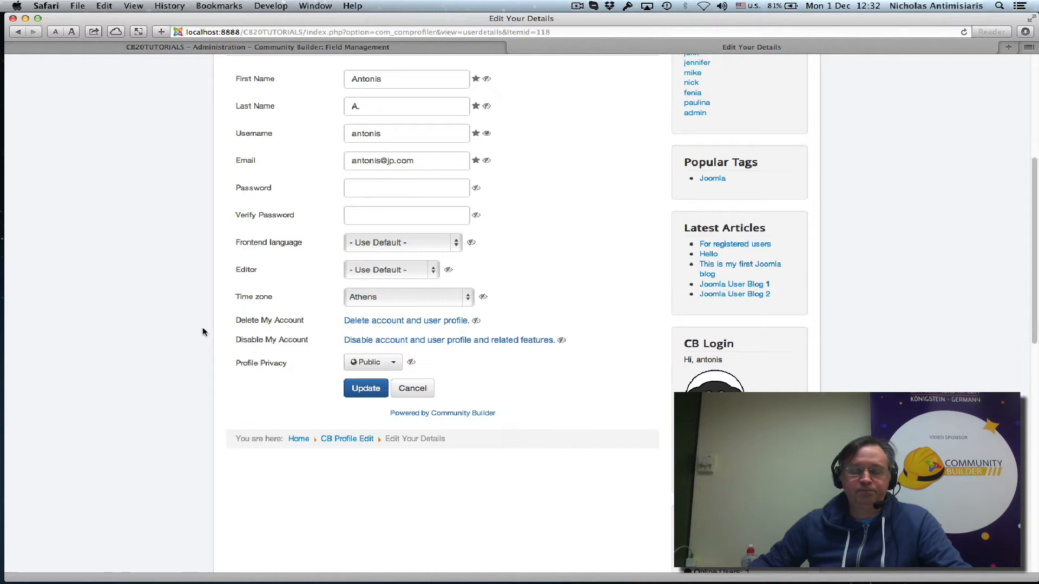
mouse_move(251, 369)
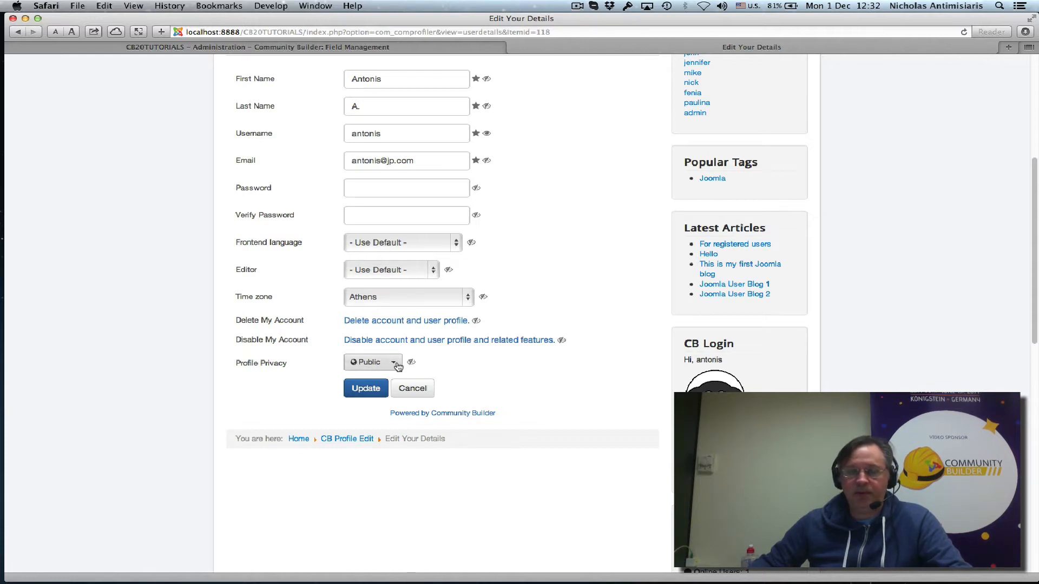
click(372, 362)
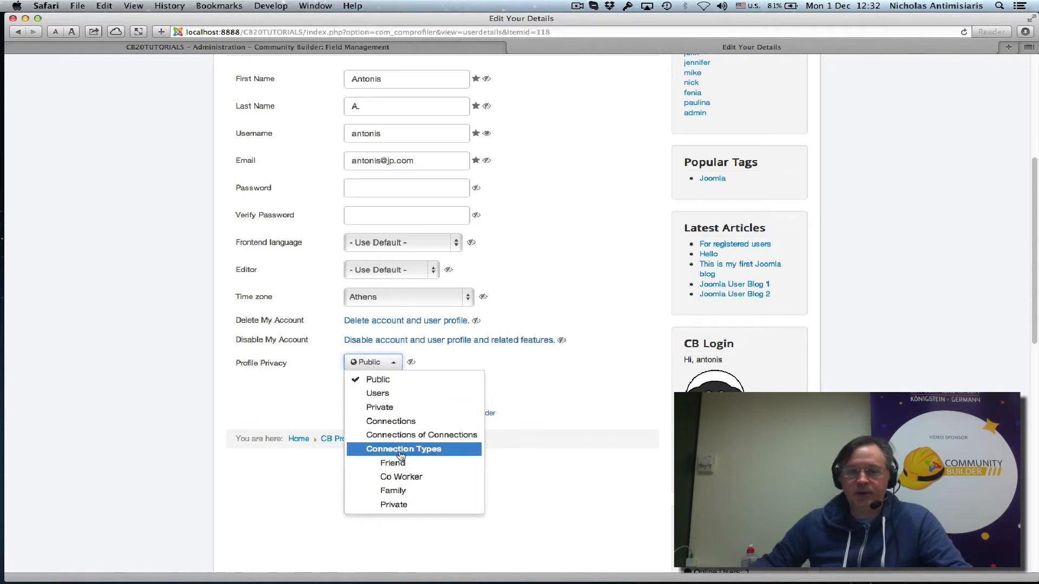
mouse_move(377, 392)
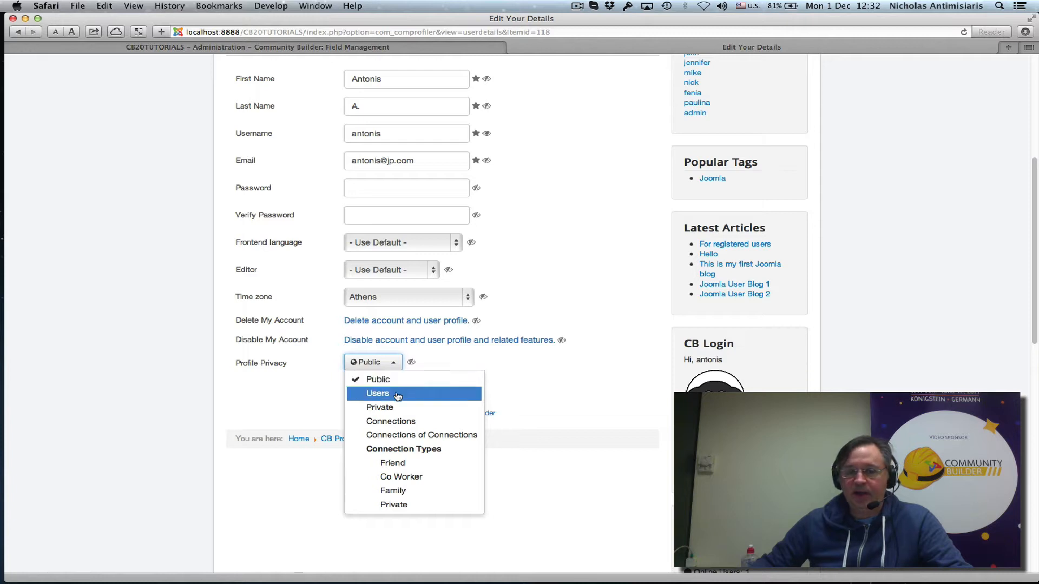
mouse_move(377, 379)
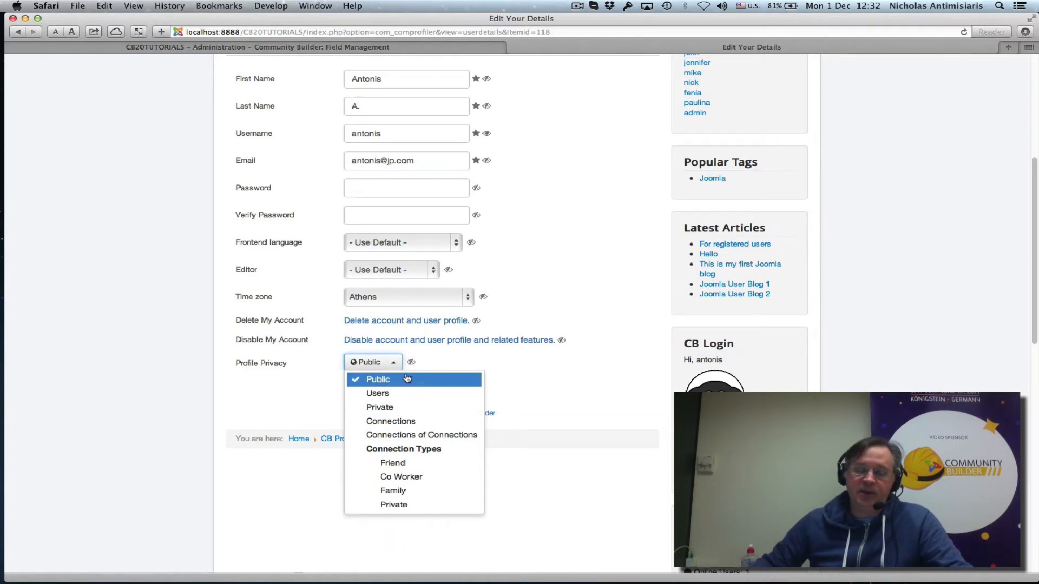
mouse_move(451, 363)
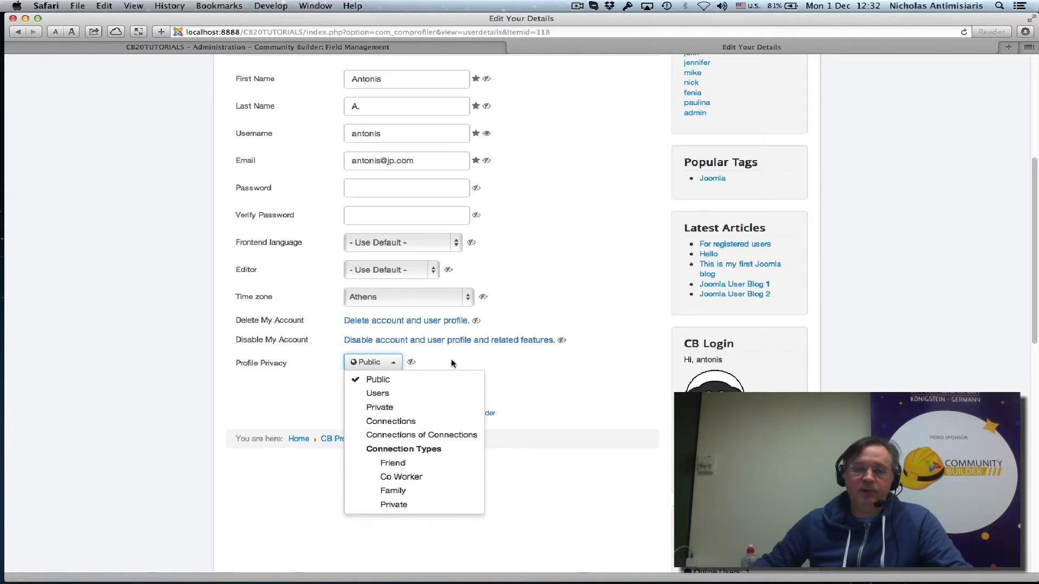
click(377, 379)
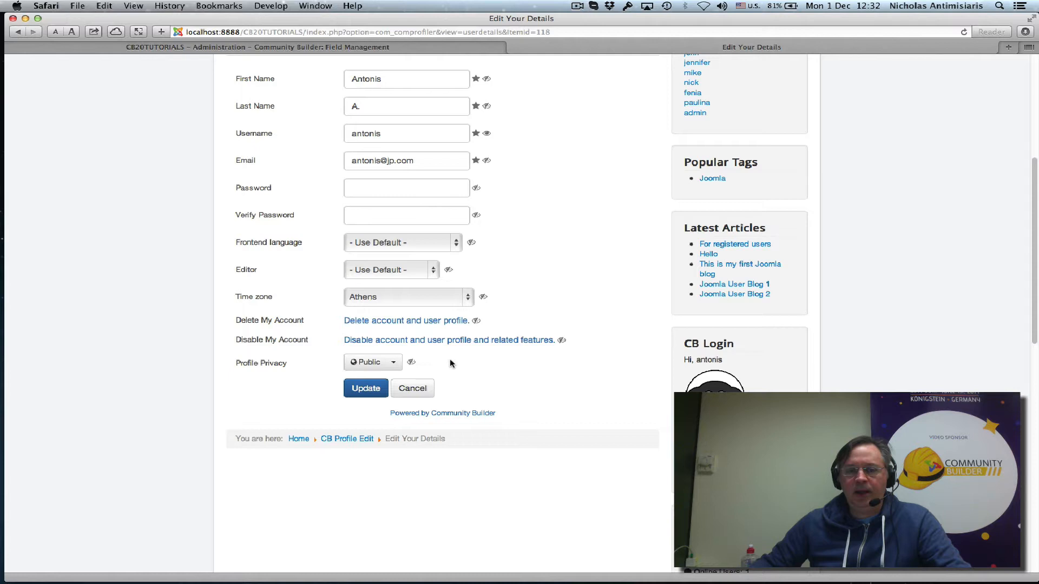
mouse_move(268, 330)
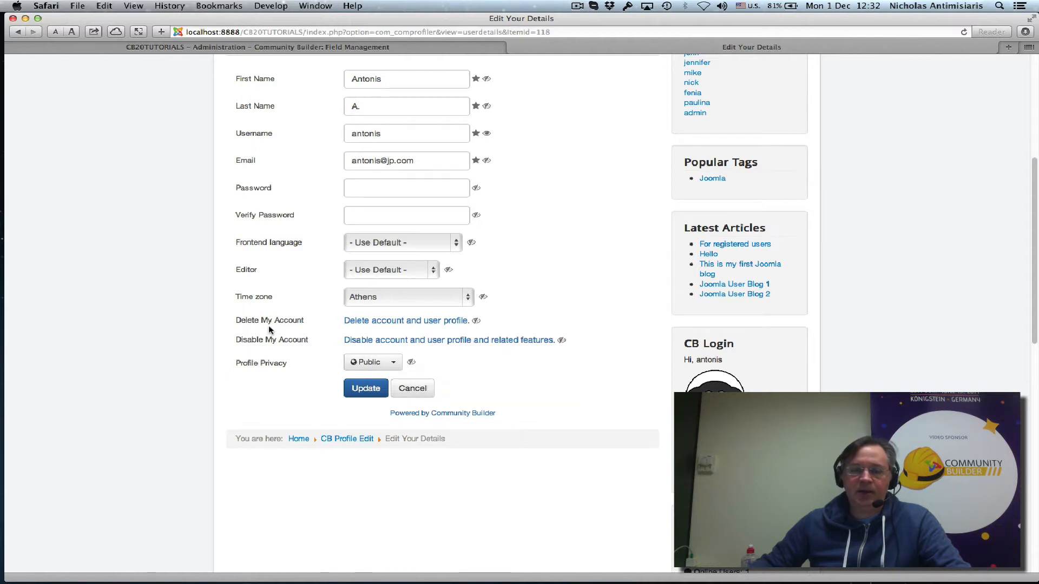
mouse_move(263, 324)
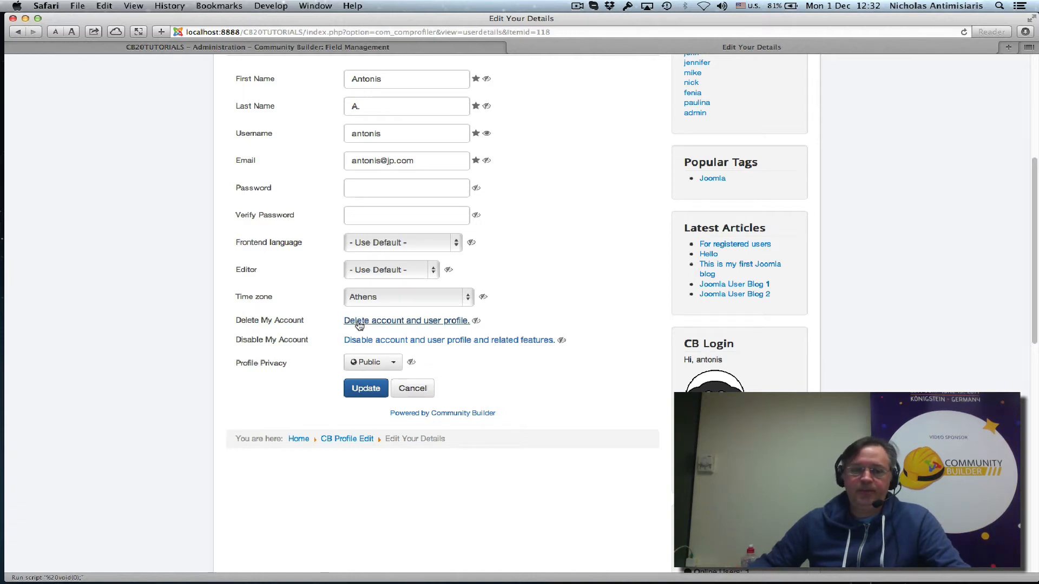
mouse_move(353, 345)
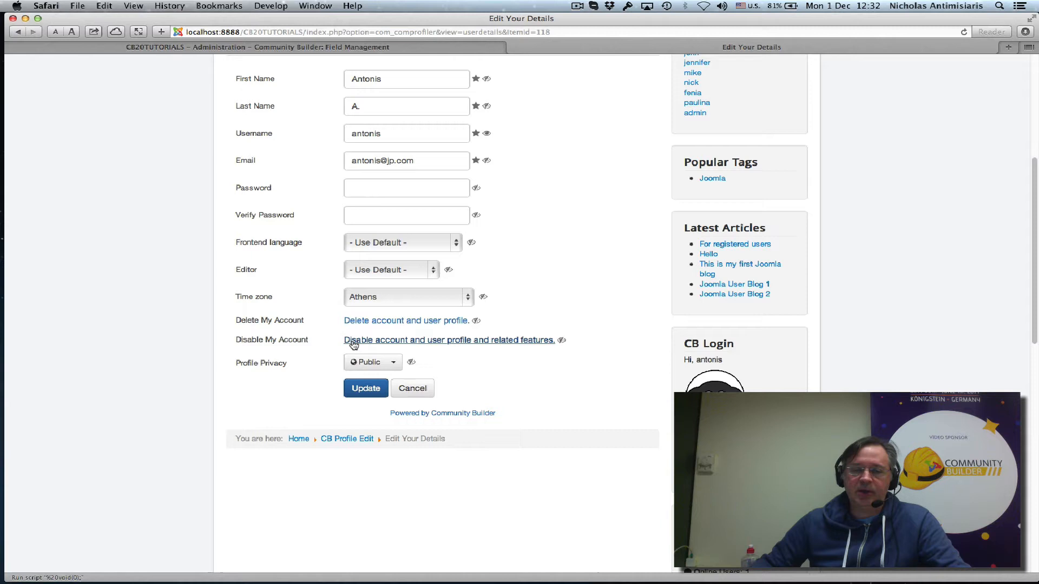
mouse_move(377, 344)
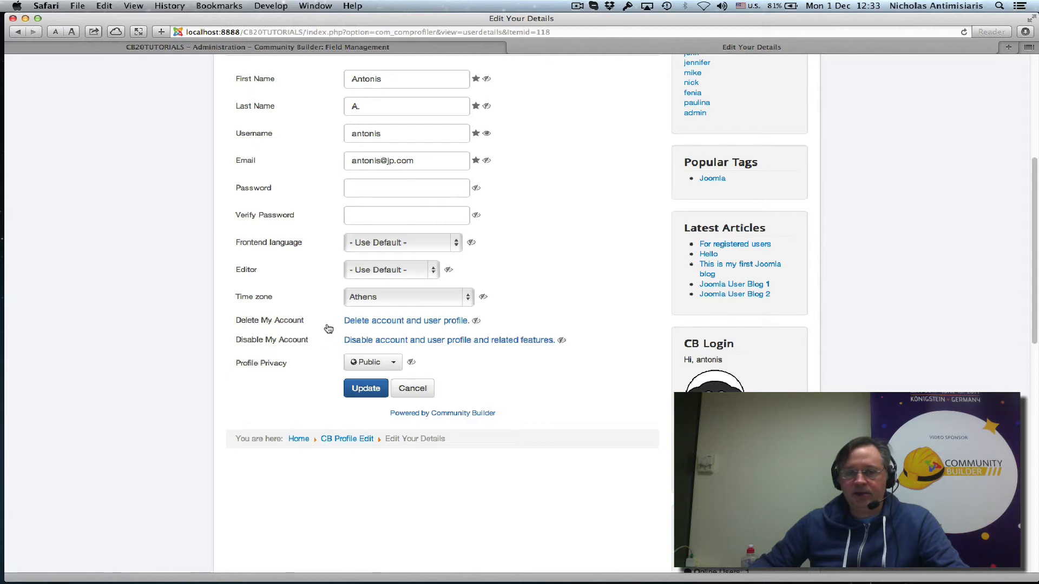
mouse_move(303, 346)
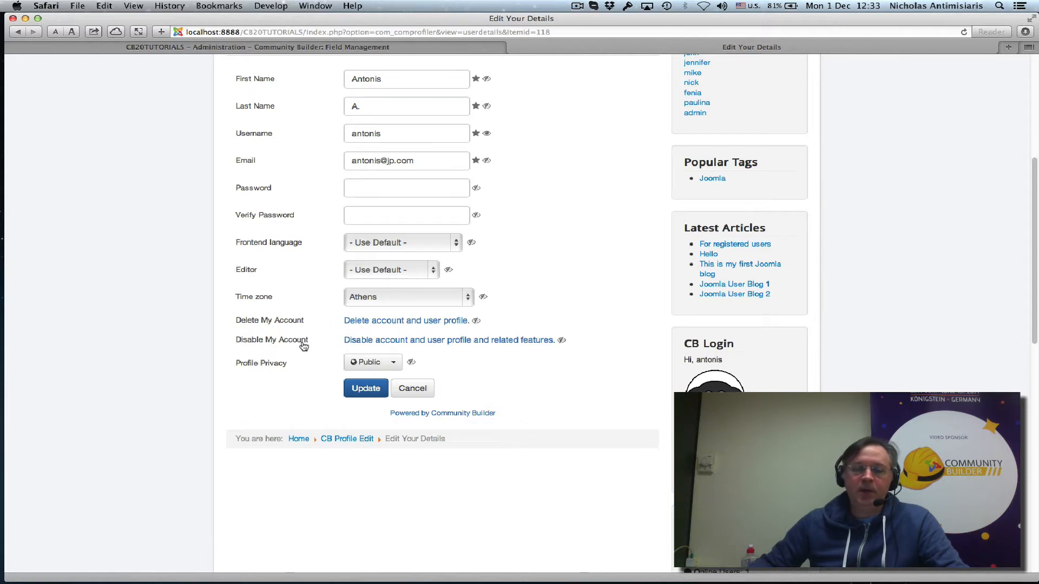
mouse_move(412, 388)
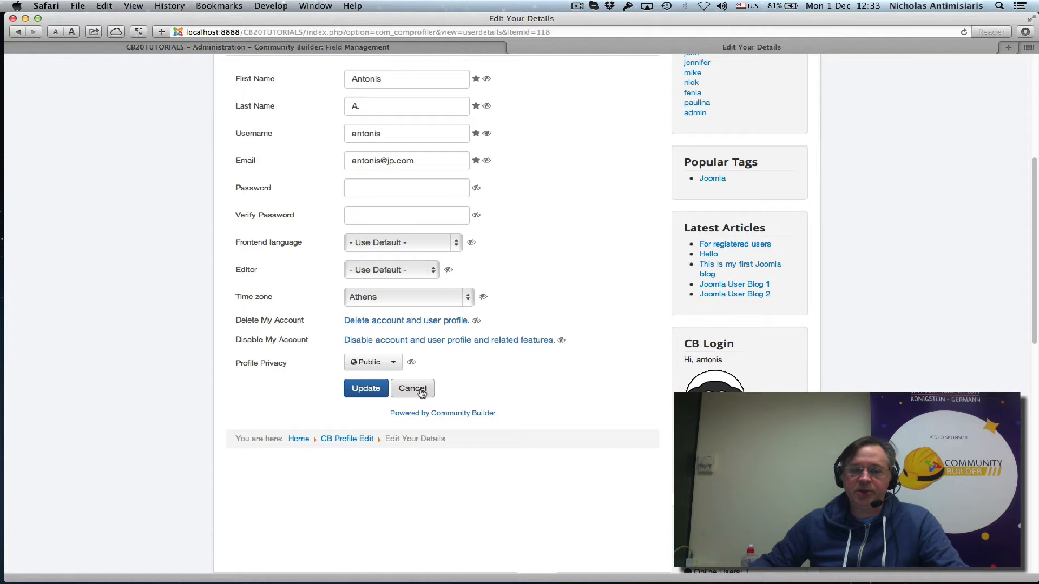
Step: Cancel antonis's Edit Your Details form without saving changes
click(412, 389)
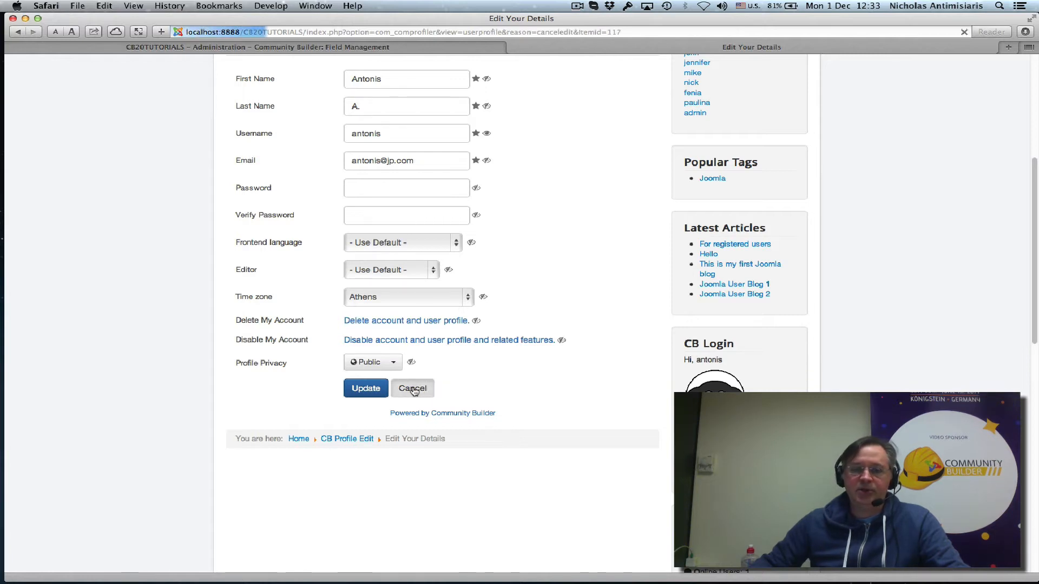
Step: Go to CB User Lists via Home, listing antonis as the only visible member
click(412, 389)
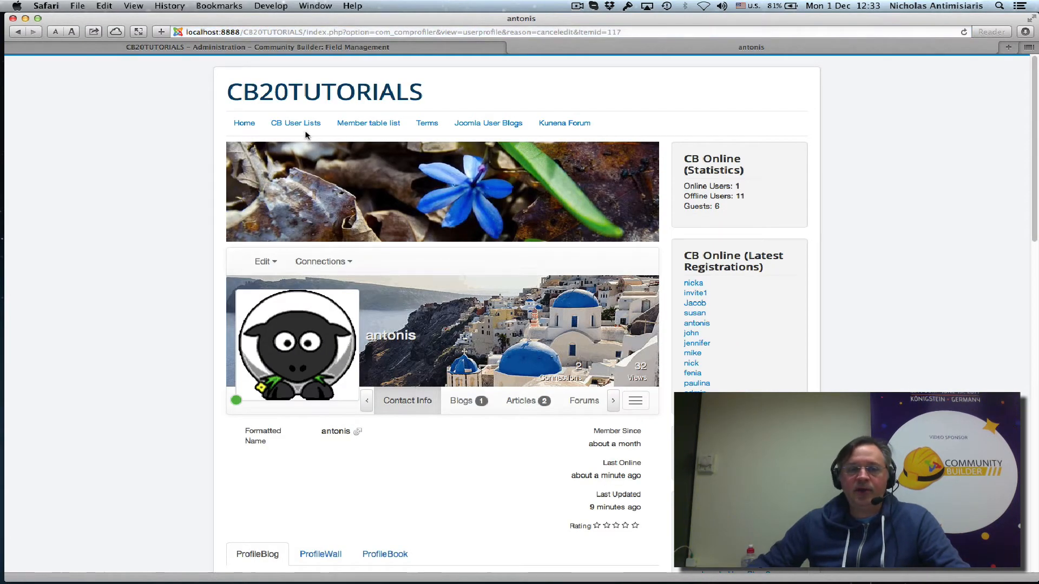
click(295, 123)
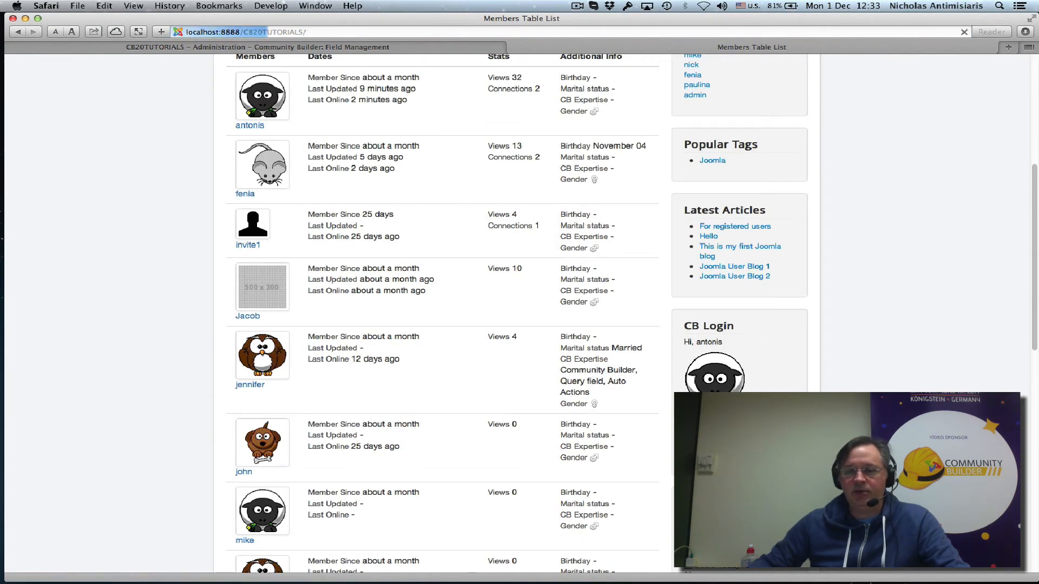
click(244, 123)
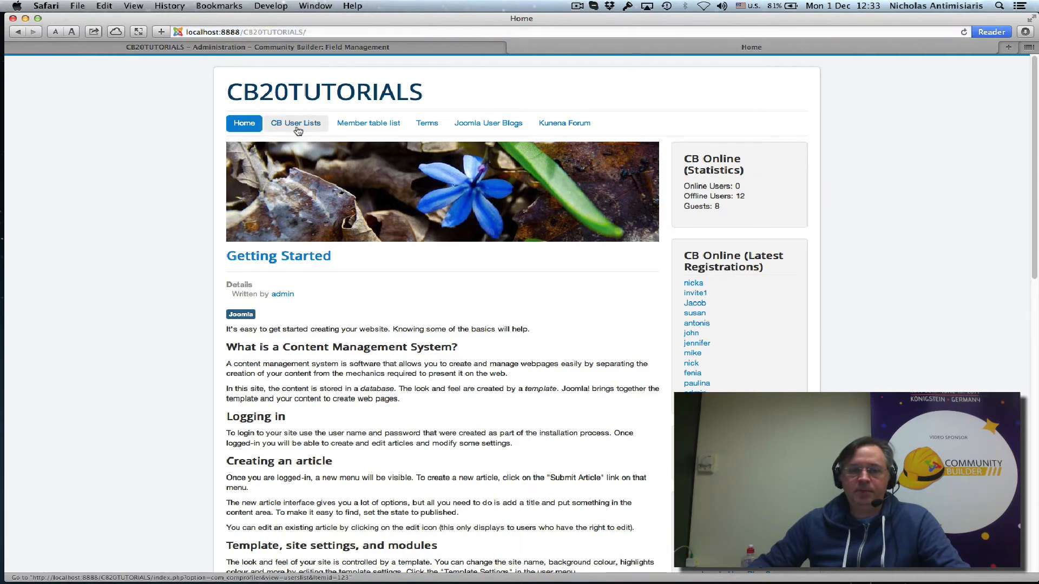
click(296, 124)
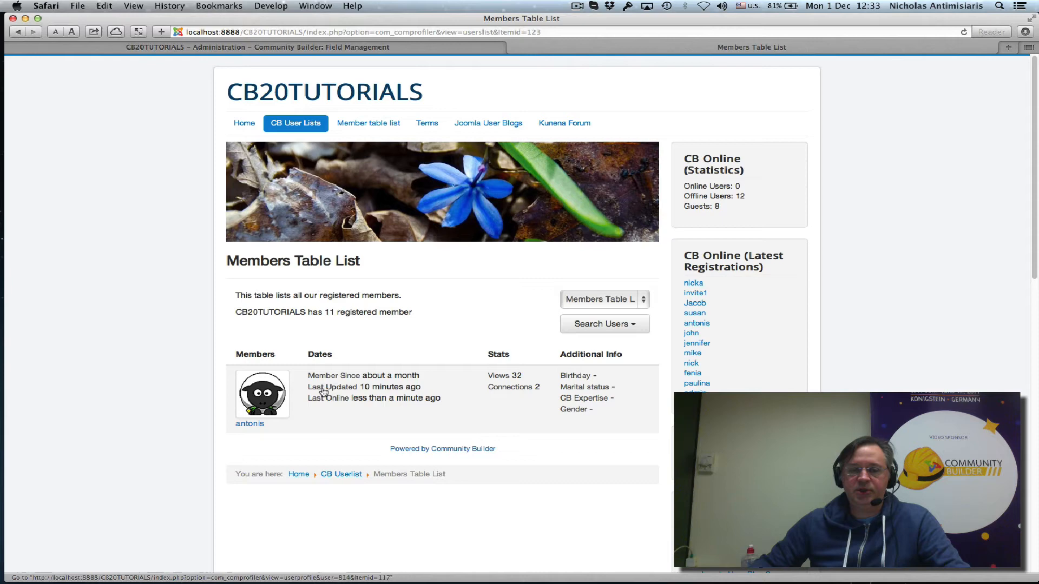
mouse_move(444, 399)
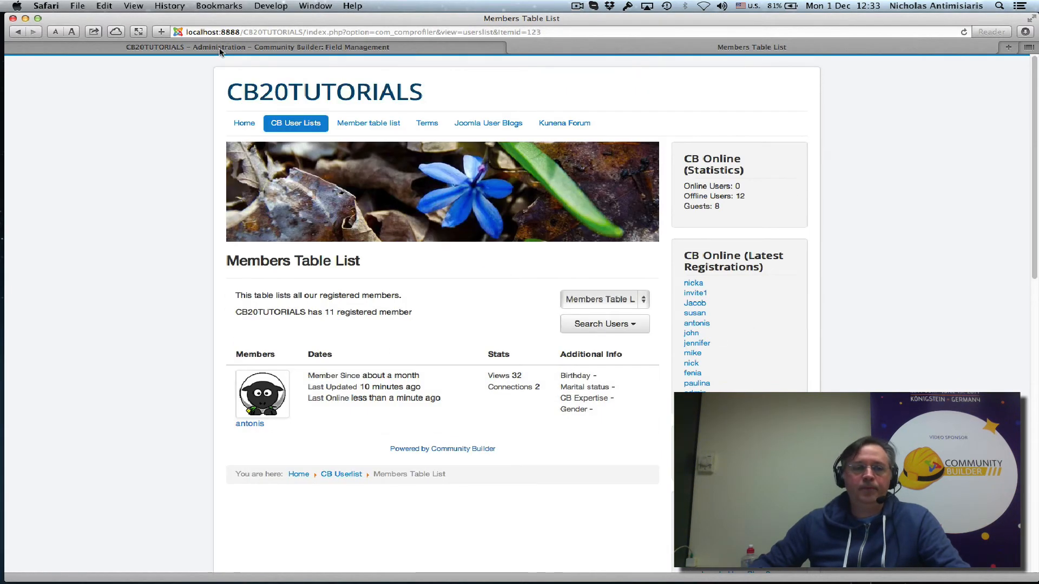
Step: Recheck the privacy_profile field's Users privacy default in admin, then return to the frontend members list
click(255, 47)
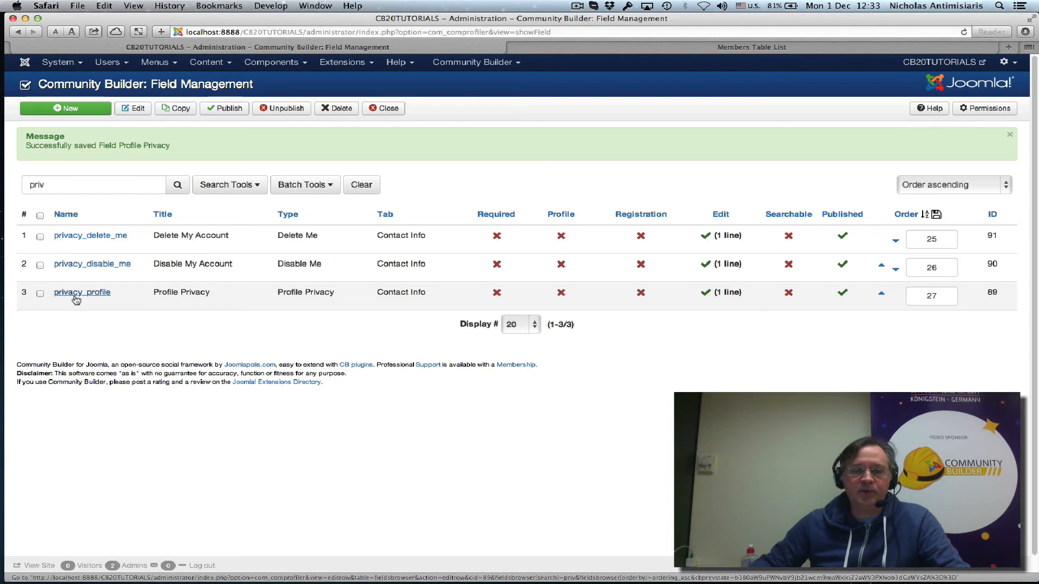
click(82, 292)
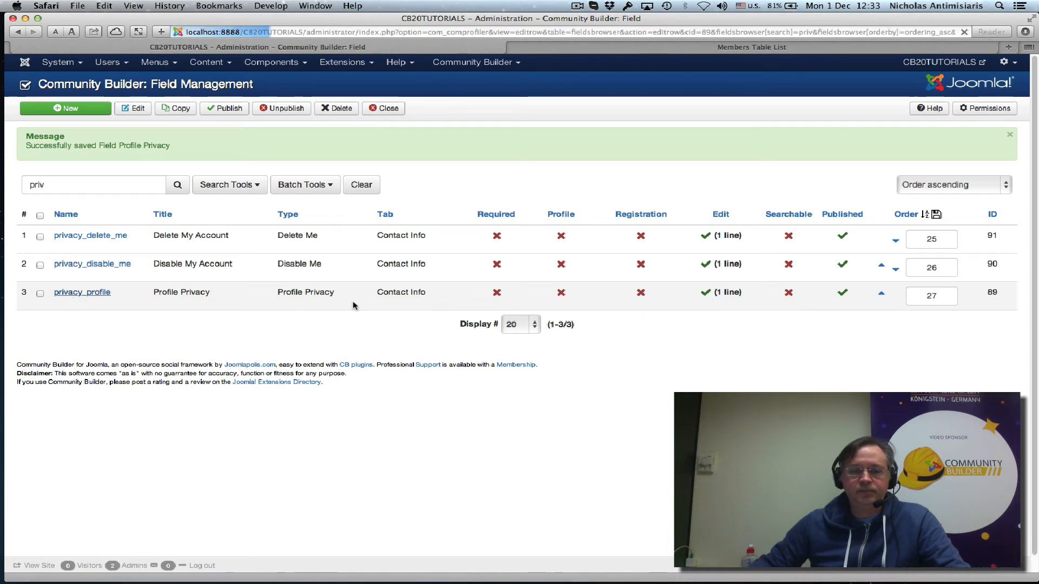
click(82, 292)
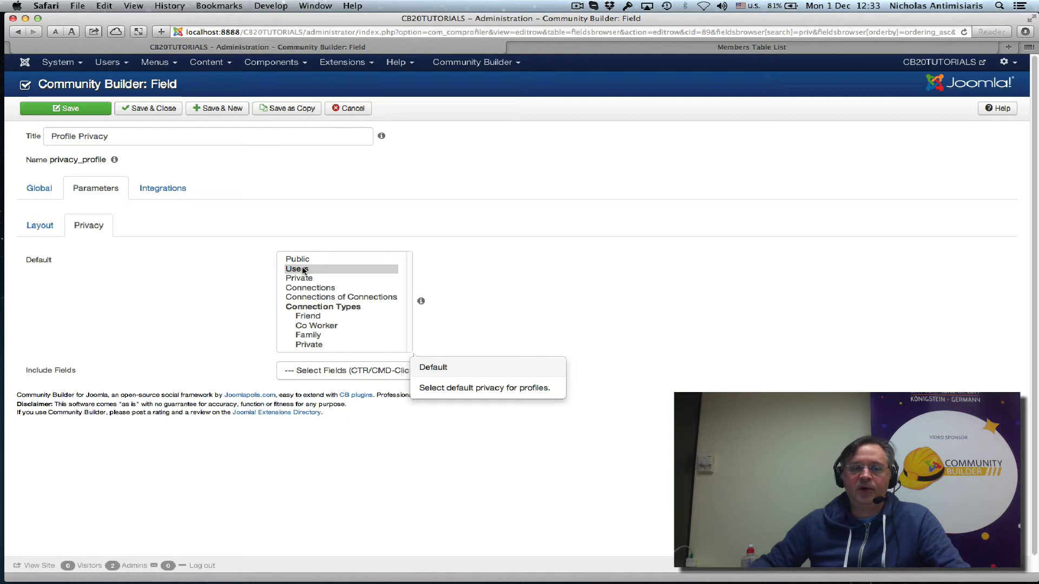
click(752, 46)
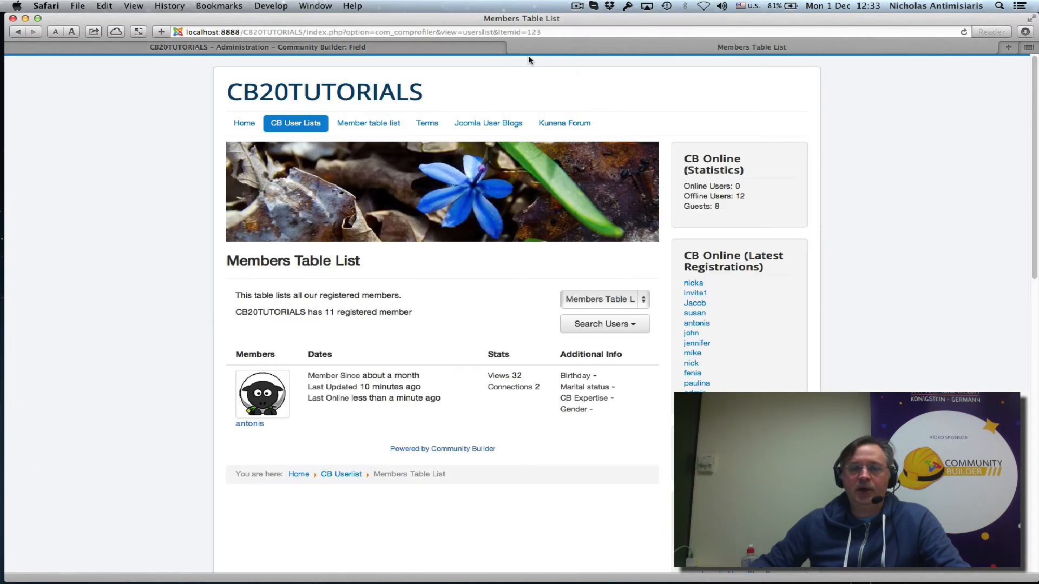
mouse_move(289, 413)
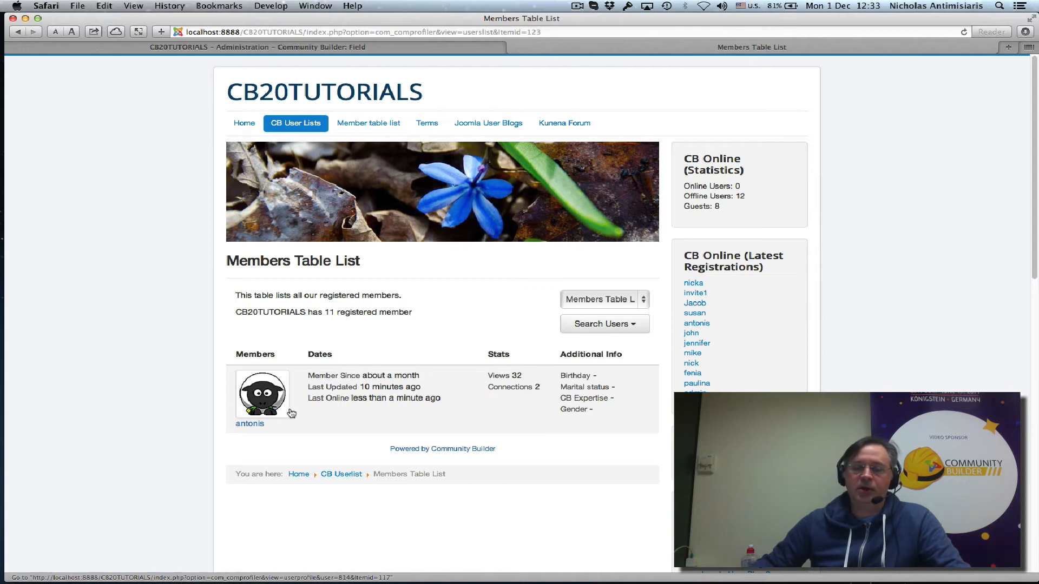
mouse_move(585, 400)
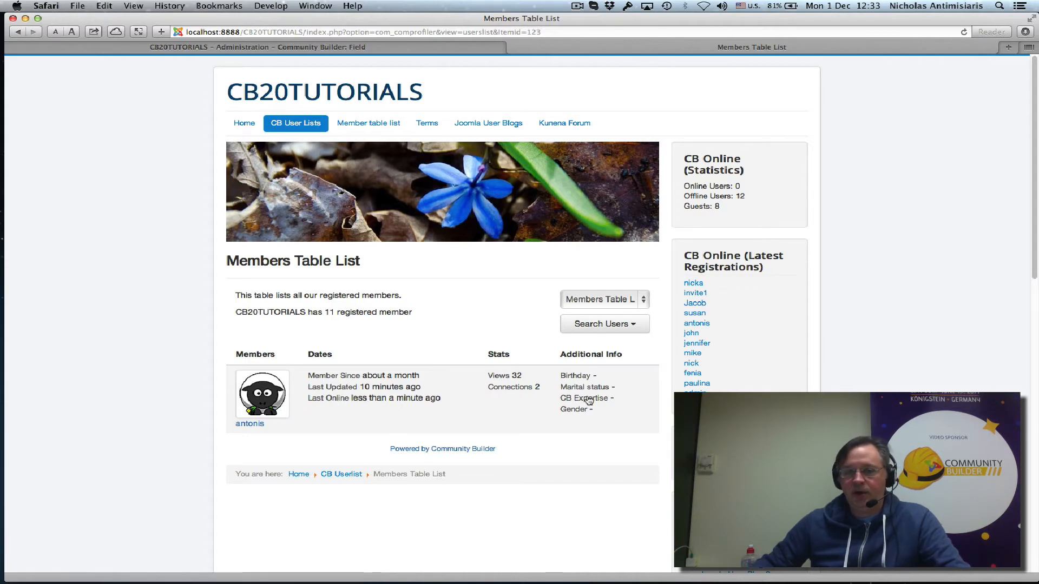
Step: Reload the Members Table List showing several members and bring up antonis's profile editing options
scroll(down, 3)
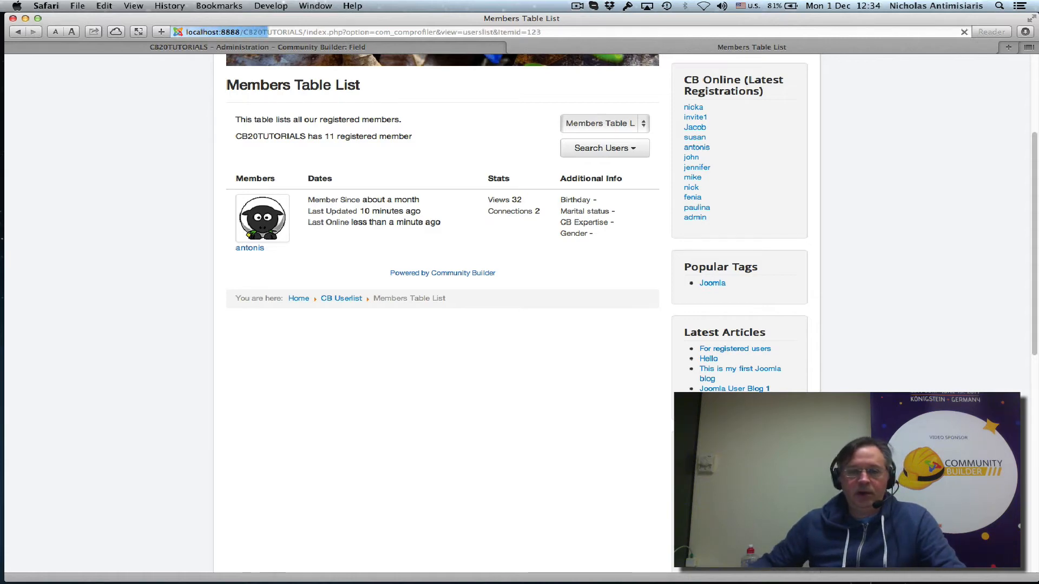
scroll(up, 3)
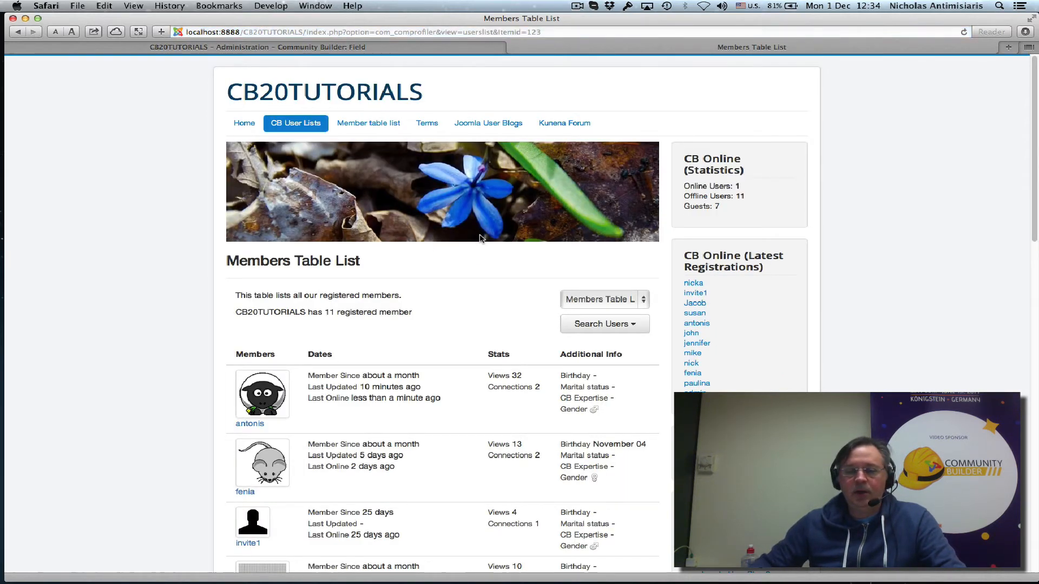
scroll(down, 3)
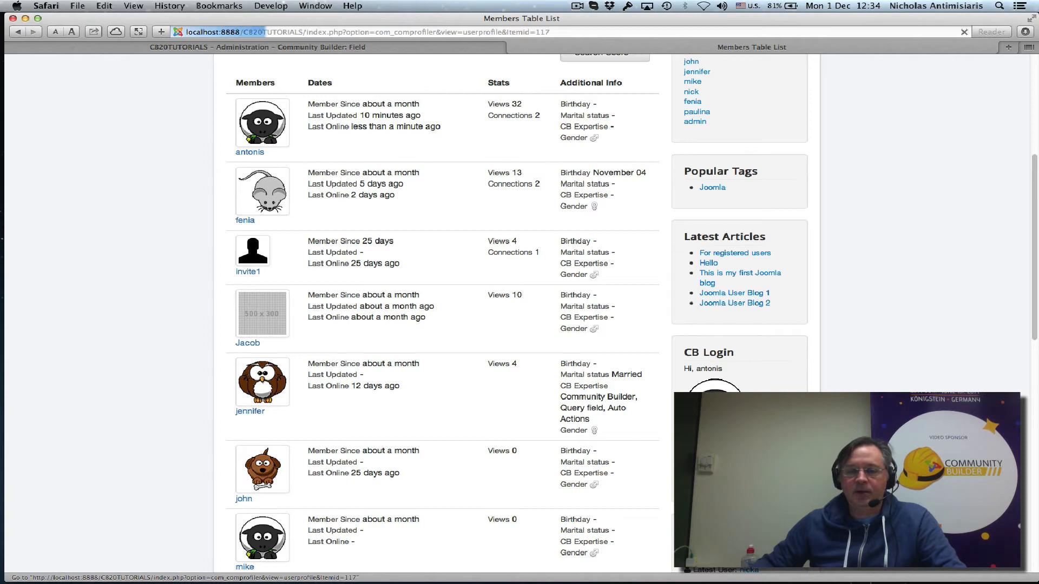
click(250, 151)
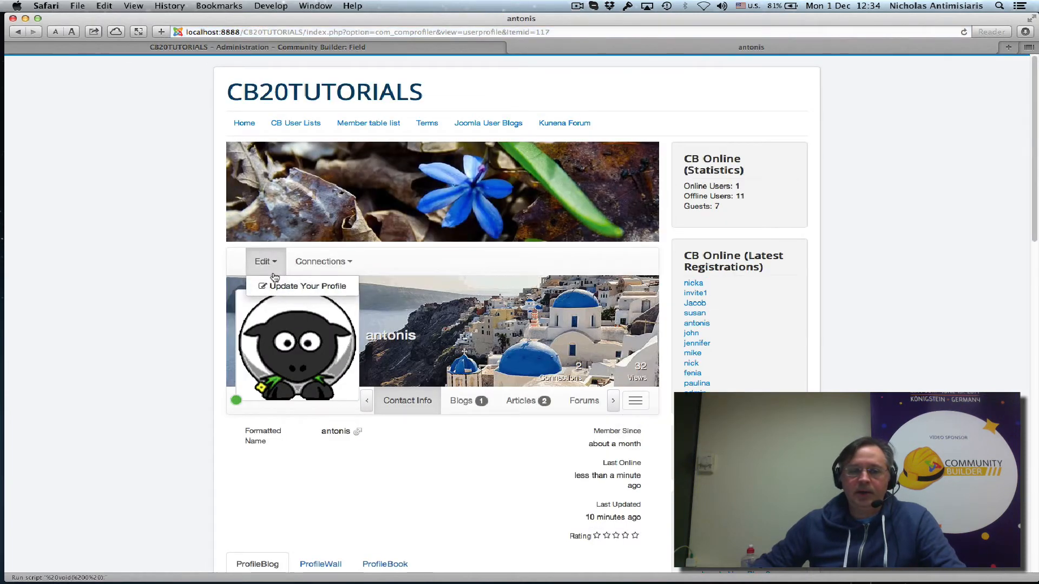
Step: Change antonis's Profile Privacy setting to Users and save the profile with Update
click(306, 286)
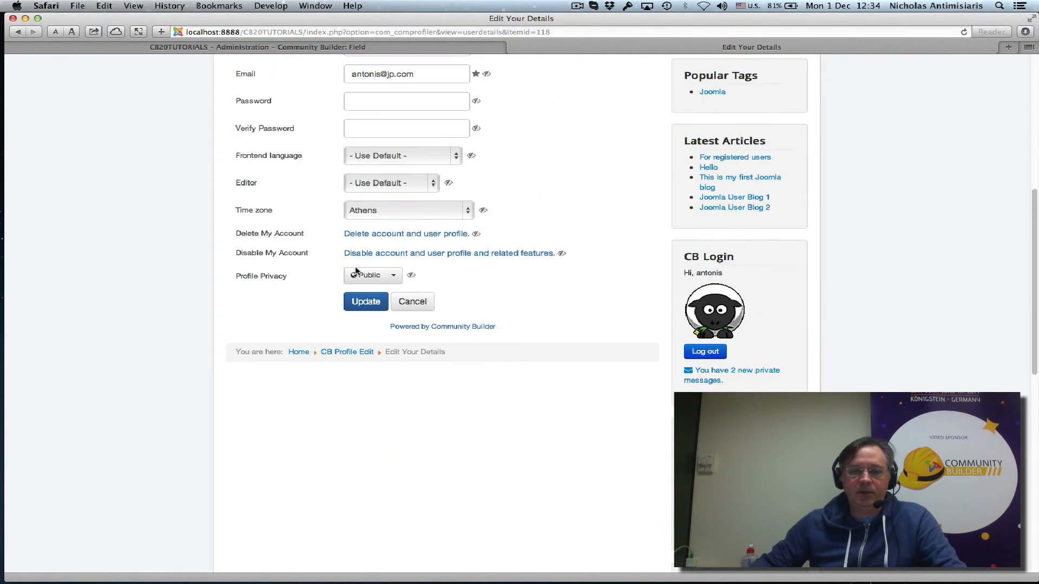
click(373, 275)
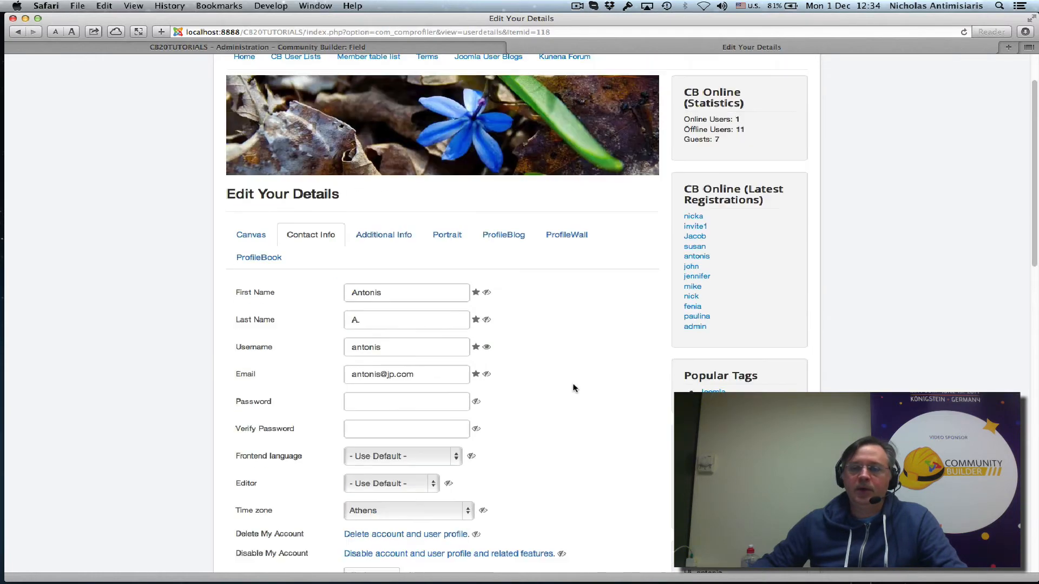
scroll(down, 3)
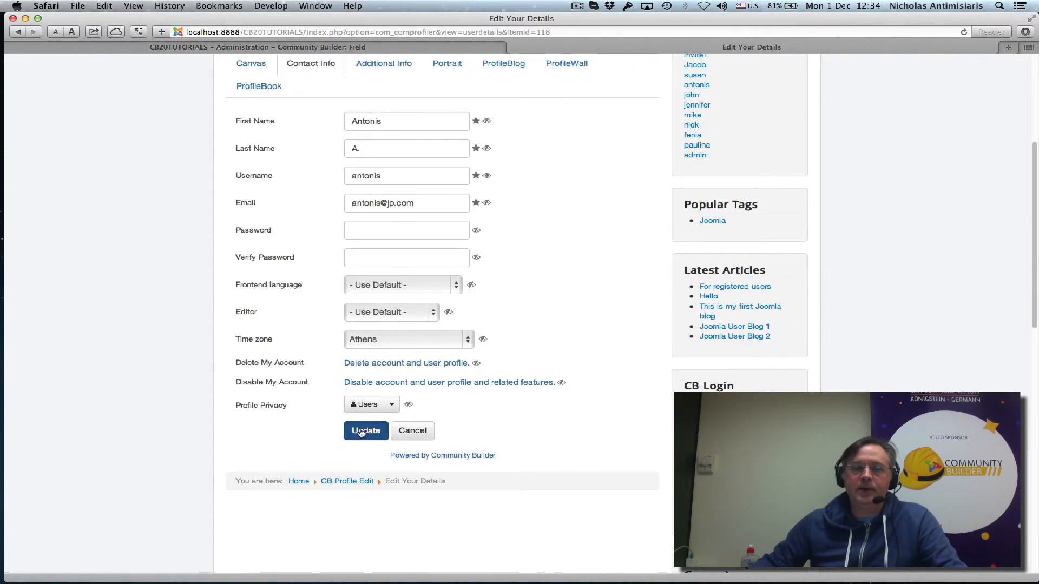
click(365, 430)
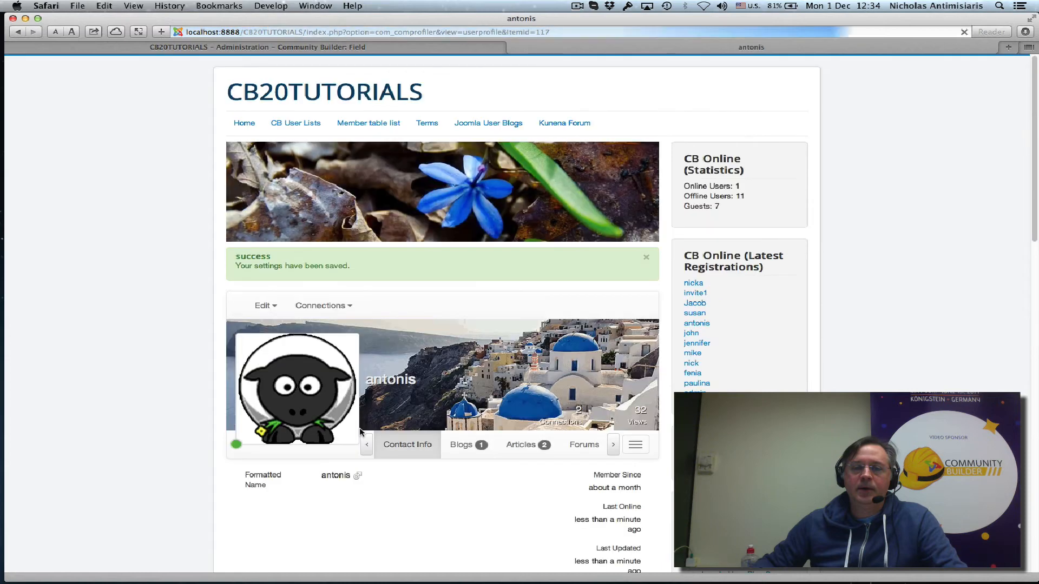
Step: Open the Members Table List from CB User Lists, which now shows no users
scroll(down, 3)
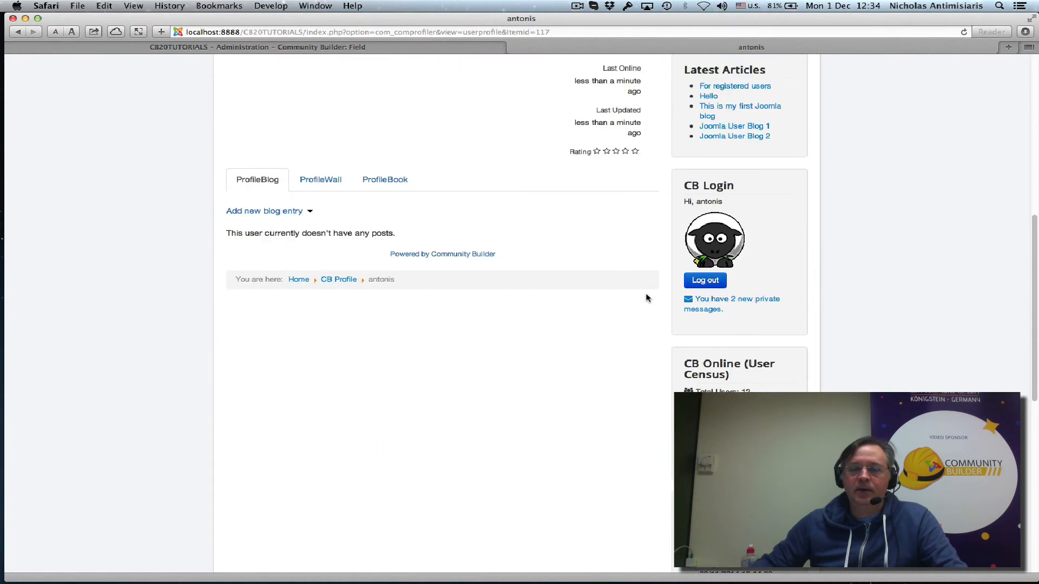
click(298, 279)
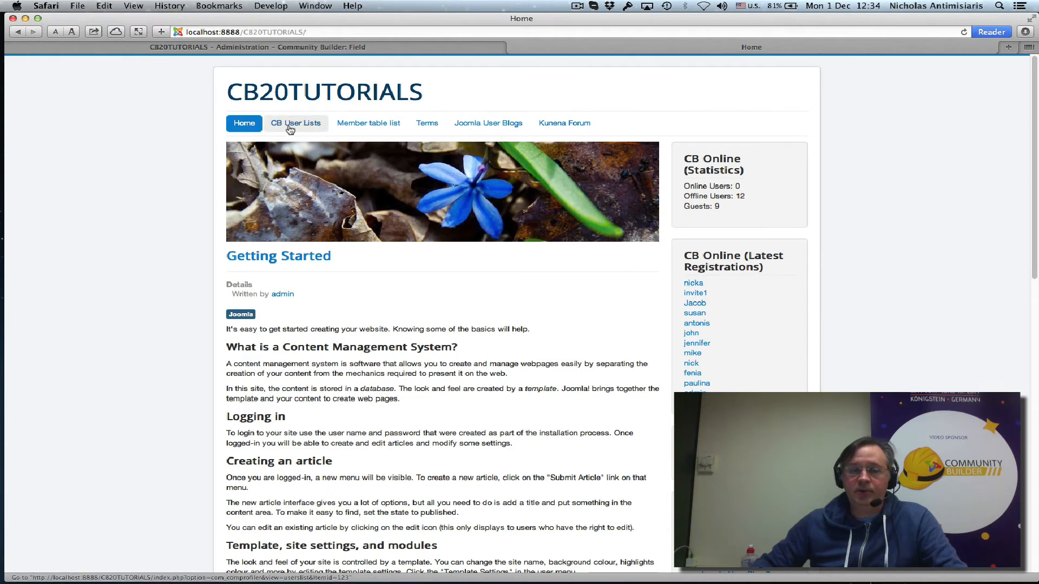
click(295, 123)
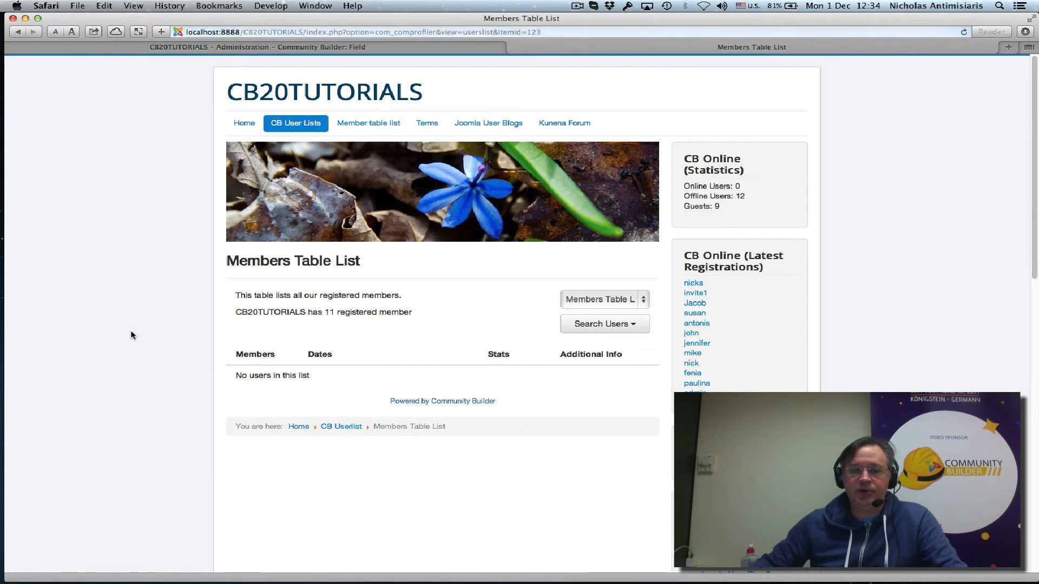
mouse_move(446, 398)
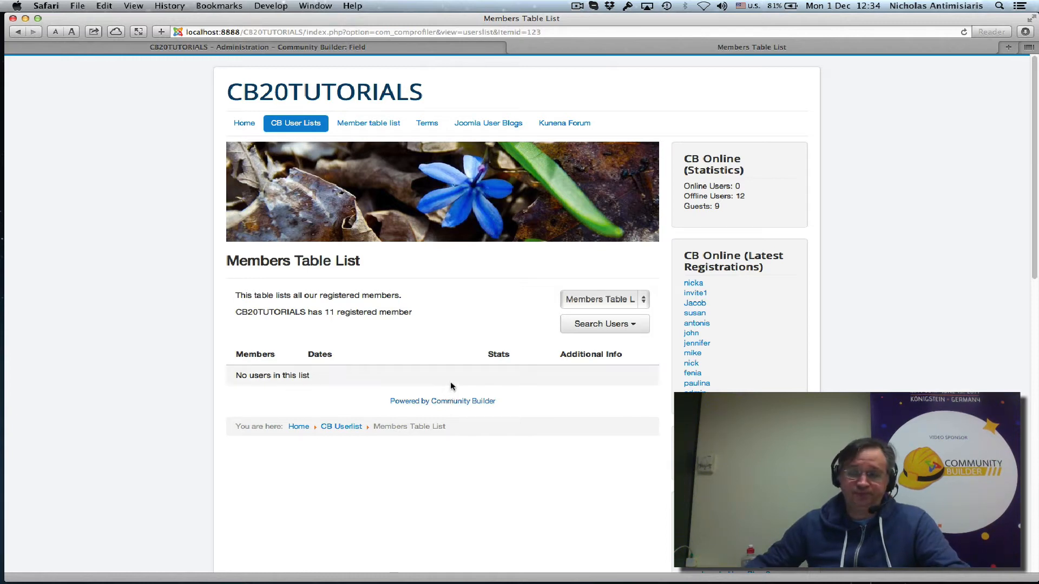
mouse_move(243, 123)
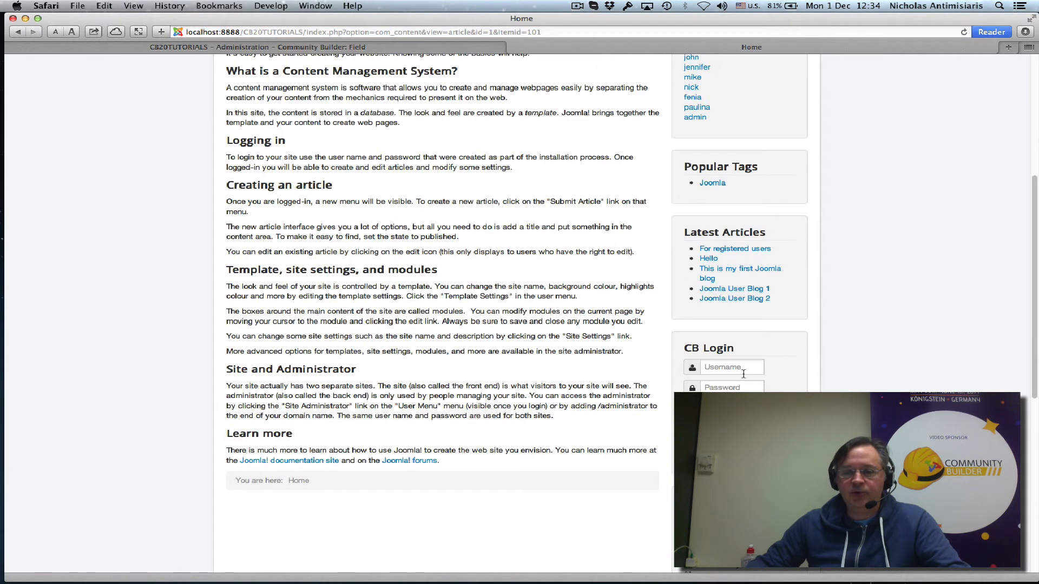
Step: Log in to the CB Login module as 'anto' with the account password
text(antonis)
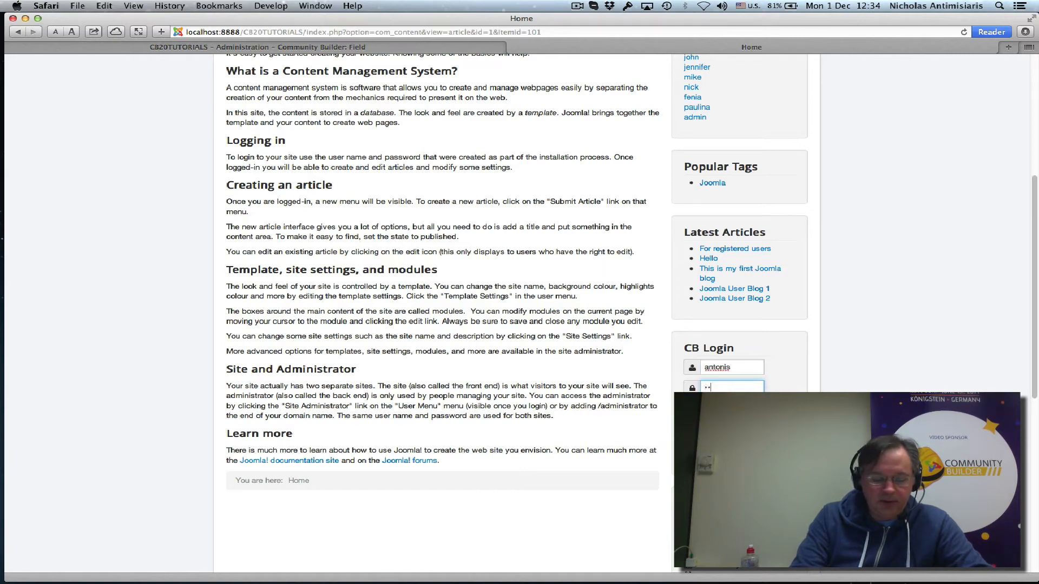
text(········)
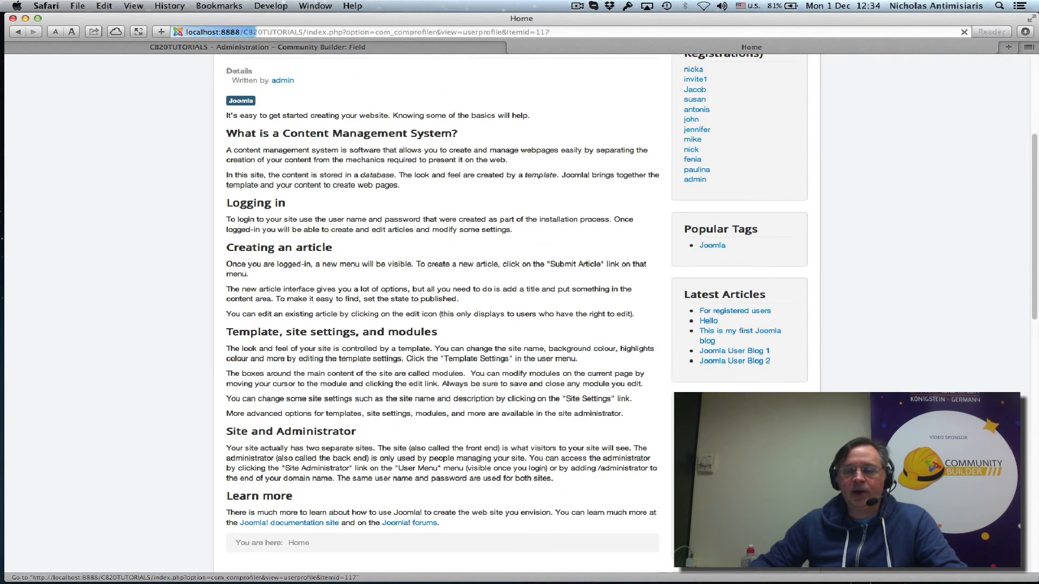
Step: Request disabling antonis's account from the Contact Info tab and confirm OK
click(695, 110)
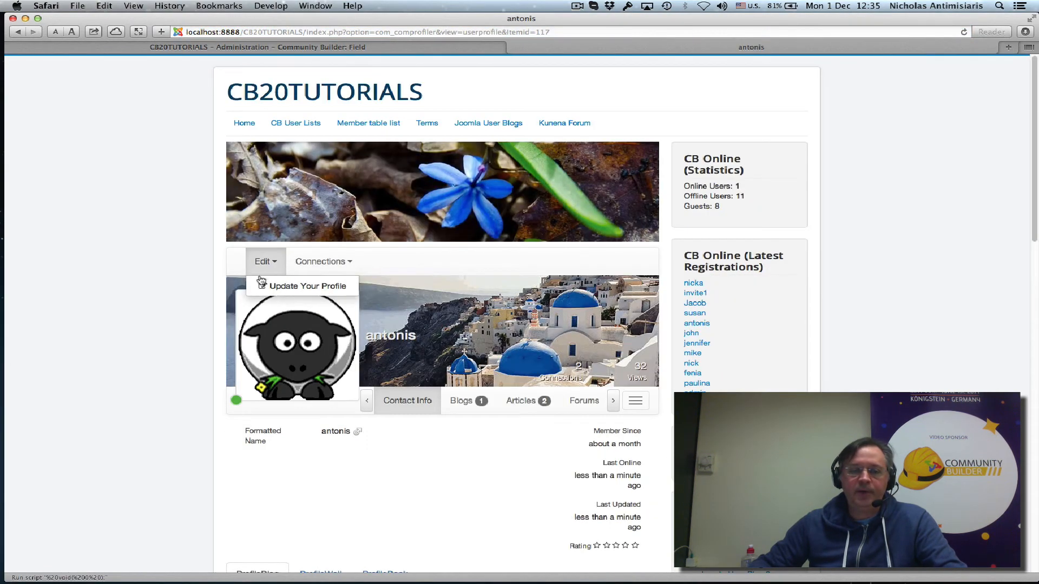
click(307, 285)
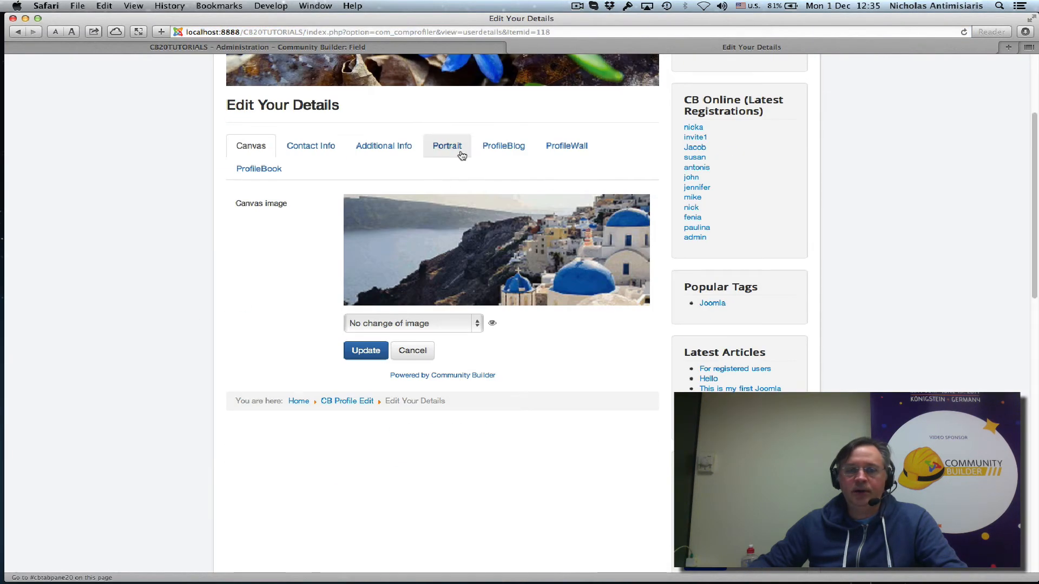
click(310, 146)
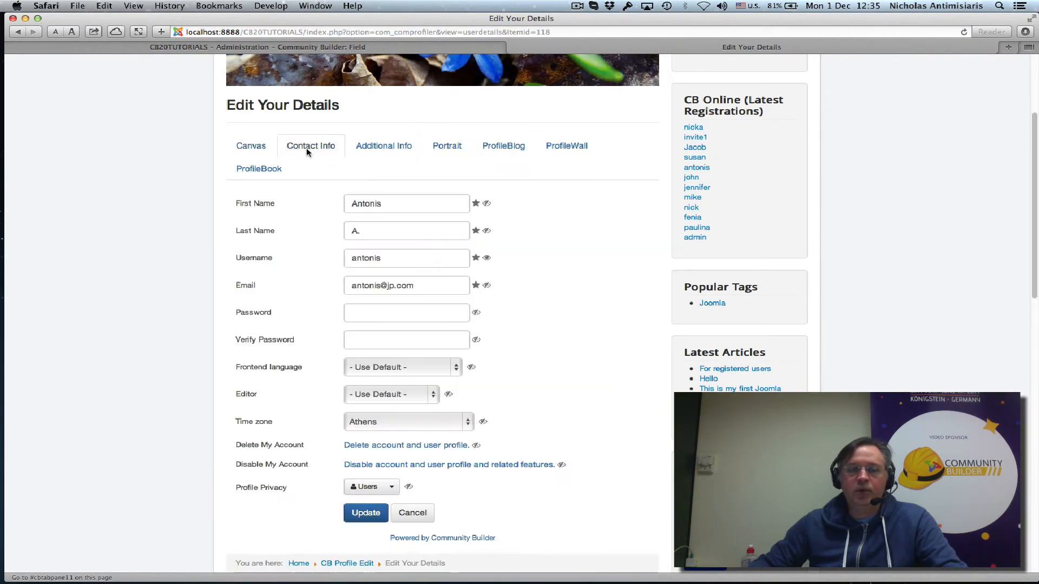
scroll(down, 3)
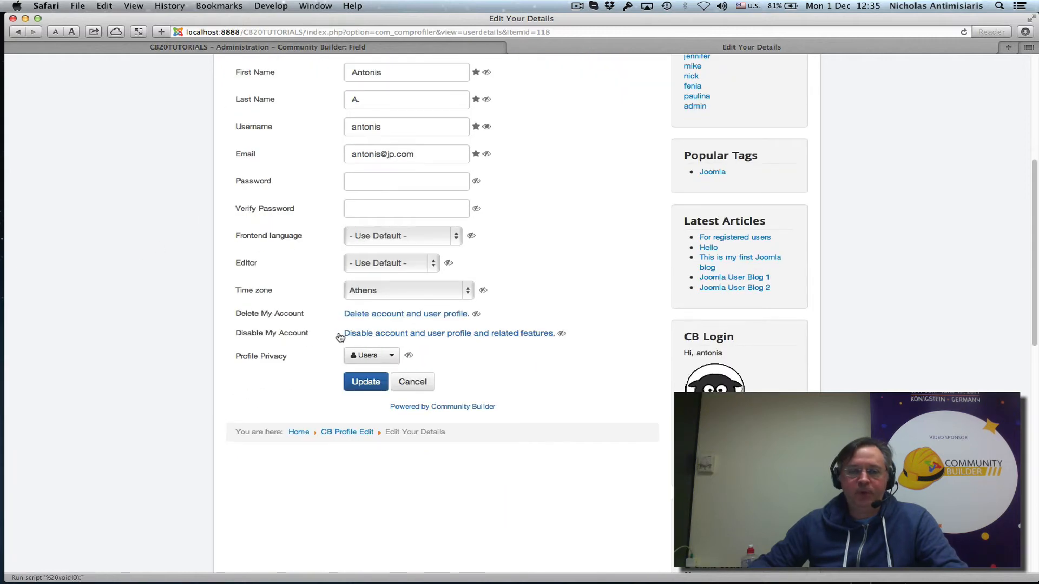
click(449, 334)
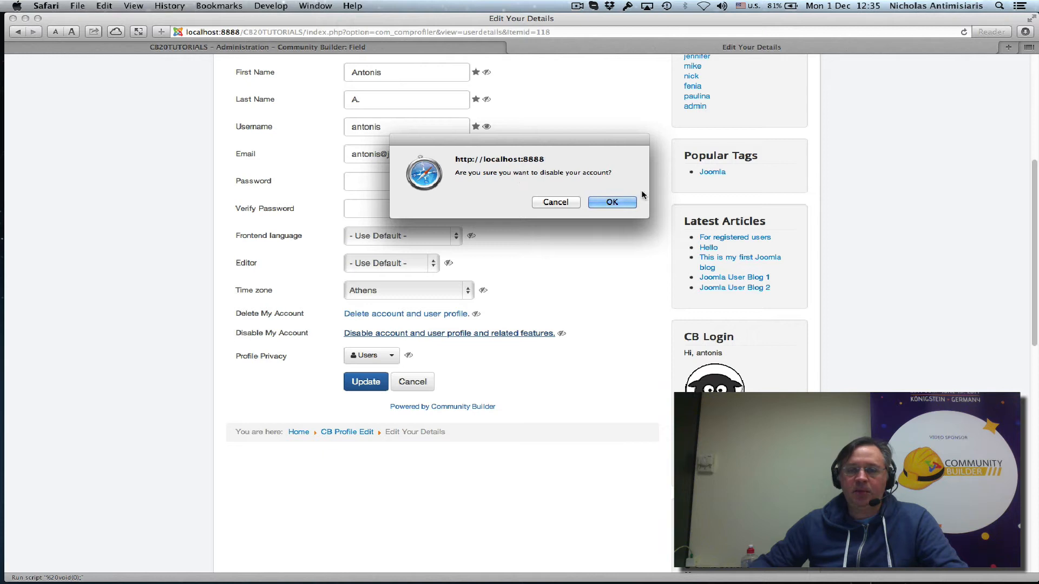
click(611, 201)
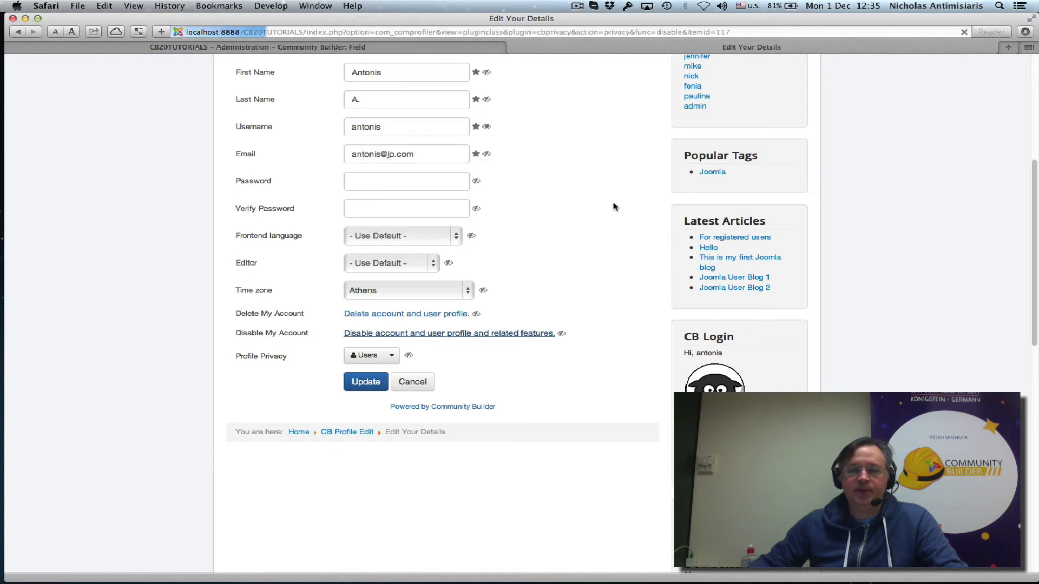
Step: Enter the reason 'Just testing' and submit Disable Account
click(449, 333)
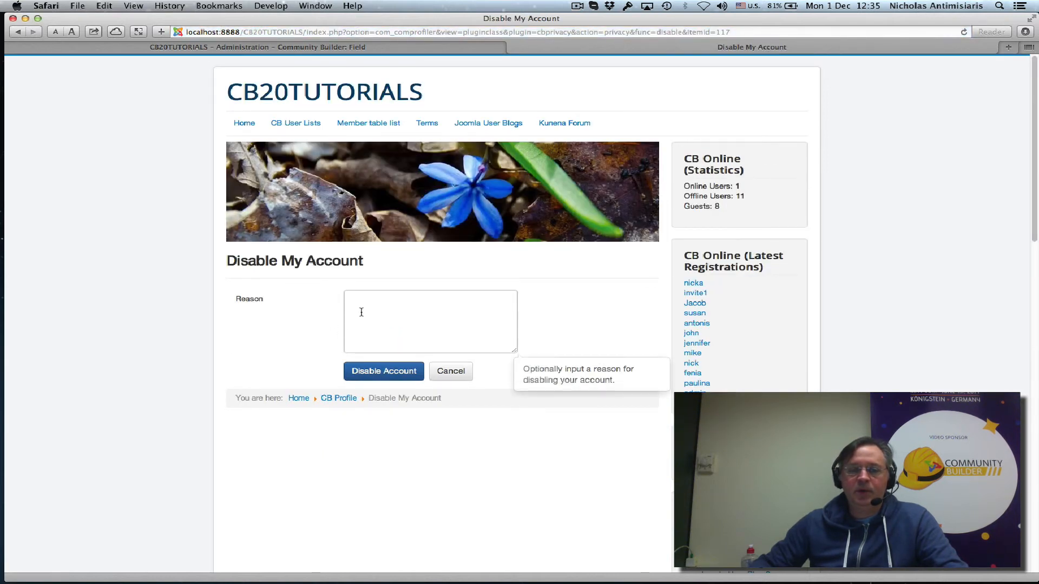
text(Ju)
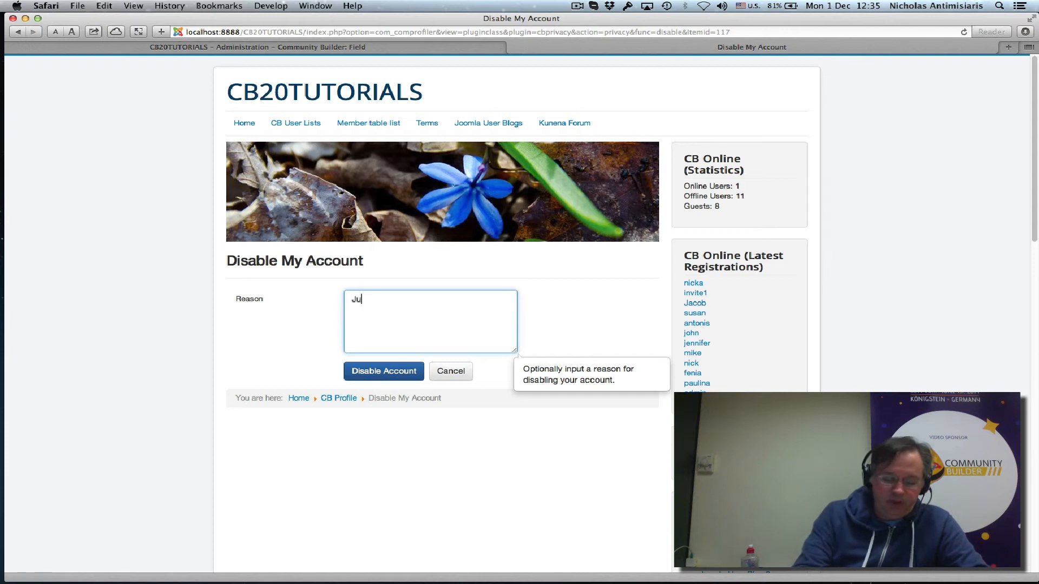
text(st testing)
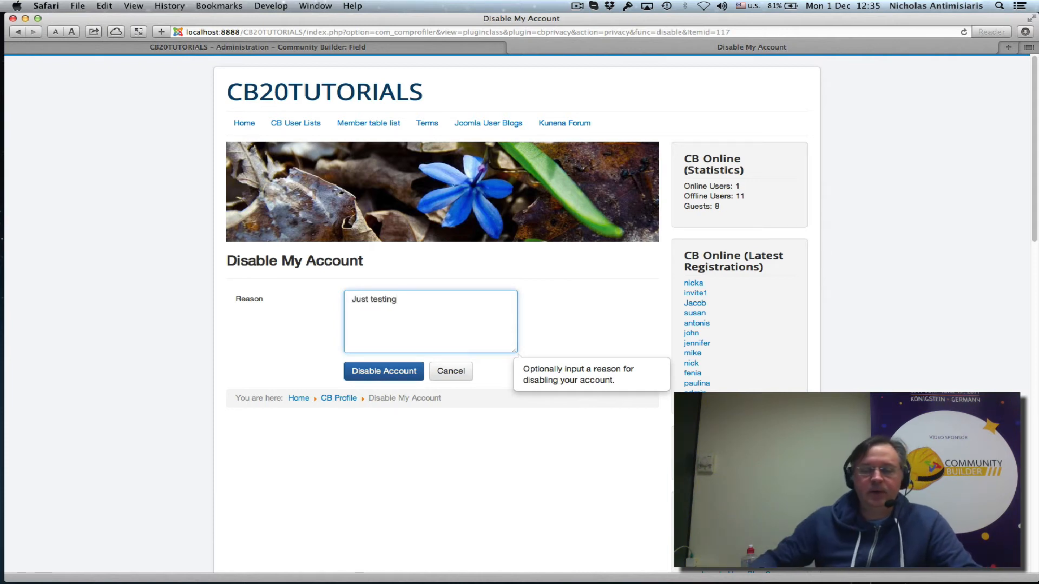
click(383, 371)
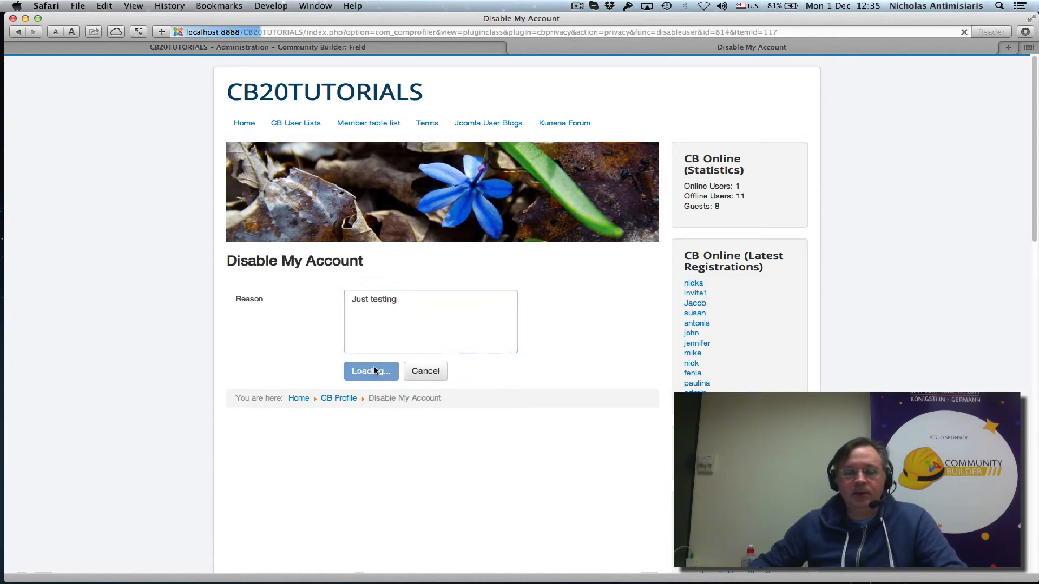
click(370, 371)
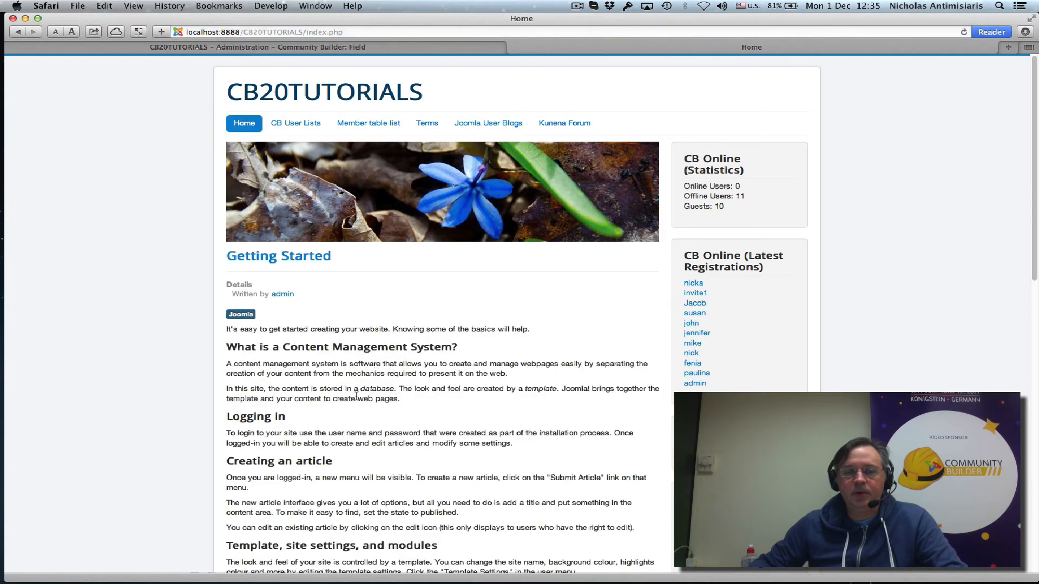
scroll(down, 3)
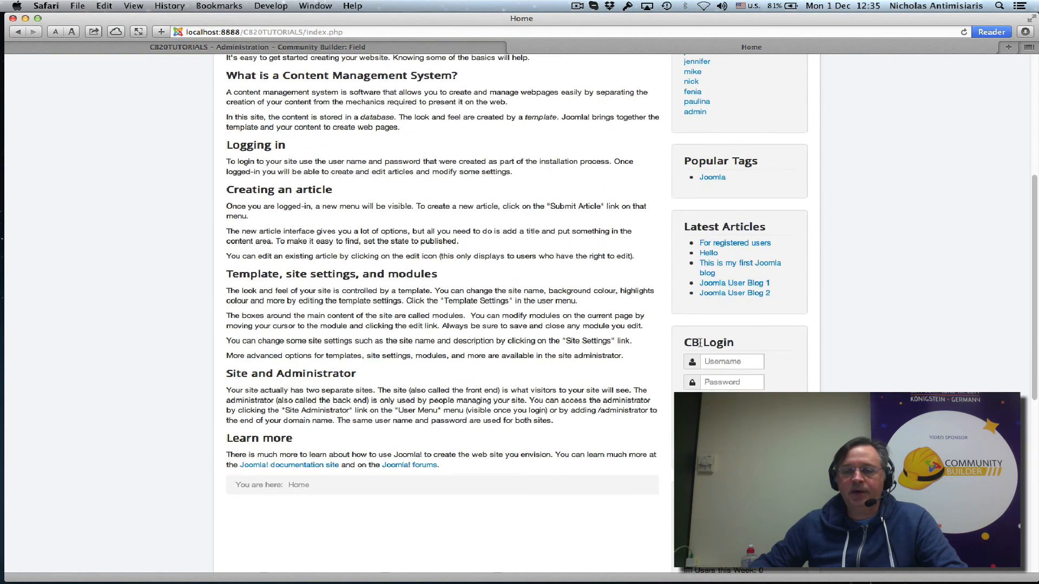
text(antonis)
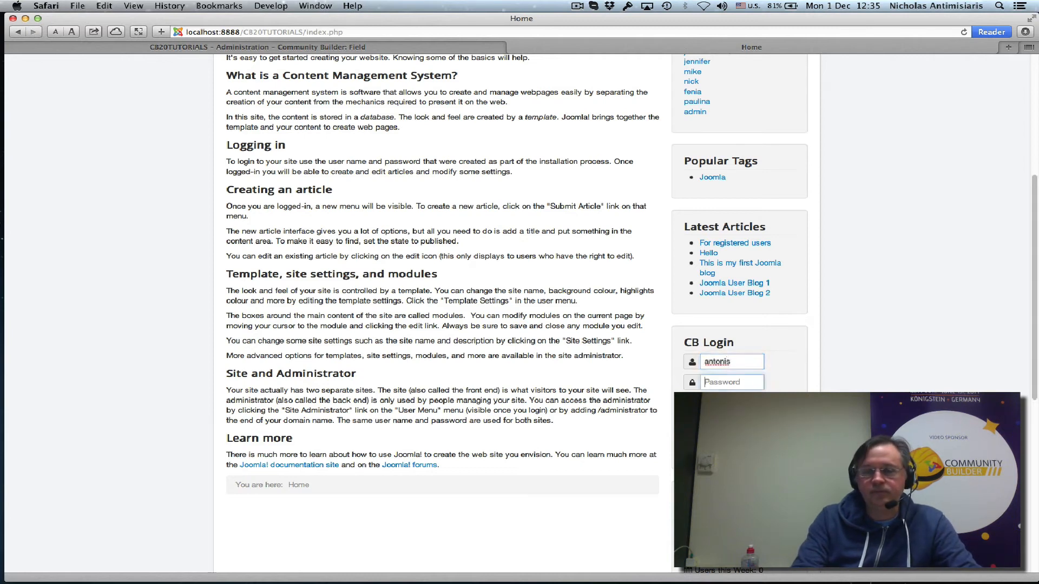
text(password)
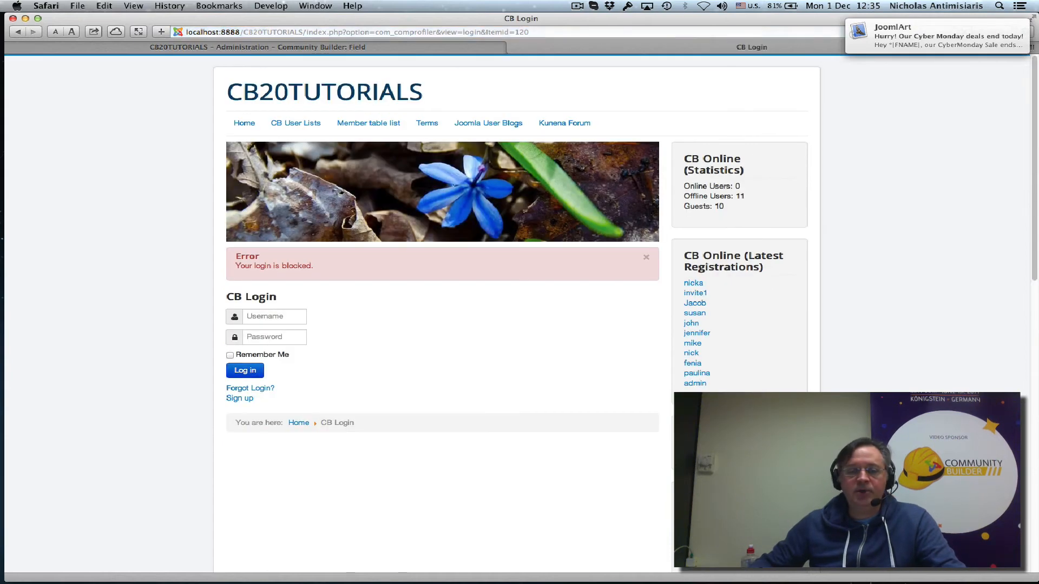
mouse_move(245, 276)
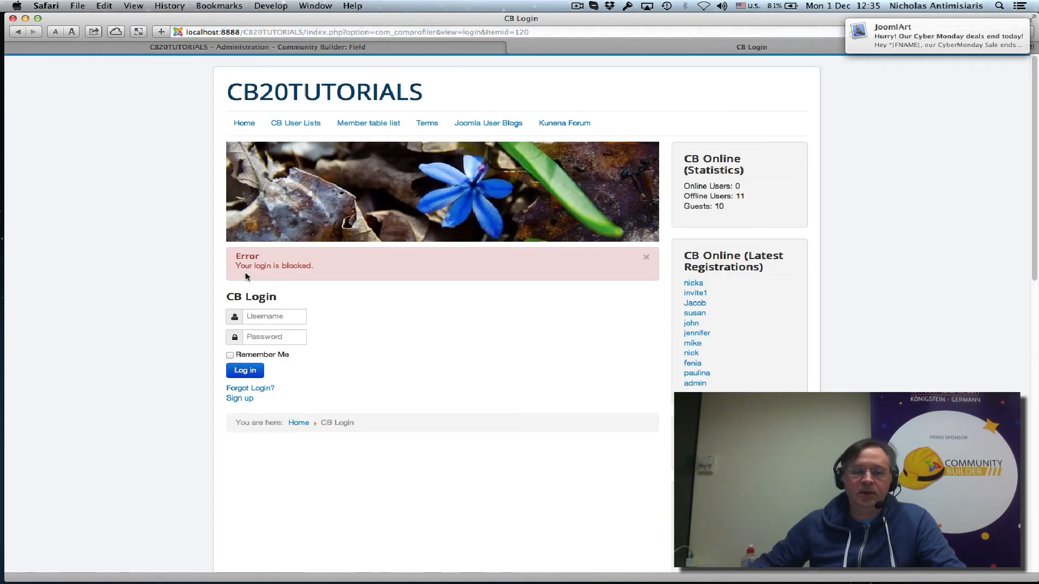
mouse_move(316, 273)
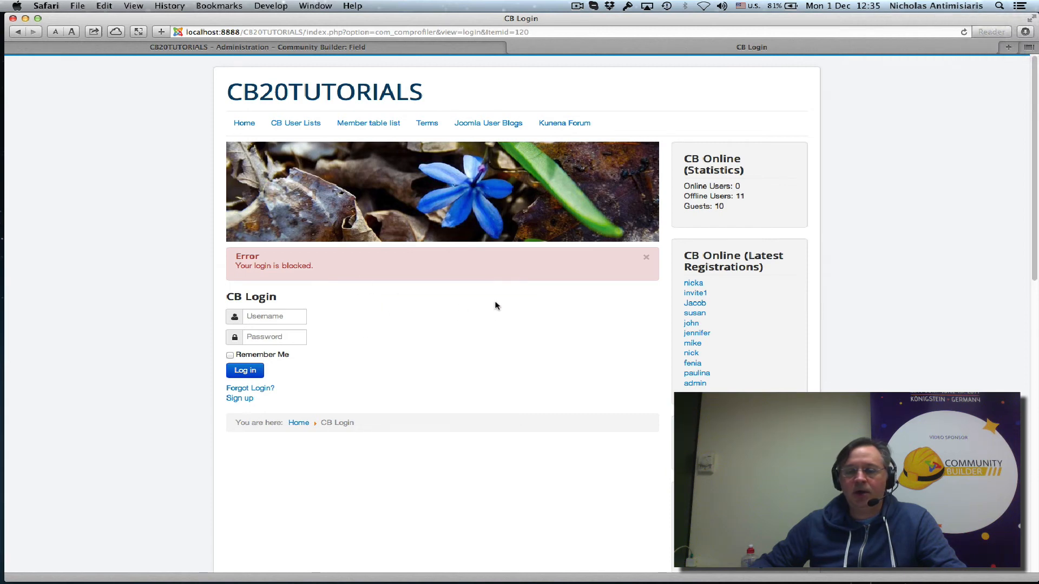
mouse_move(489, 342)
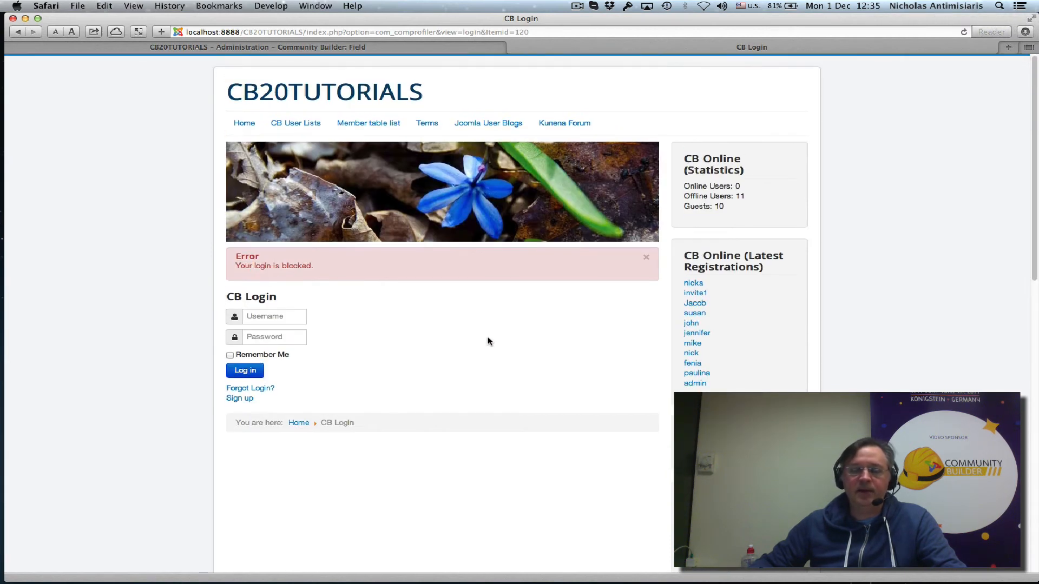
scroll(down, 3)
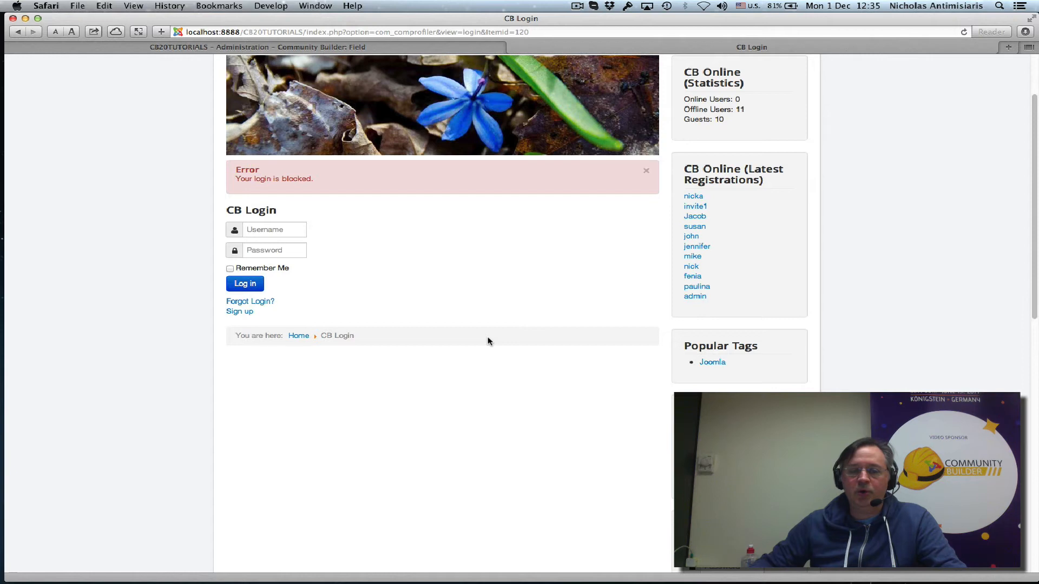
scroll(up, 3)
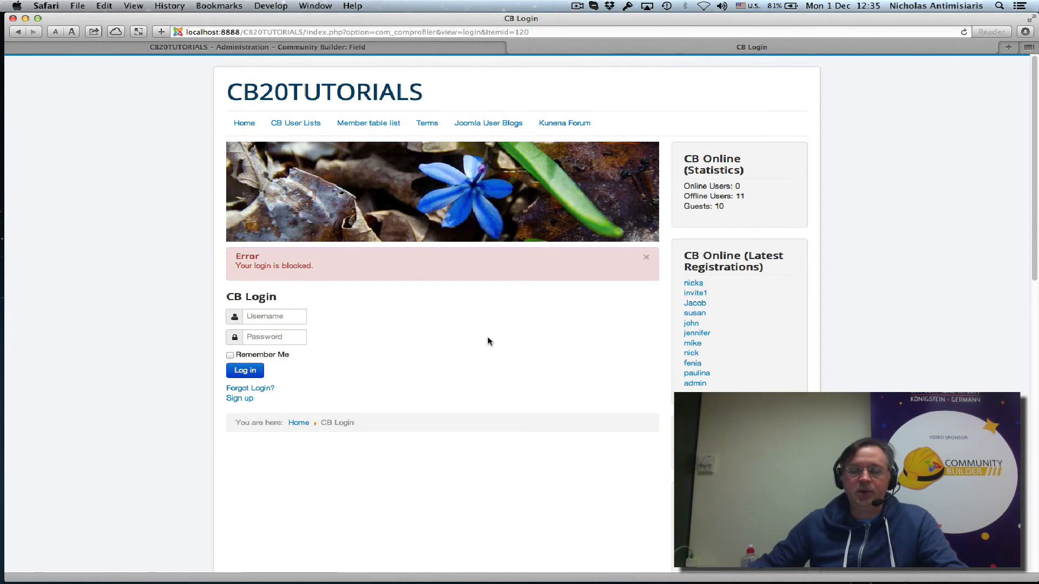
mouse_move(317, 293)
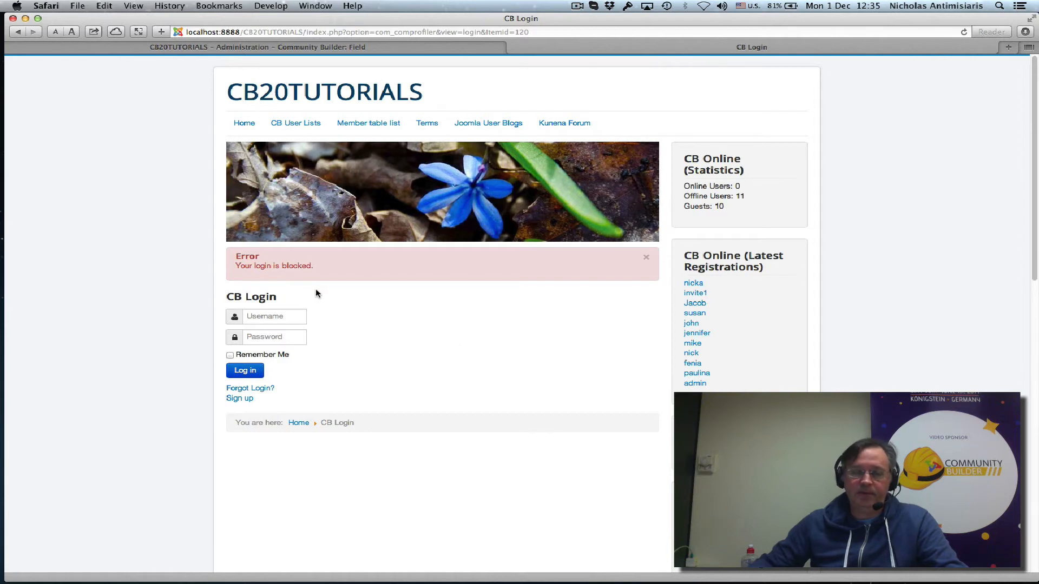
mouse_move(361, 288)
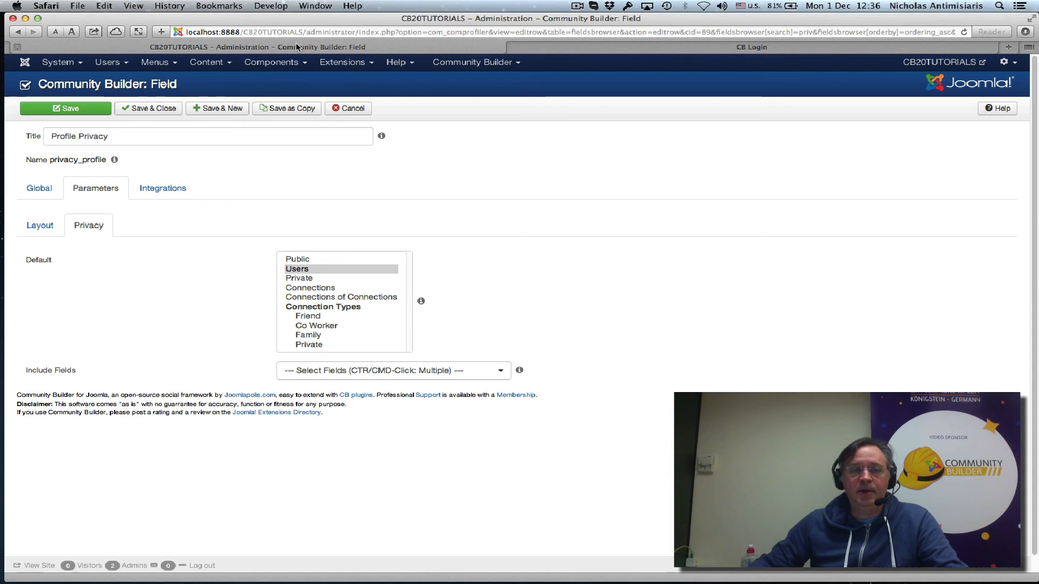
Step: Open CB Privacy's Closed list via Plugin Management and view antonis's 'Just testing' closure details
click(475, 62)
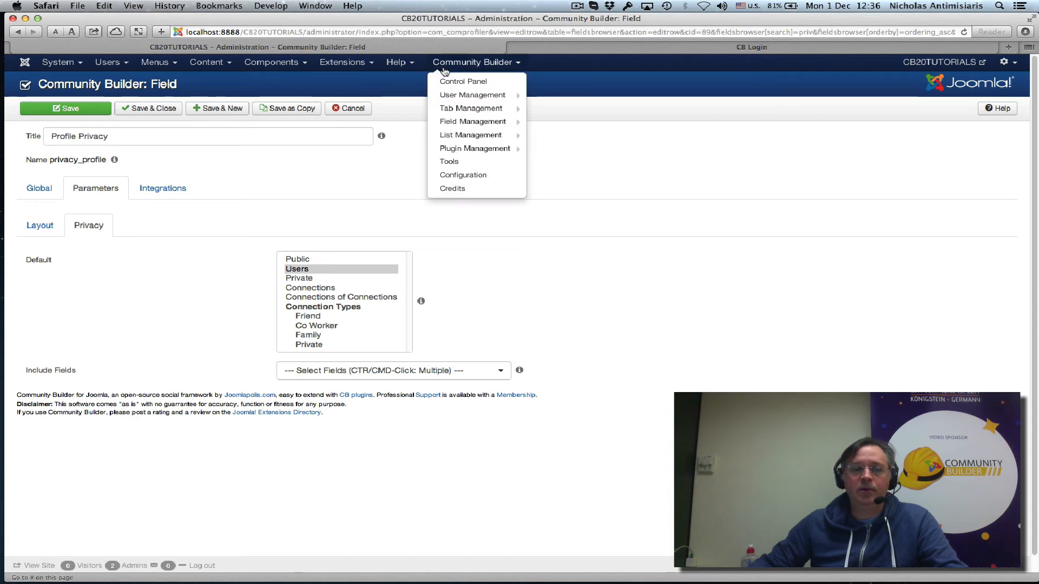
mouse_move(474, 148)
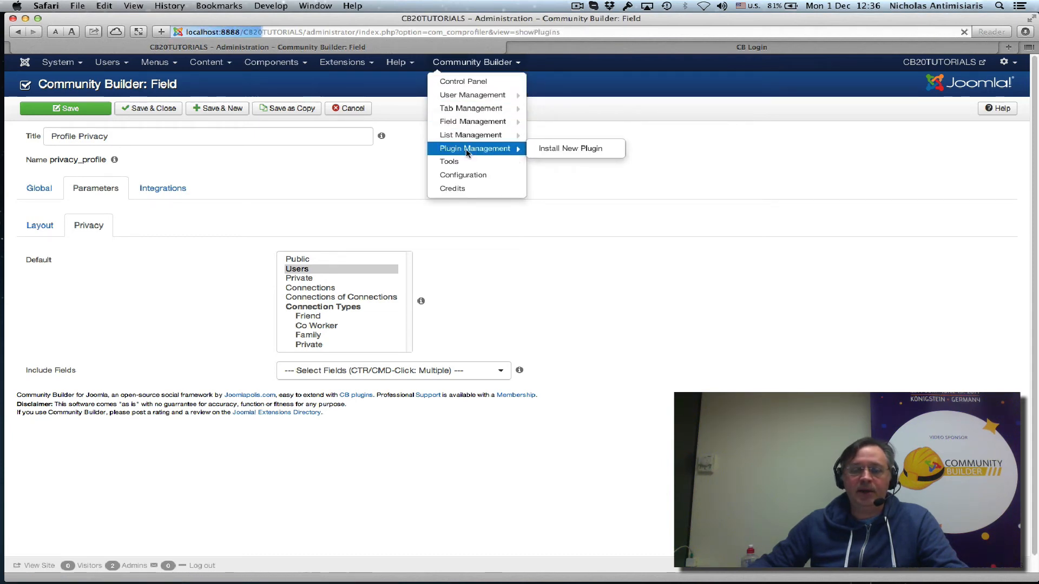
click(474, 148)
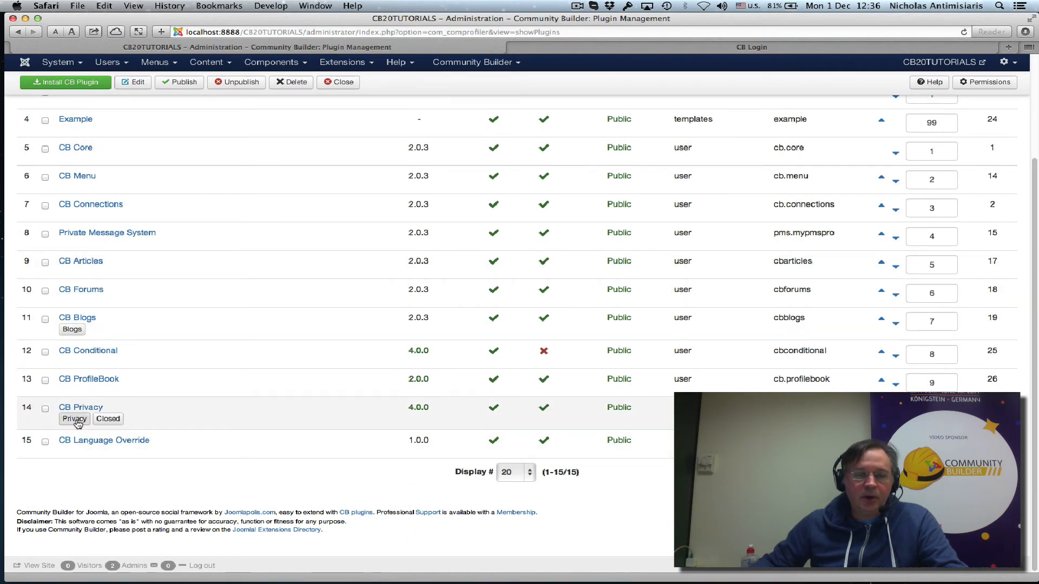
mouse_move(107, 419)
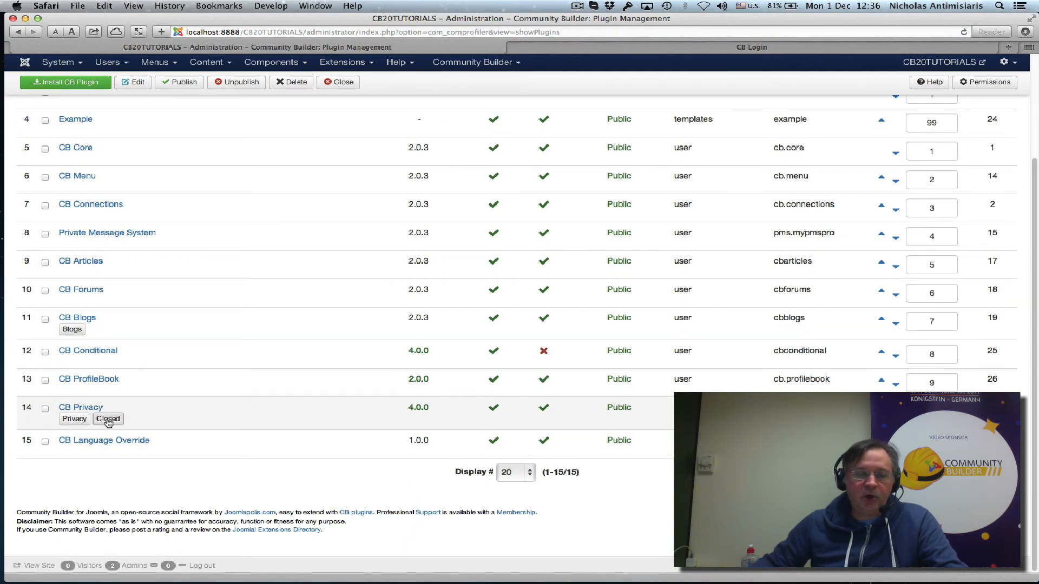
click(107, 419)
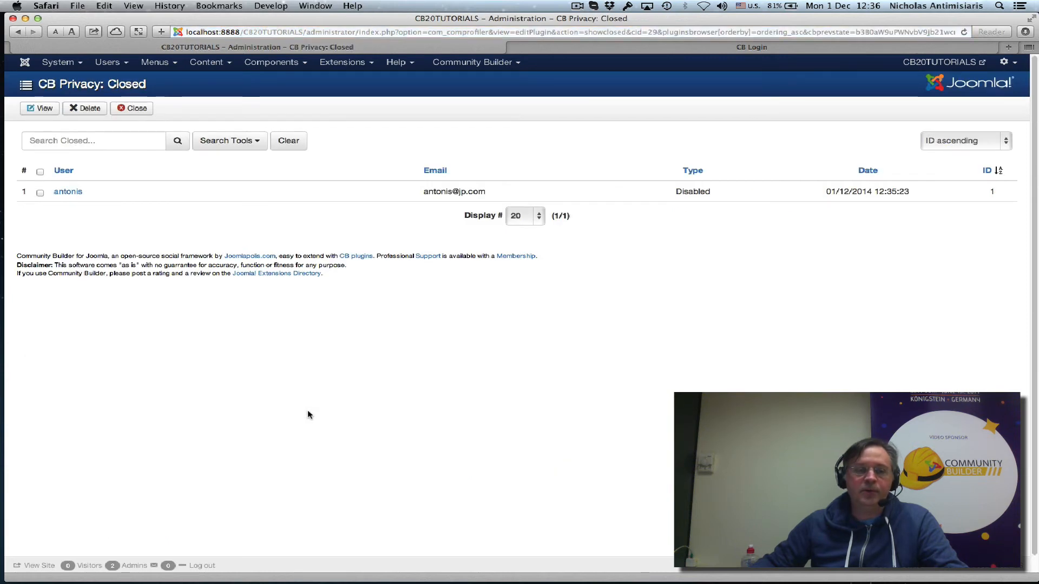
mouse_move(694, 192)
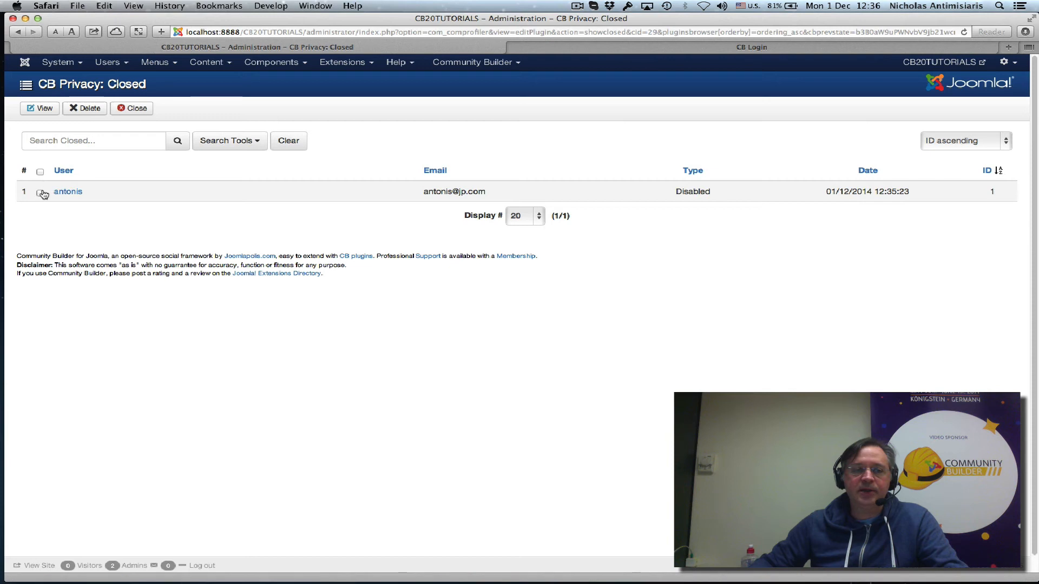
mouse_move(67, 192)
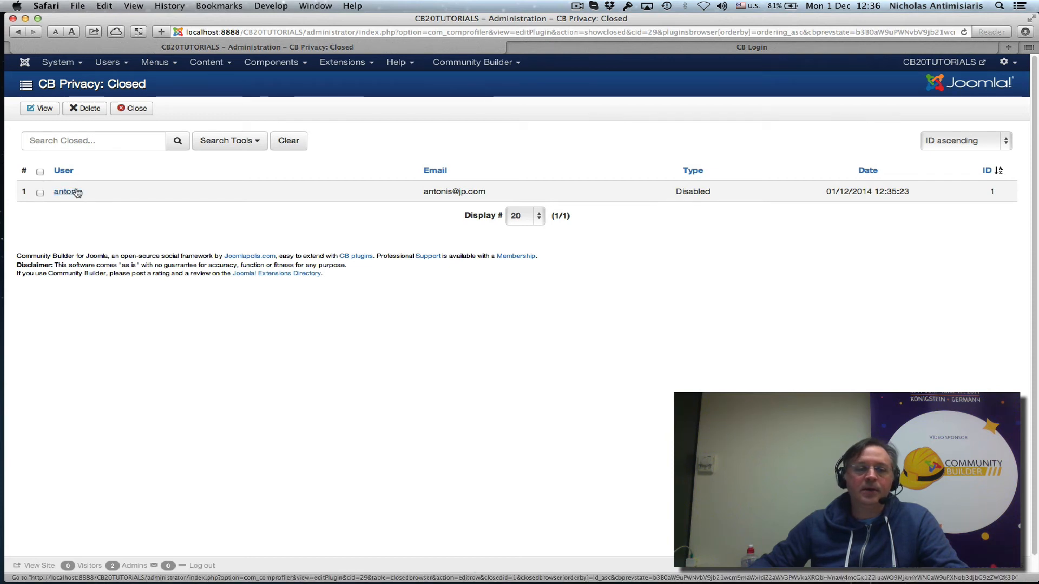
click(67, 192)
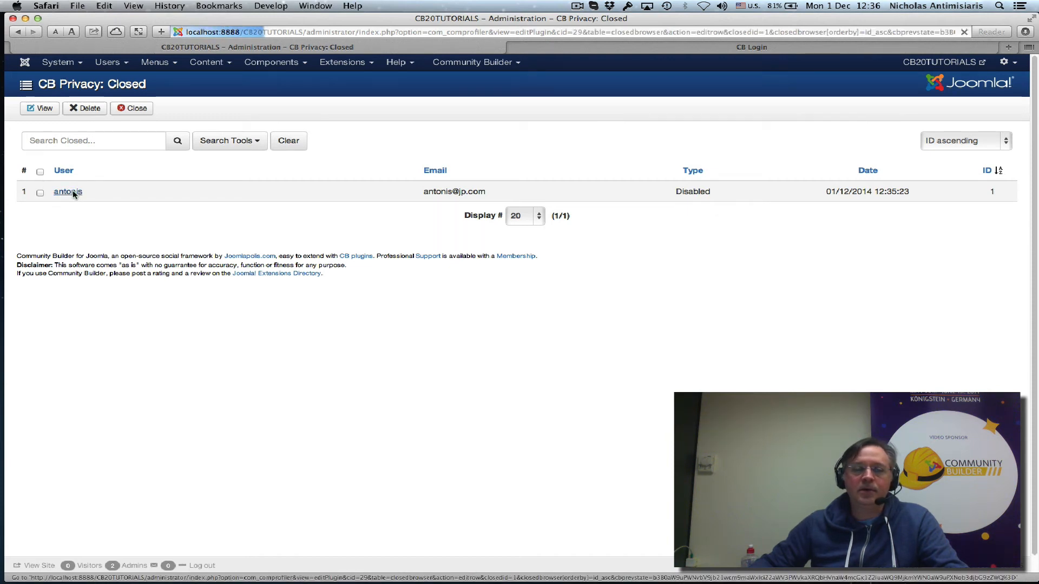
click(68, 191)
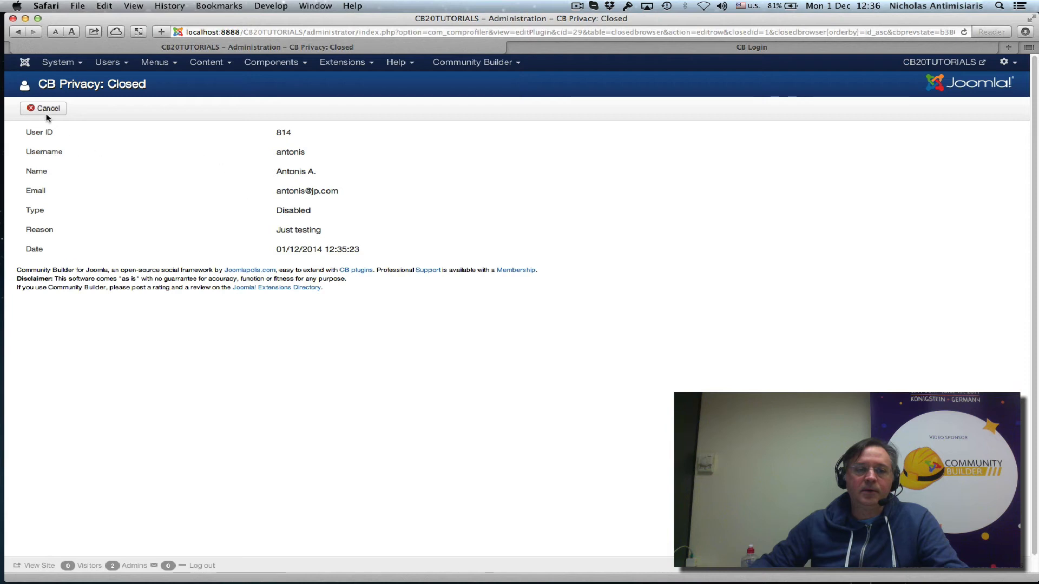
click(43, 108)
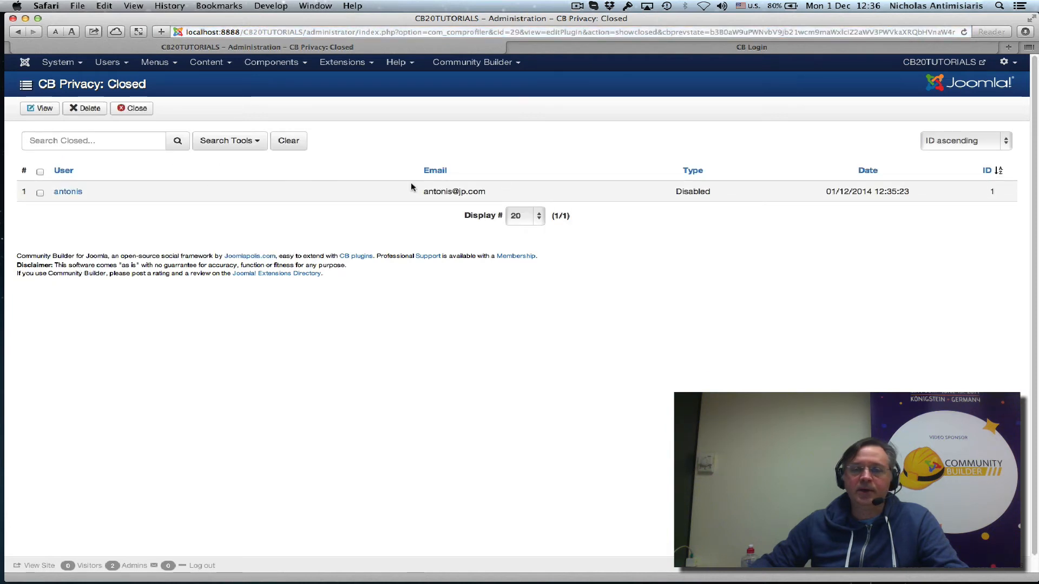
mouse_move(128, 148)
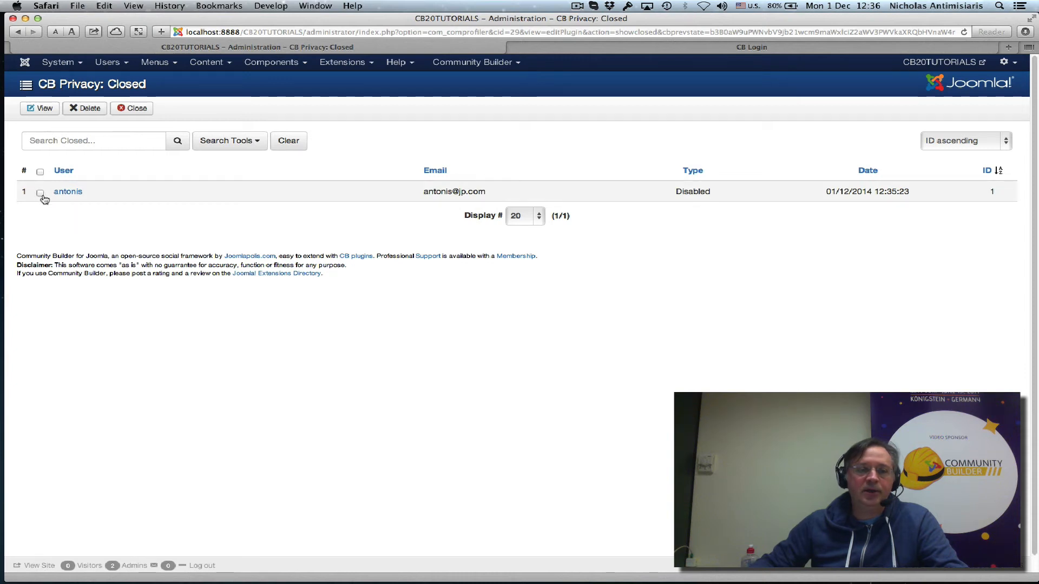
Step: Select and delete antonis's closure record, confirming with OK
click(40, 192)
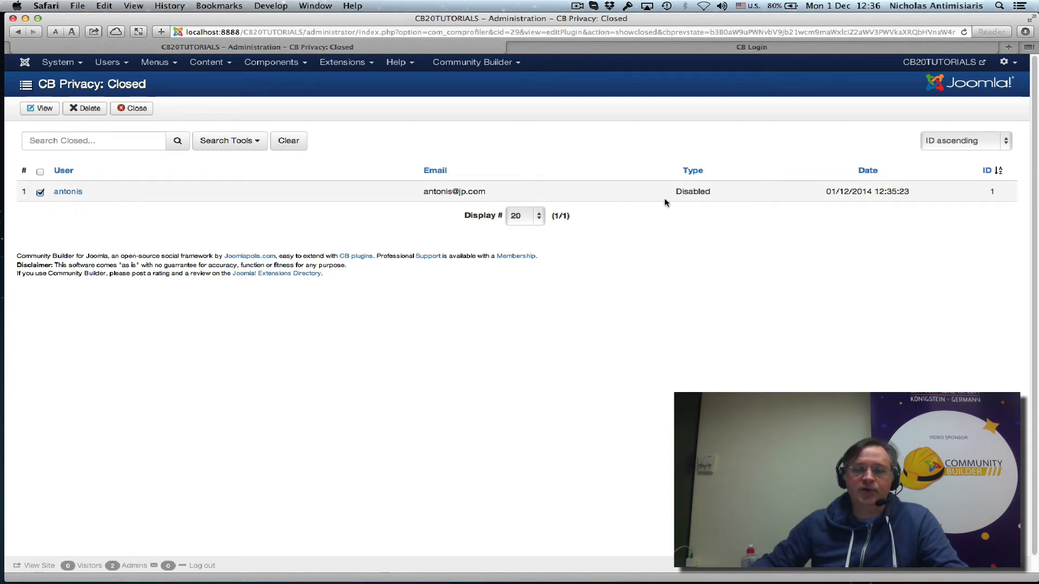
click(84, 108)
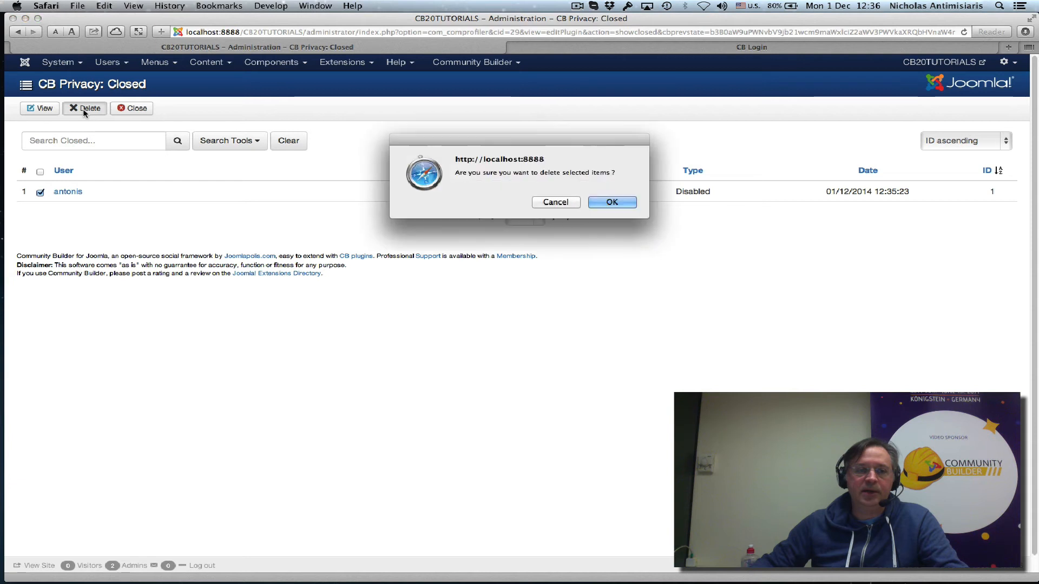
click(610, 202)
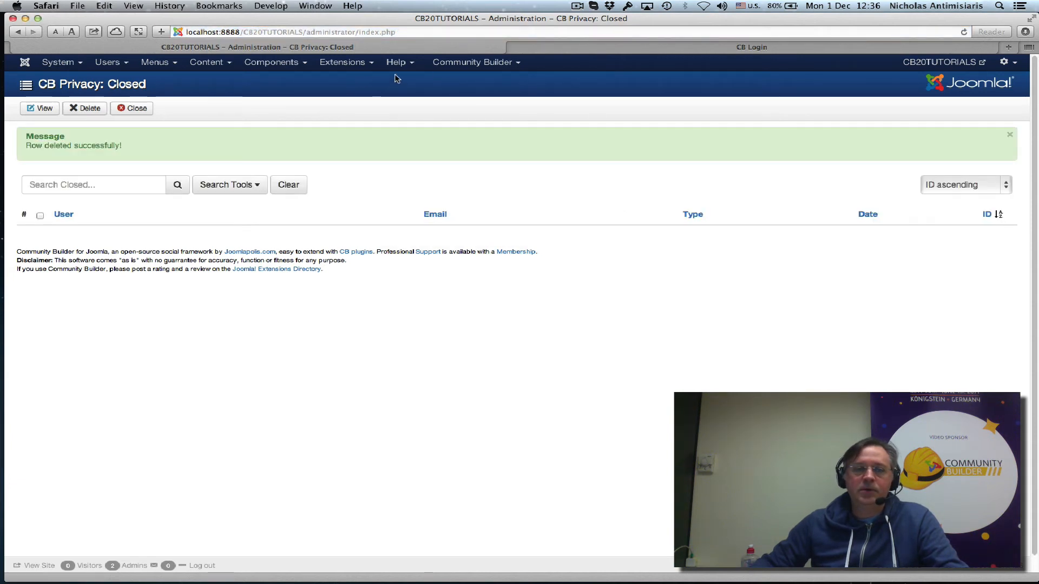
click(472, 62)
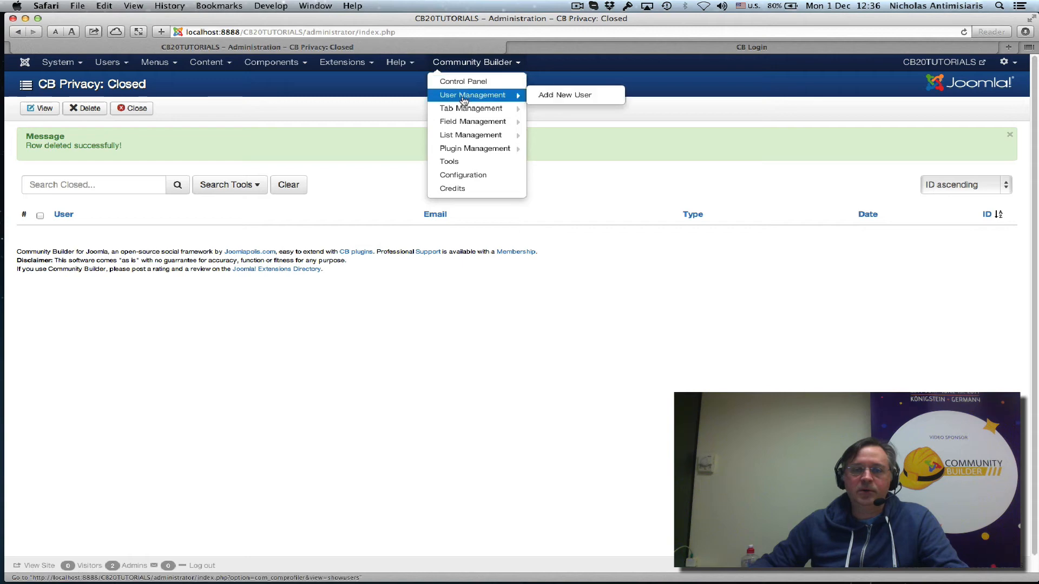
click(472, 95)
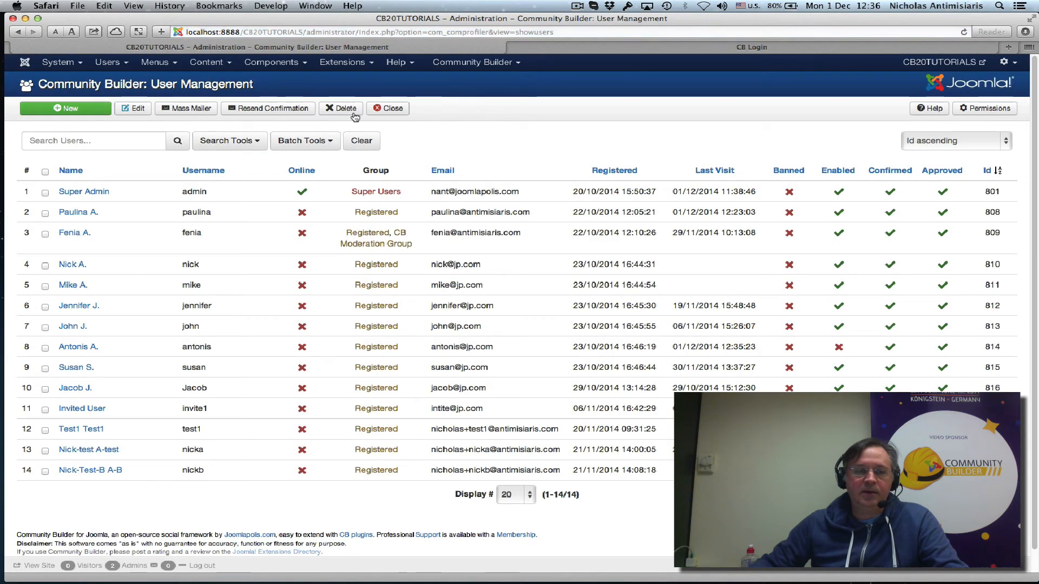
mouse_move(78, 346)
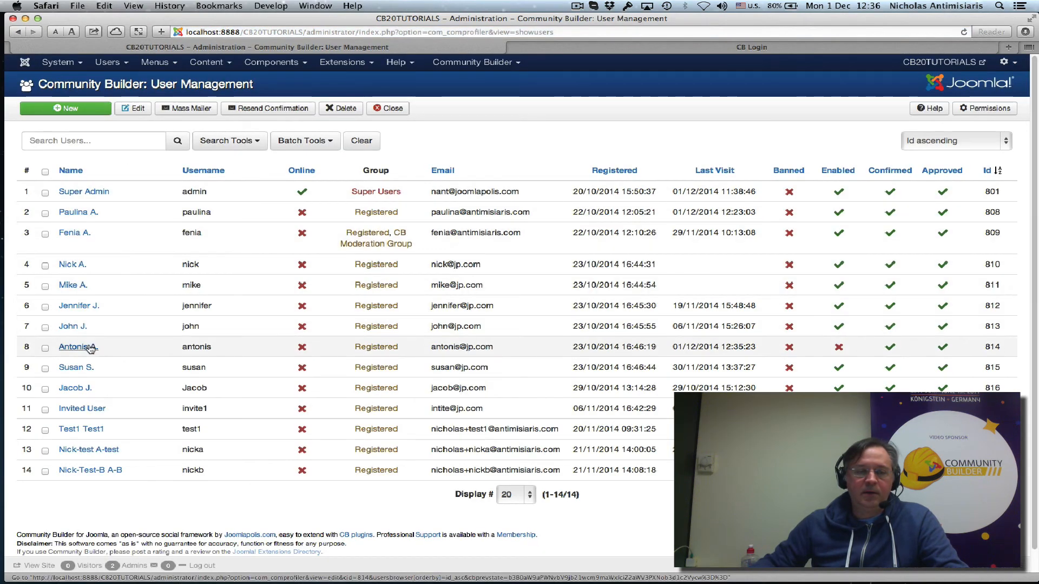
mouse_move(788, 354)
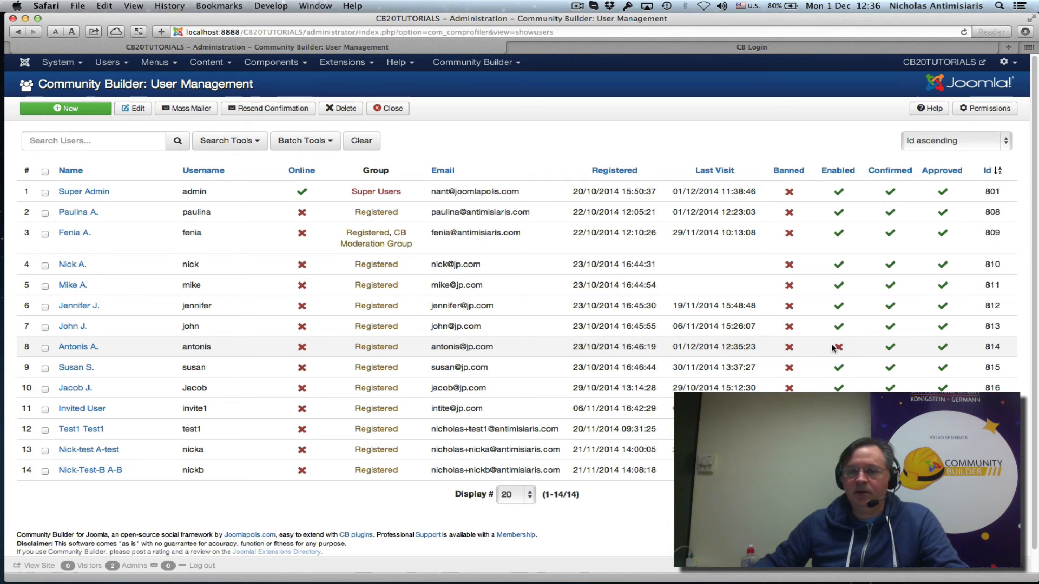
click(838, 346)
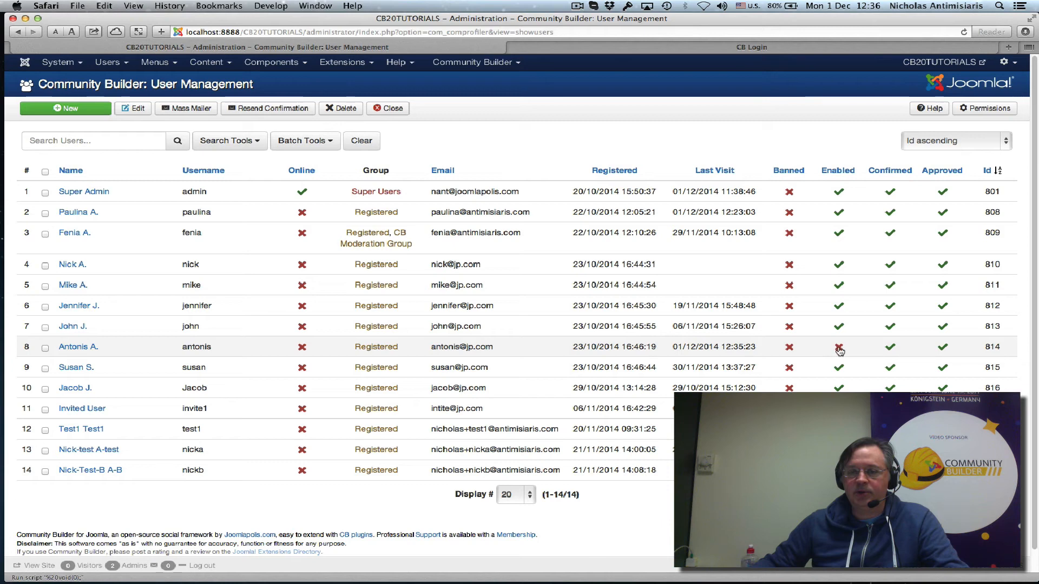
click(838, 346)
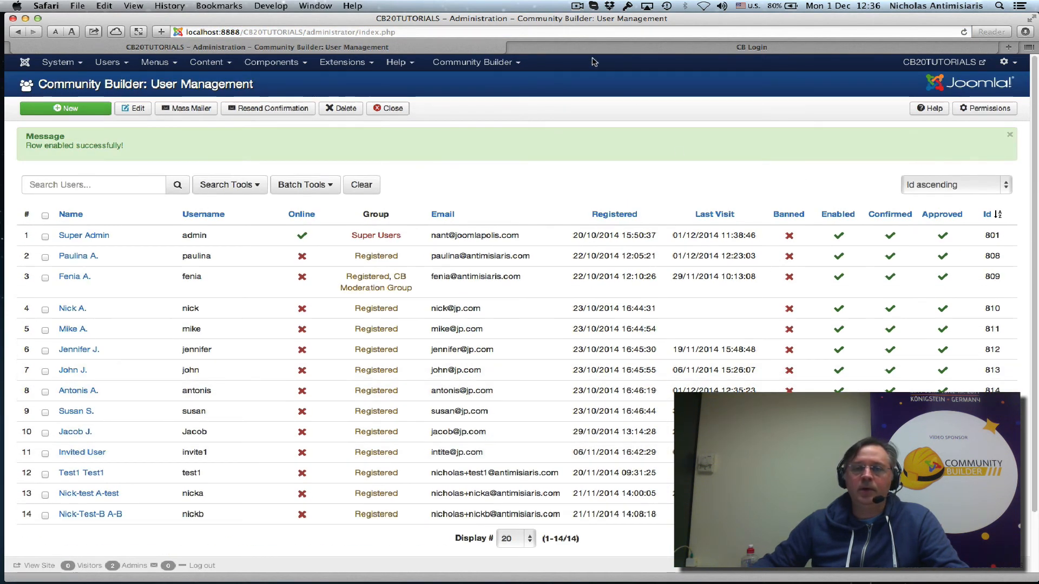
Step: Log in to the site frontend as the re-enabled user antonis
click(750, 47)
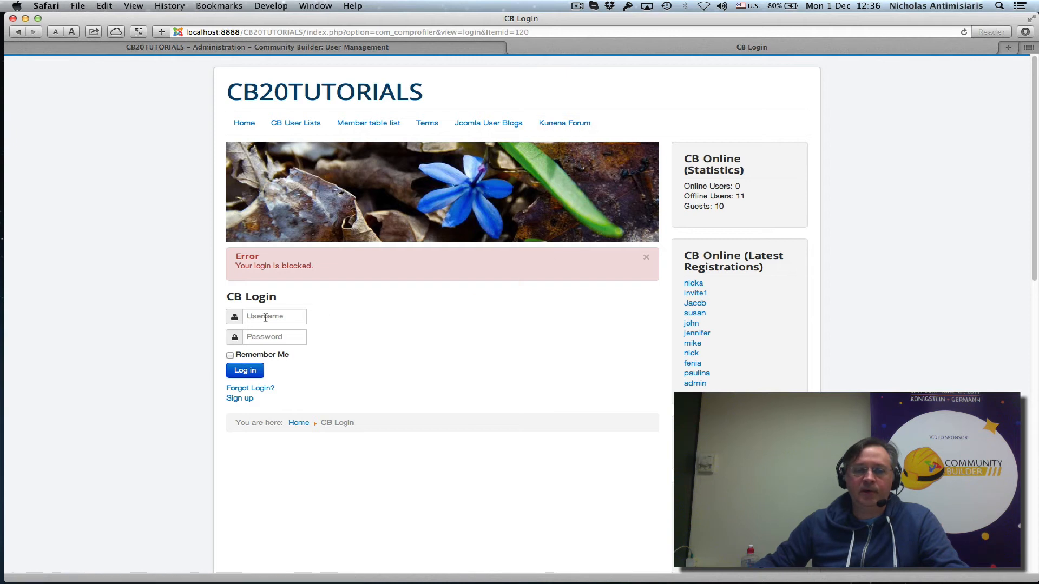
text(antonis)
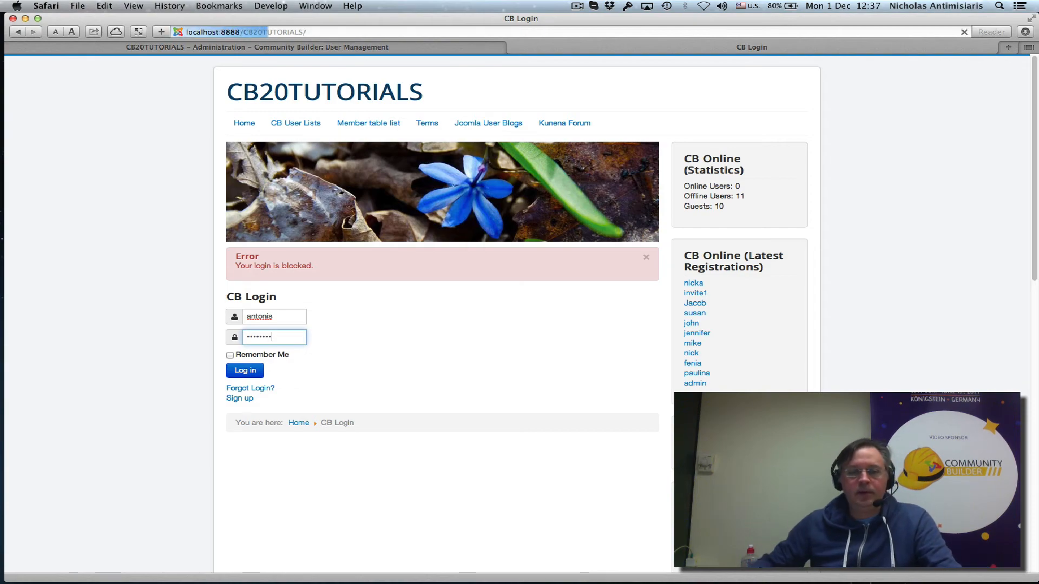
click(244, 370)
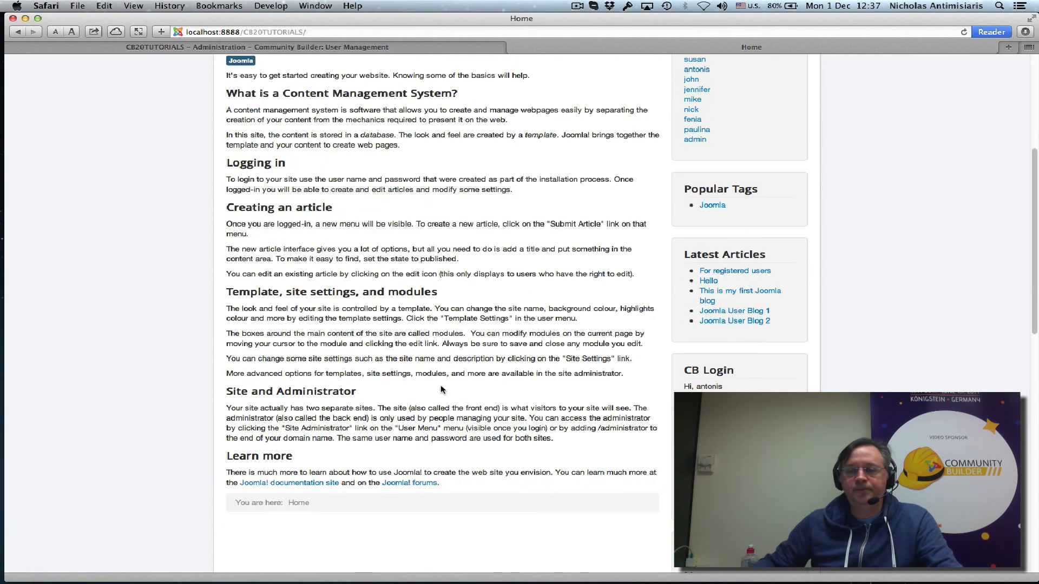
scroll(up, 3)
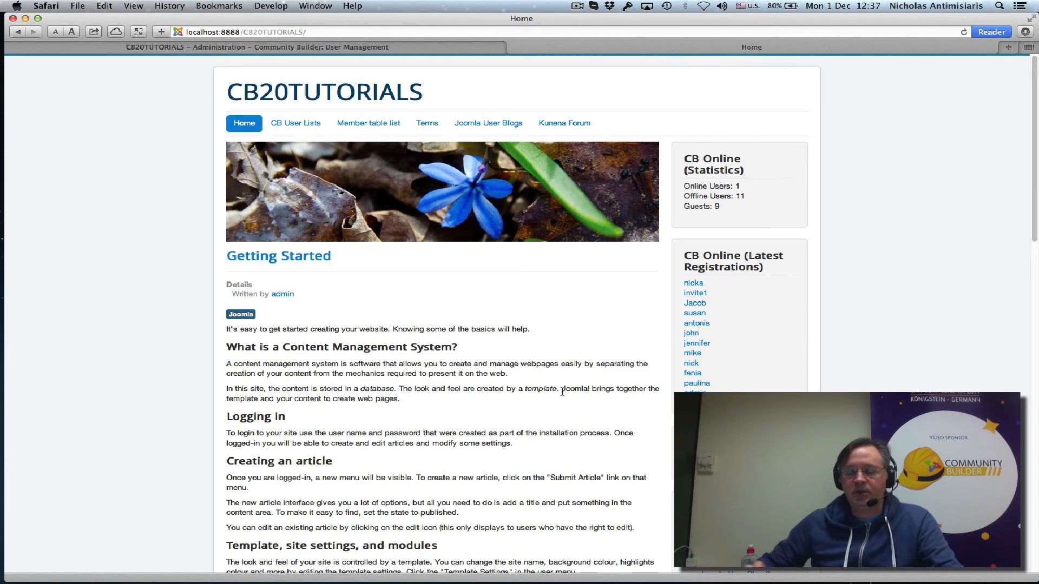
mouse_move(455, 110)
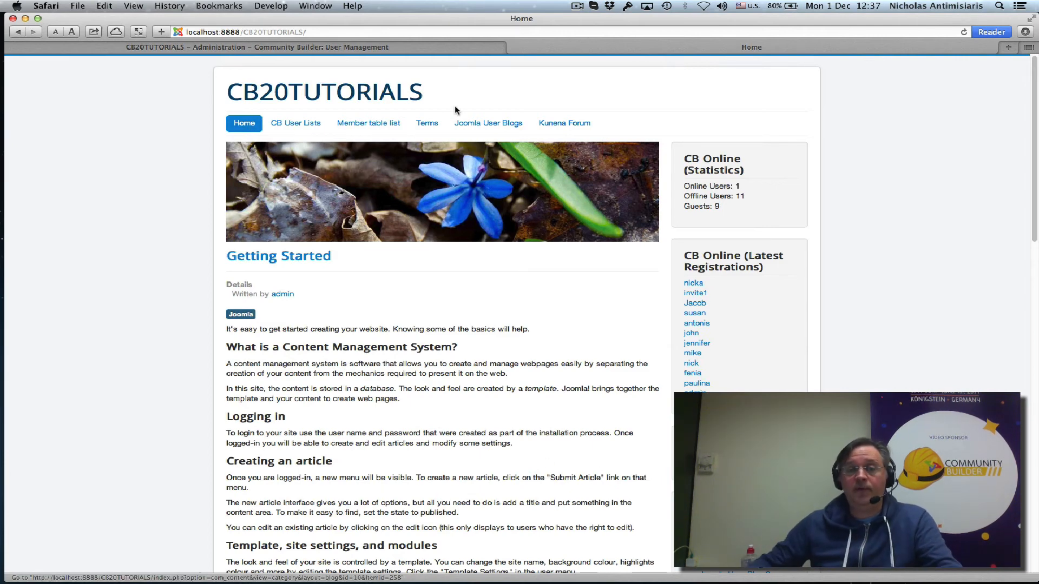
Step: Unpublish the privacy_disable_me (Disable My Account) field in Community Builder Field Management
click(265, 47)
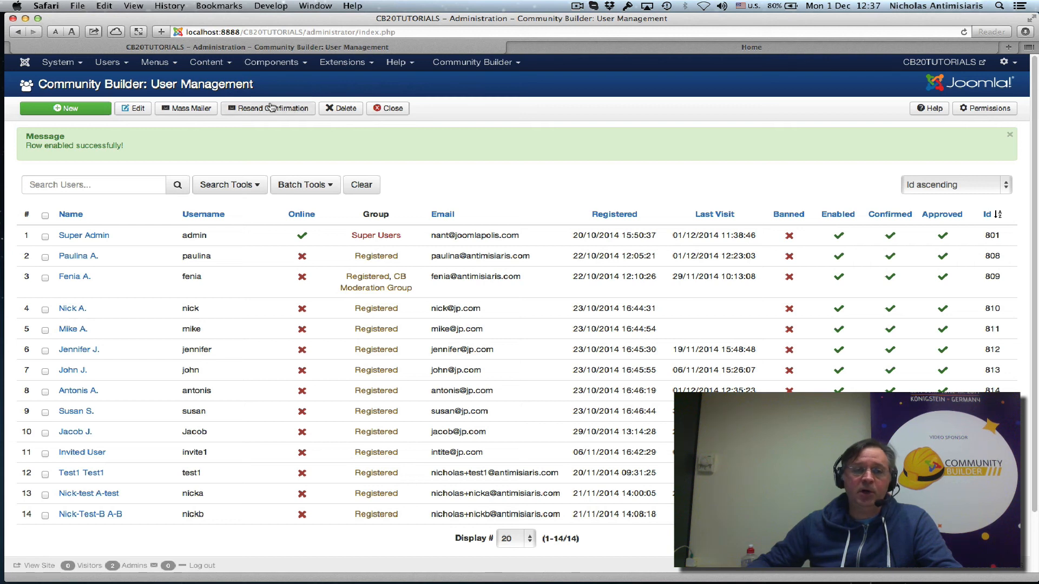
mouse_move(451, 67)
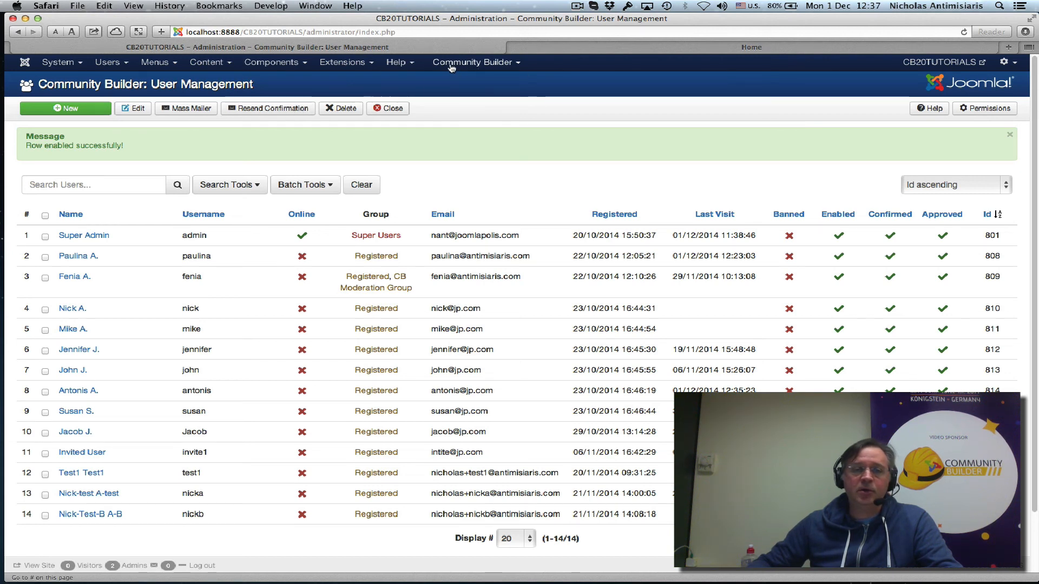
click(474, 61)
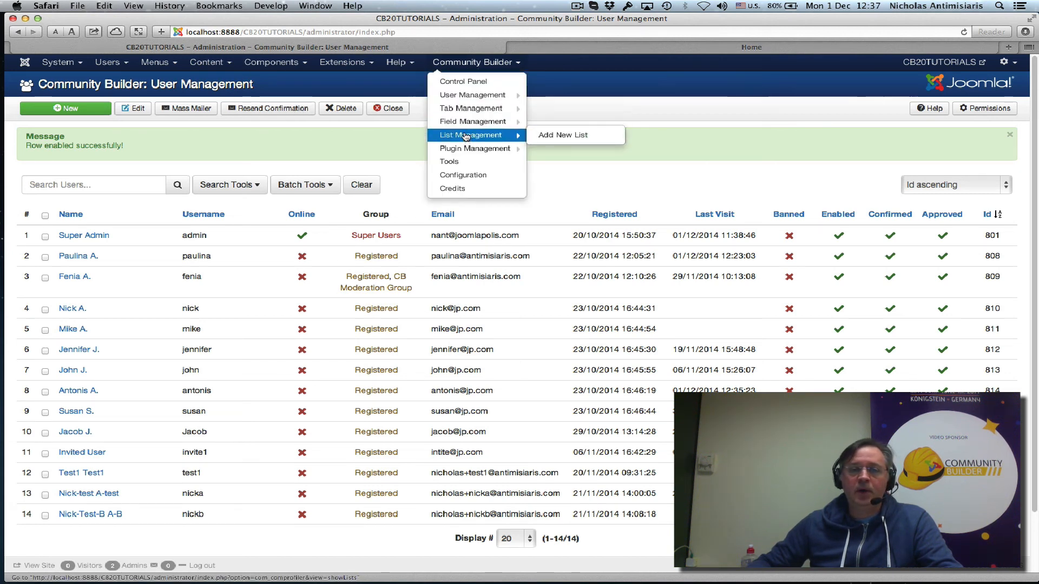
click(473, 121)
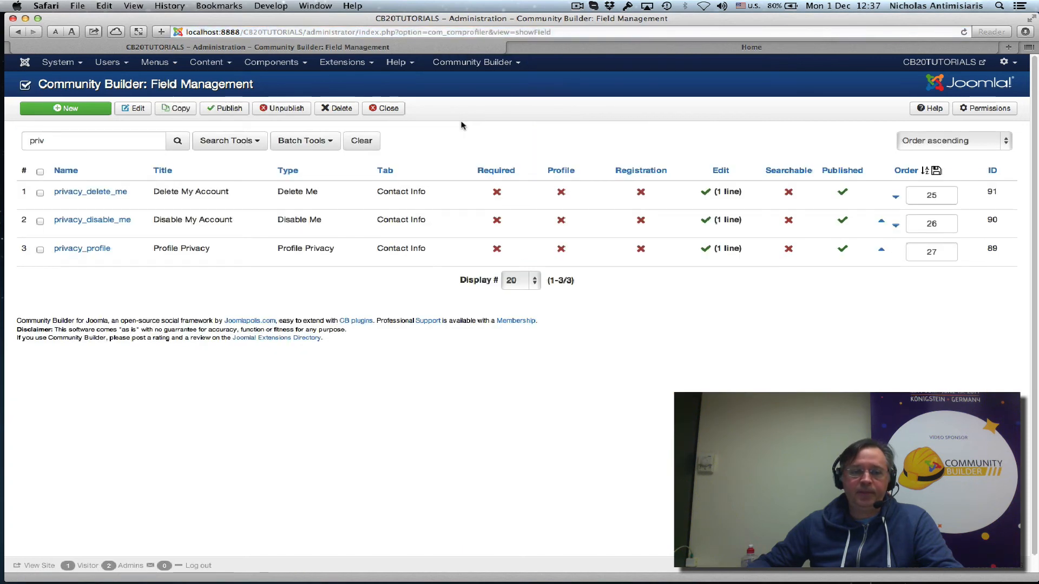
mouse_move(696, 224)
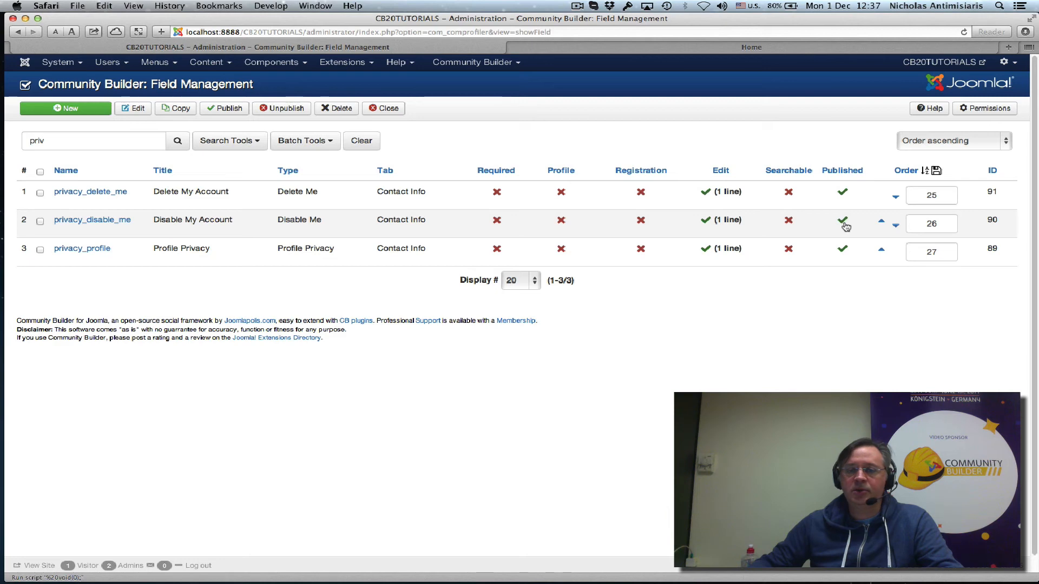
click(842, 221)
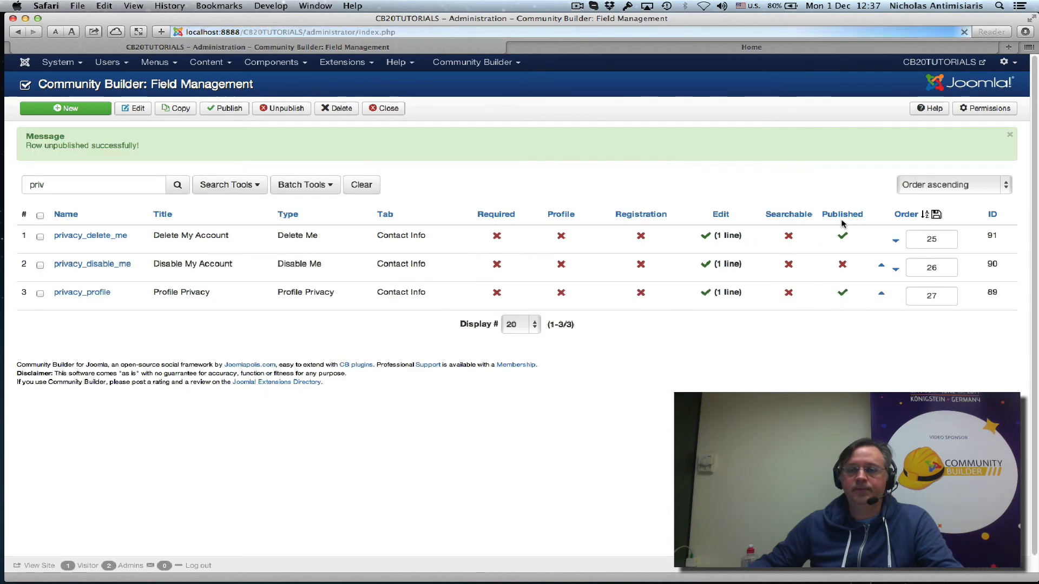
click(751, 47)
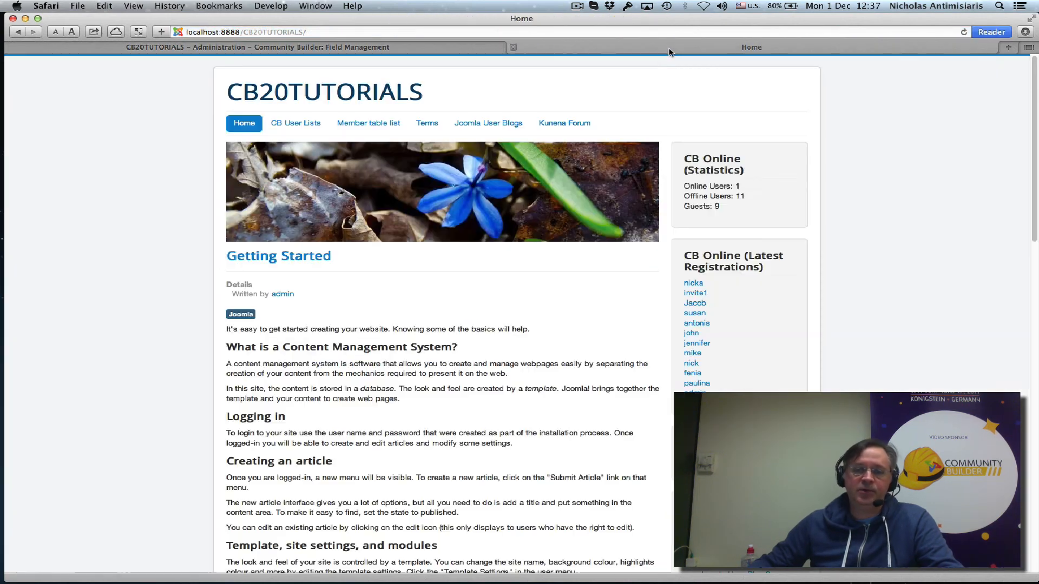
Step: Confirm Antonis's Edit Your Details form offers only Delete My Account, not Disable My Account
scroll(down, 3)
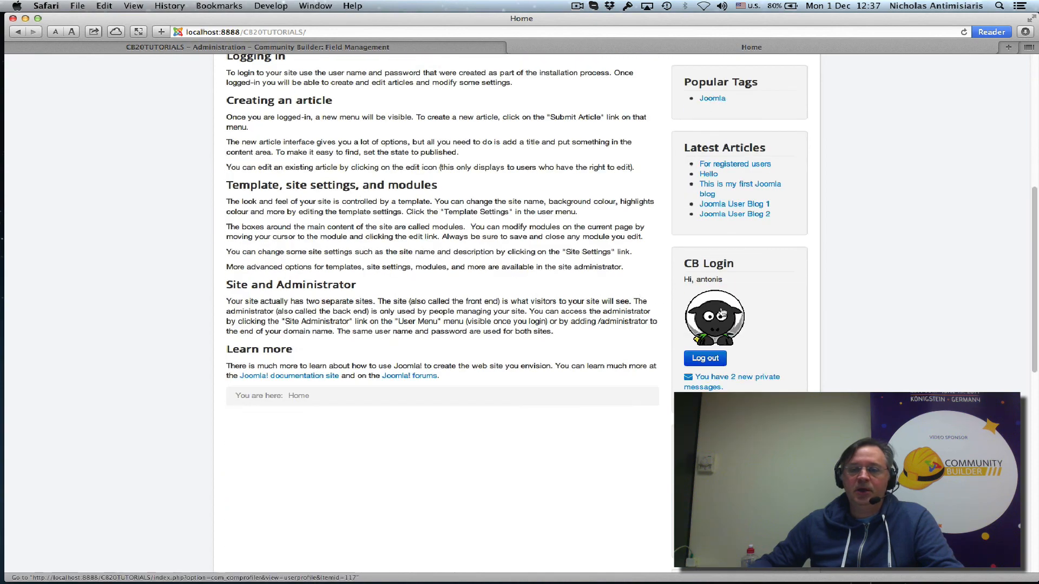
click(714, 316)
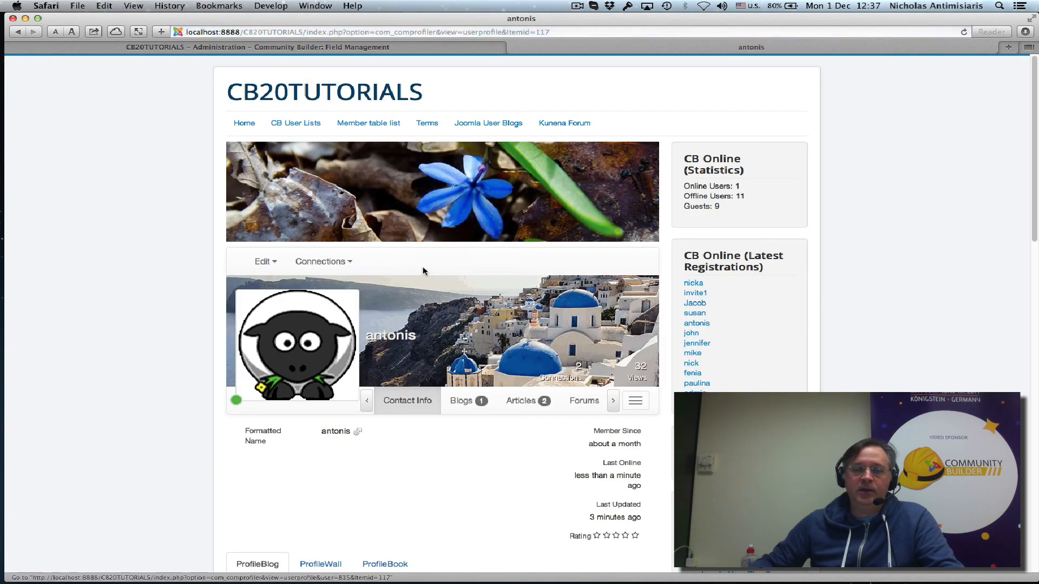
click(265, 260)
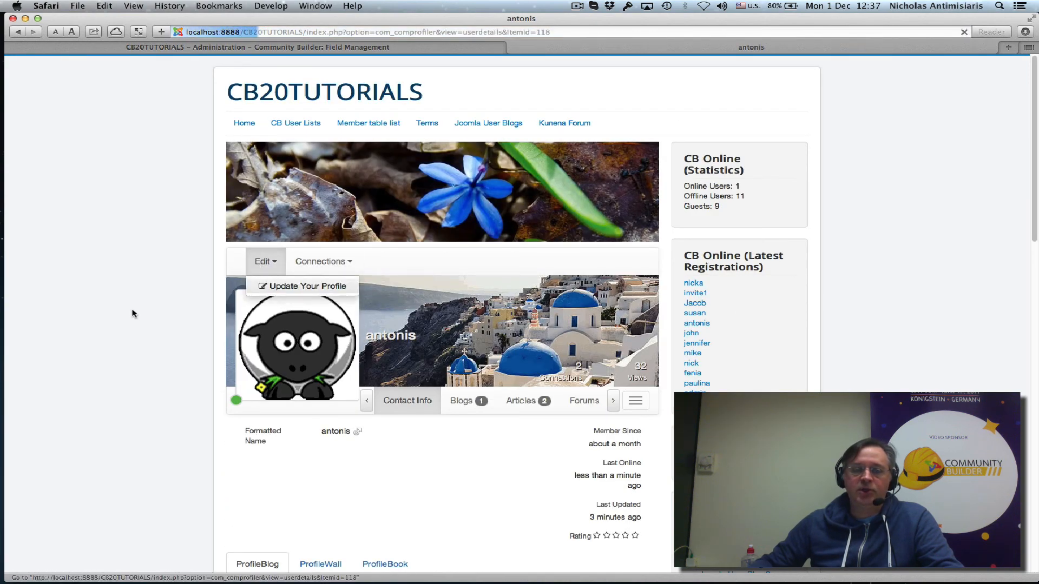
click(306, 286)
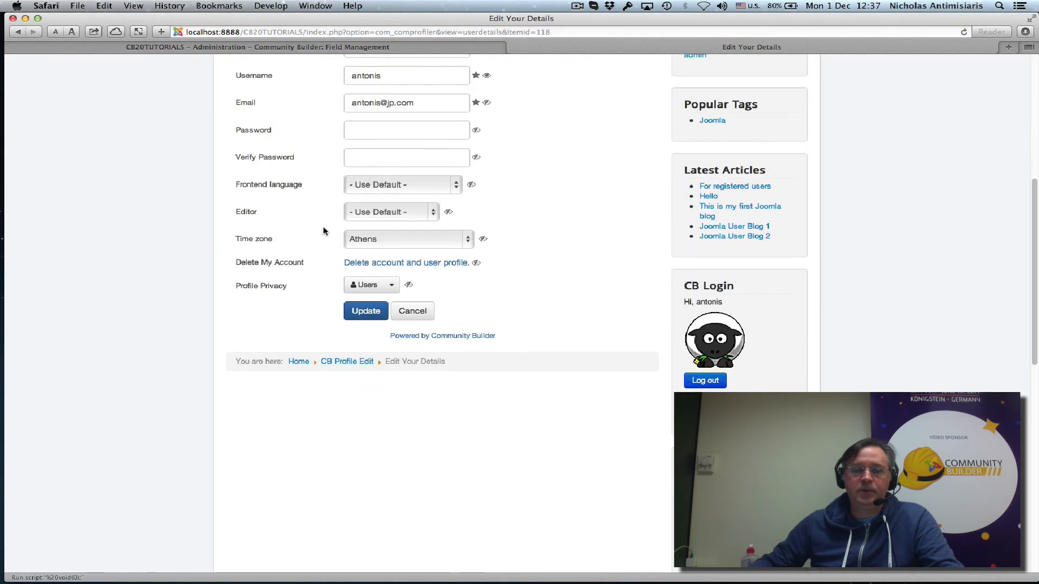
mouse_move(230, 252)
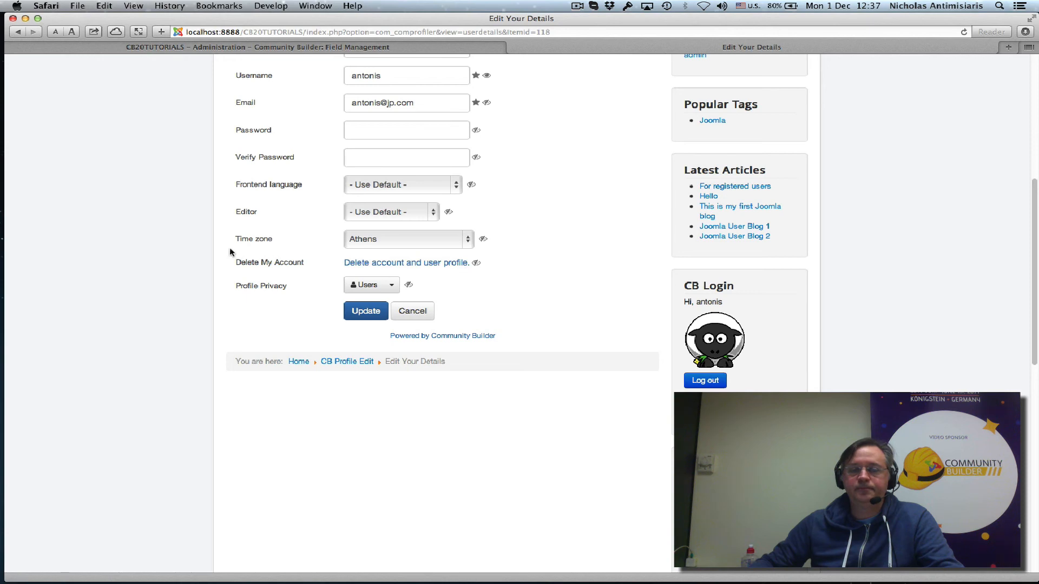
scroll(up, 3)
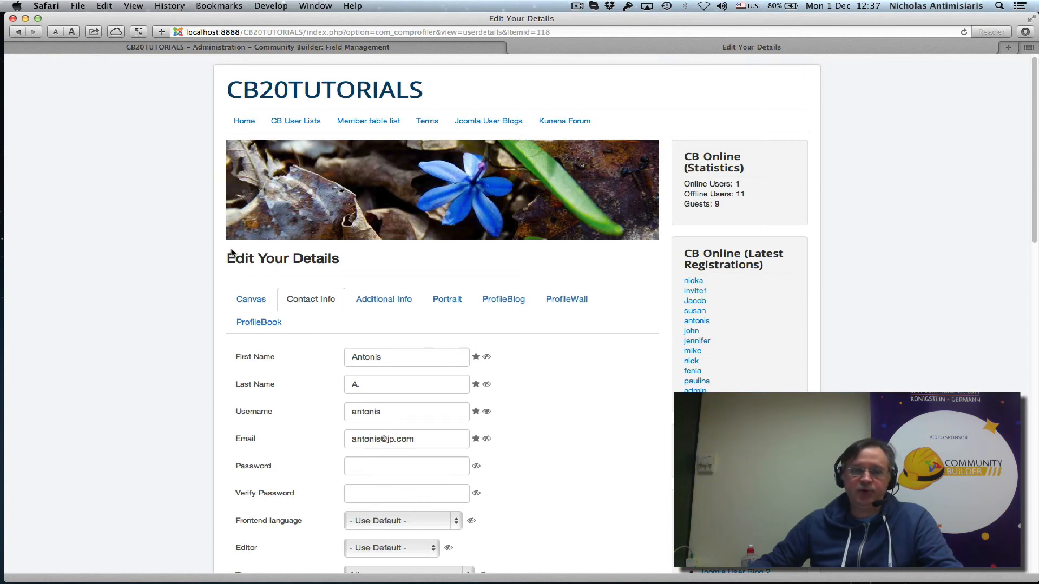
click(265, 47)
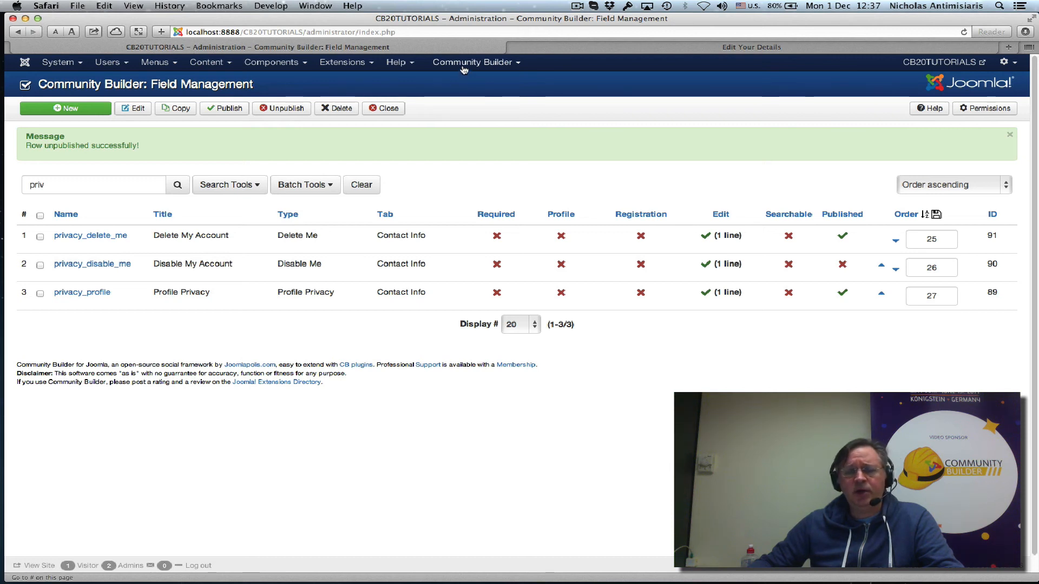
Step: Try user-controlled CB Privacy display on the Additional Info tab, then cancel unsaved
click(472, 62)
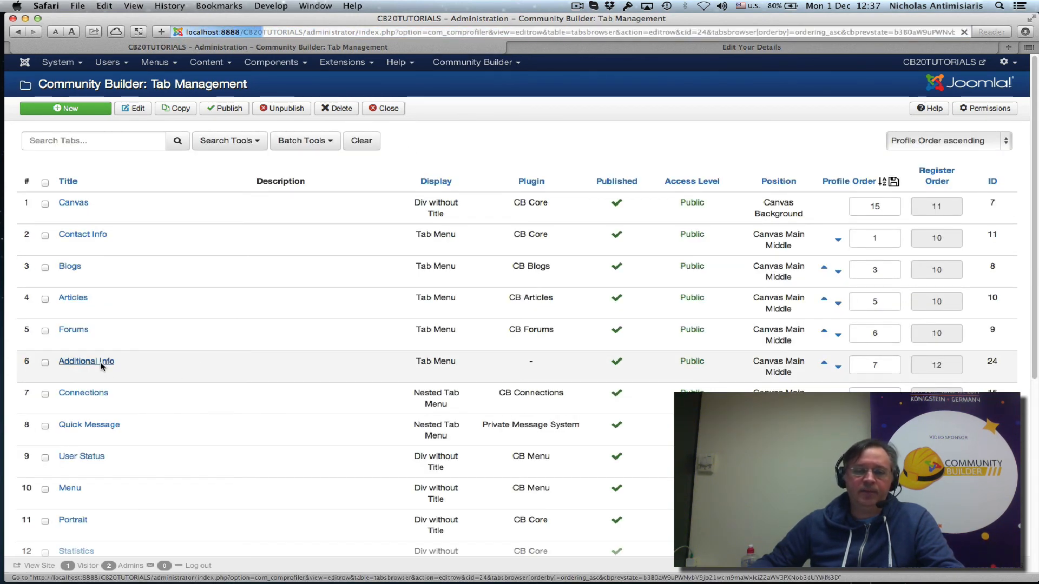
click(86, 361)
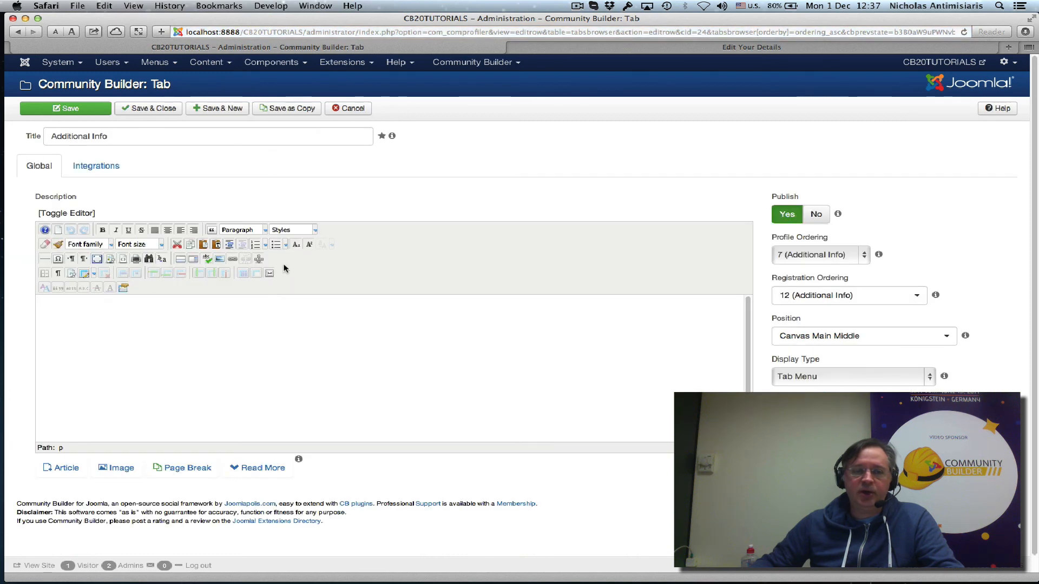
click(95, 166)
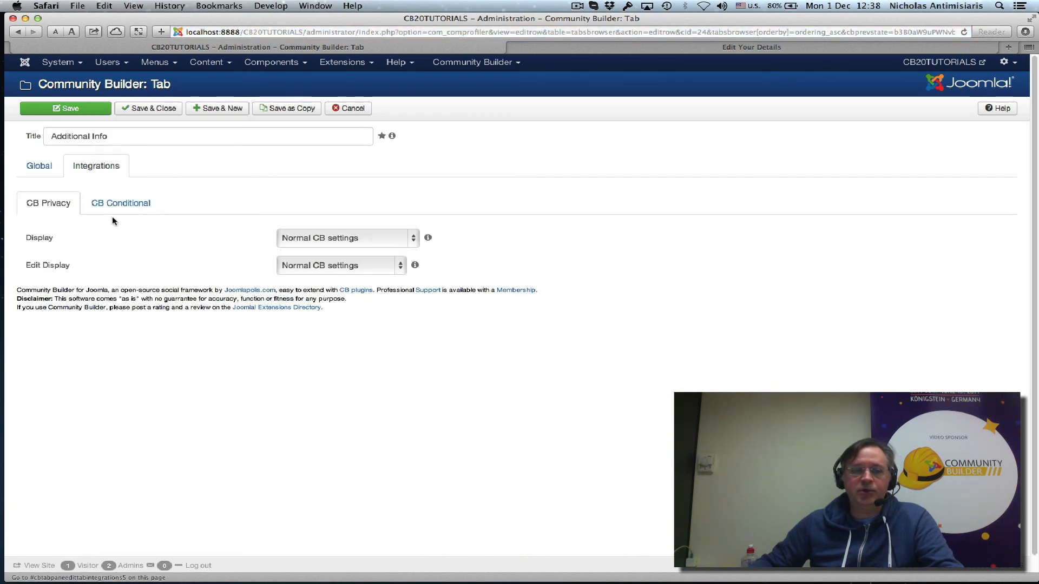
click(345, 237)
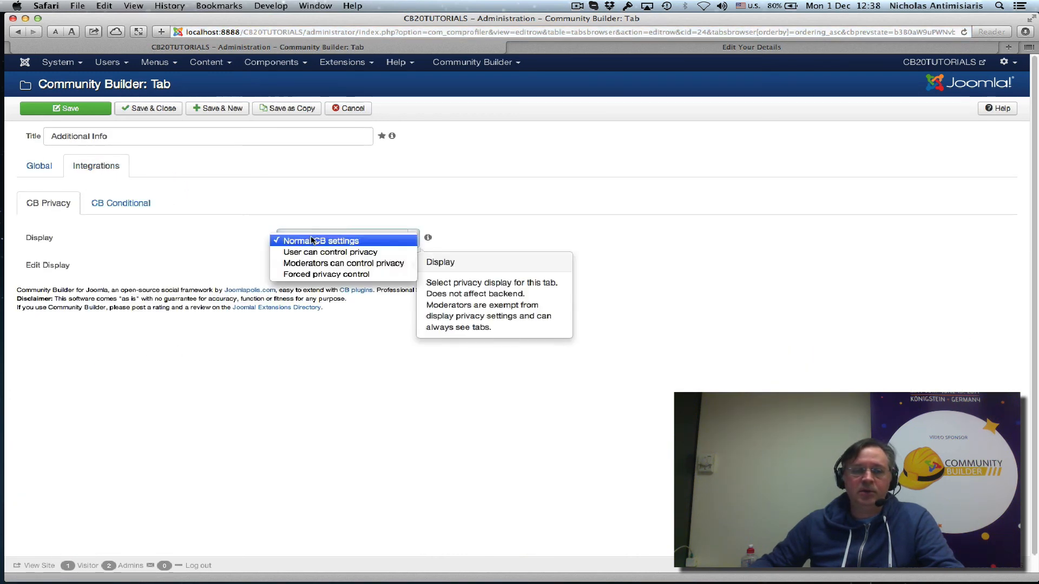
click(330, 252)
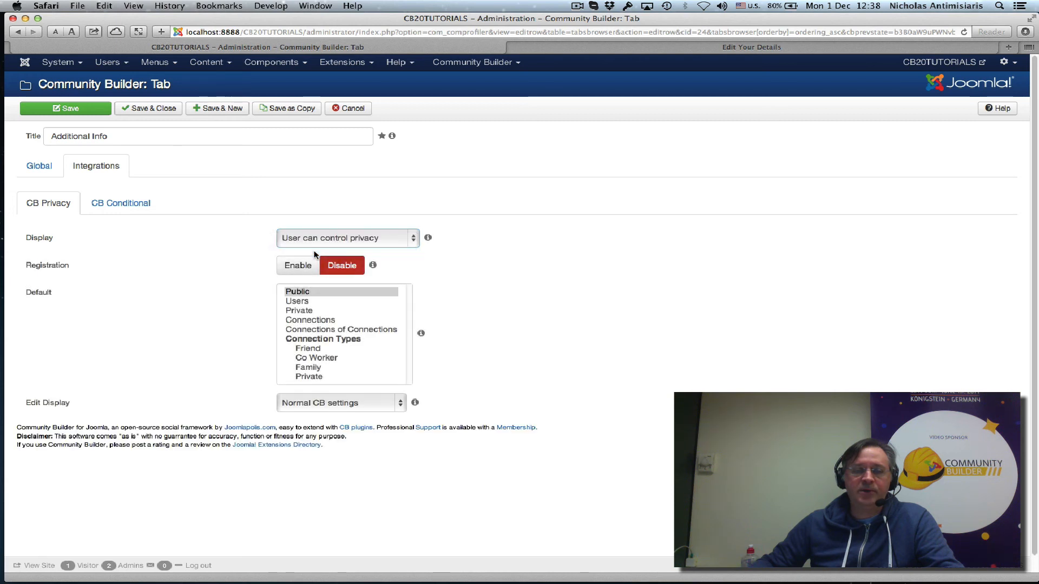
mouse_move(244, 270)
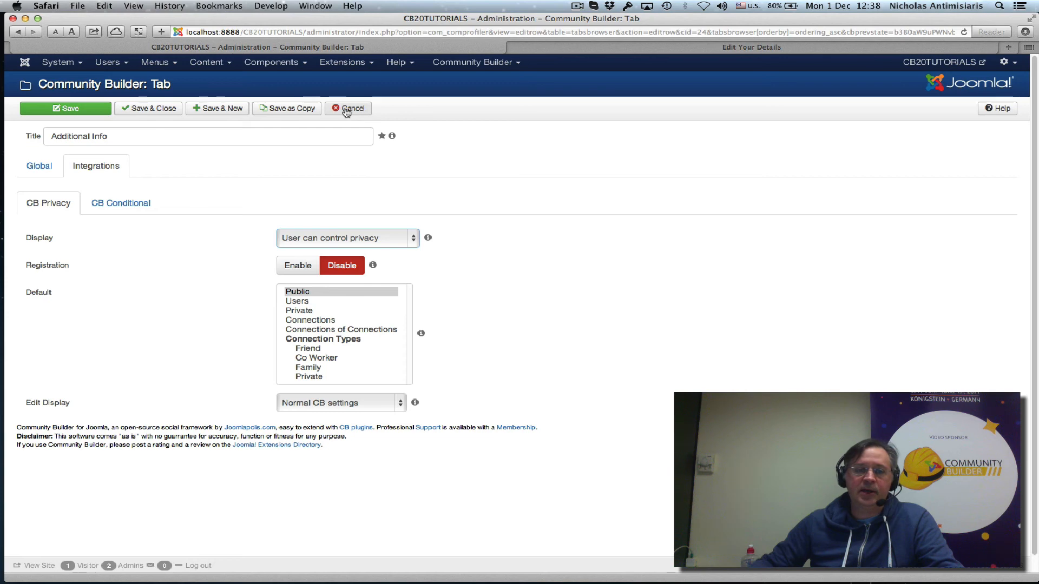
click(349, 108)
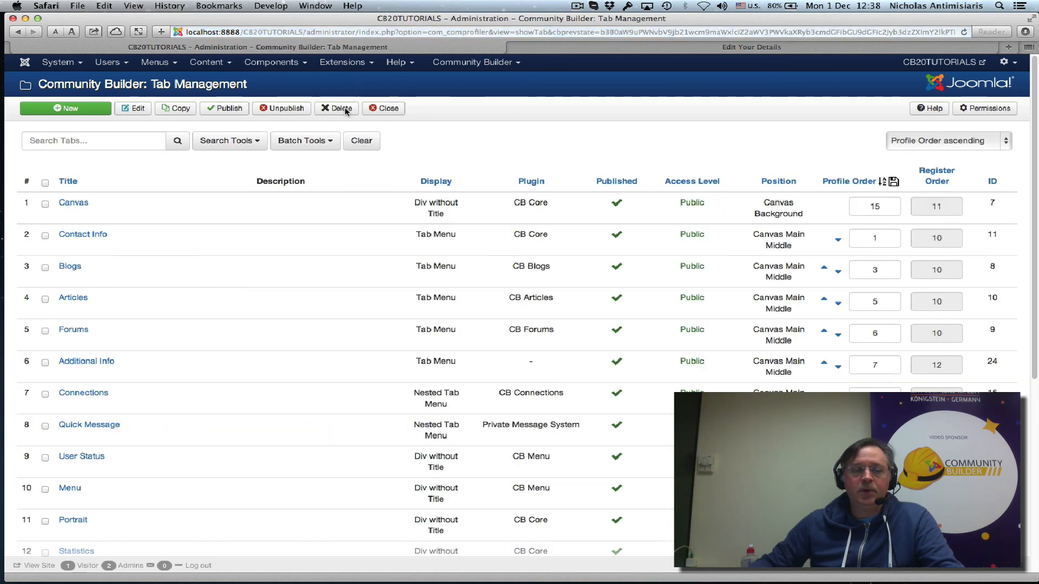
mouse_move(260, 434)
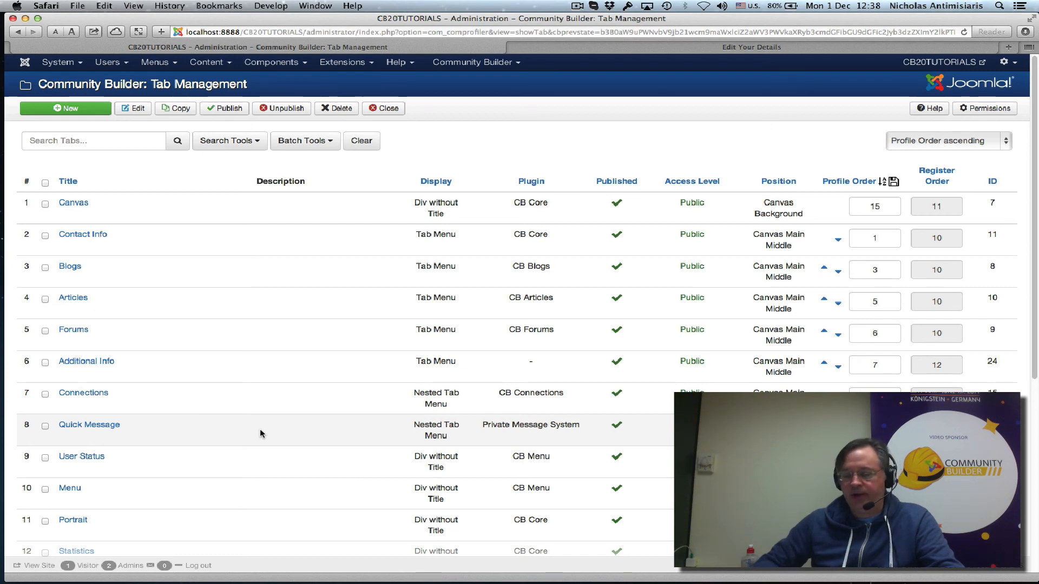
mouse_move(195, 343)
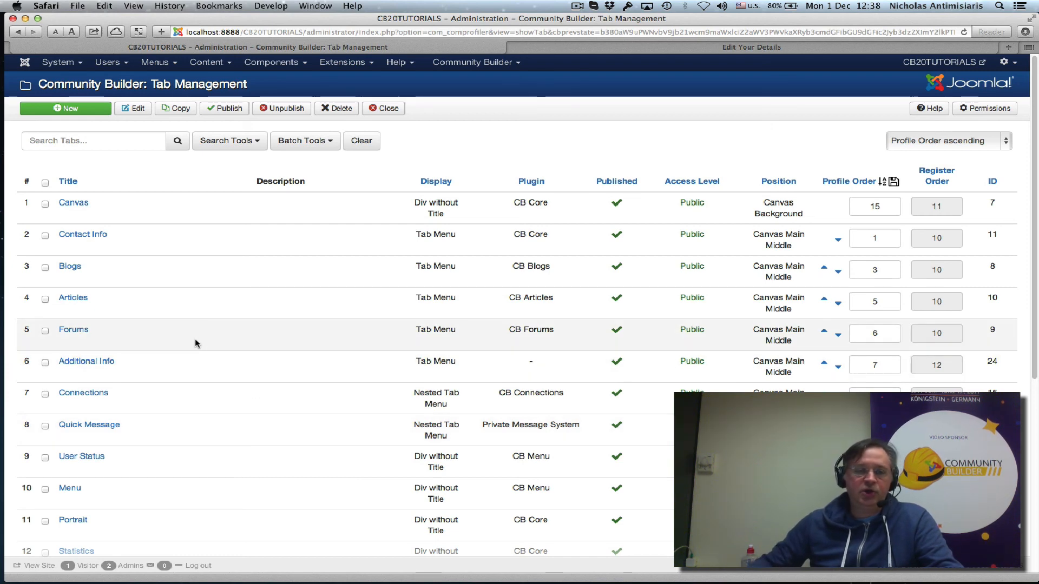
scroll(down, 3)
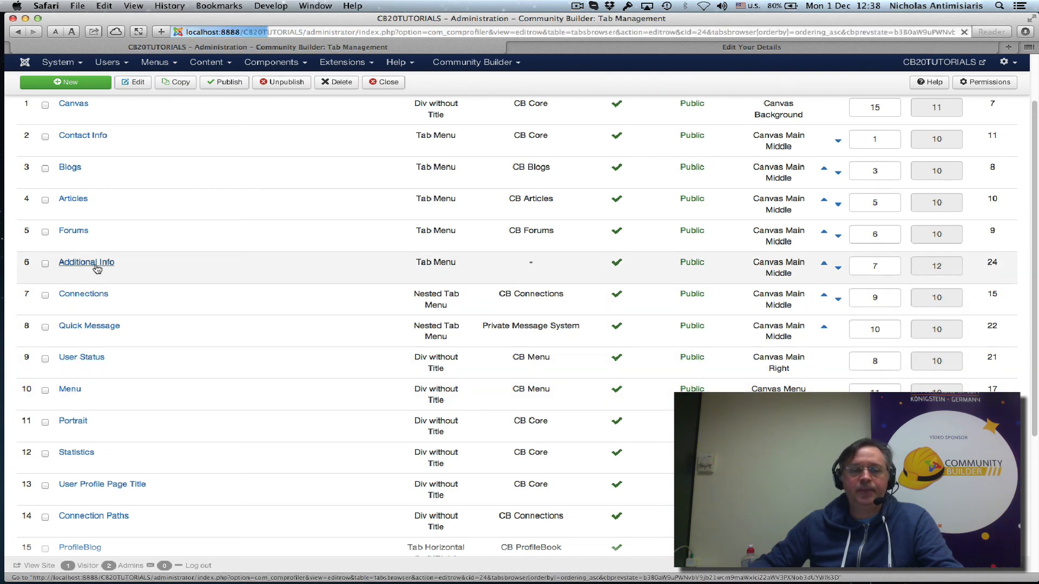
Step: Set Additional Info's CB Privacy display to Forced privacy control with Private default
click(86, 261)
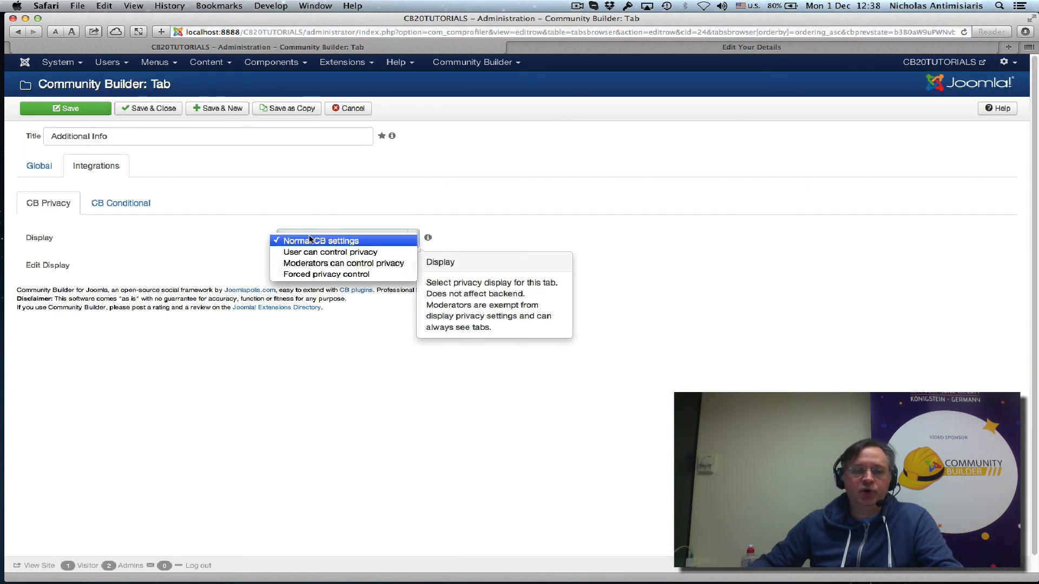
mouse_move(329, 251)
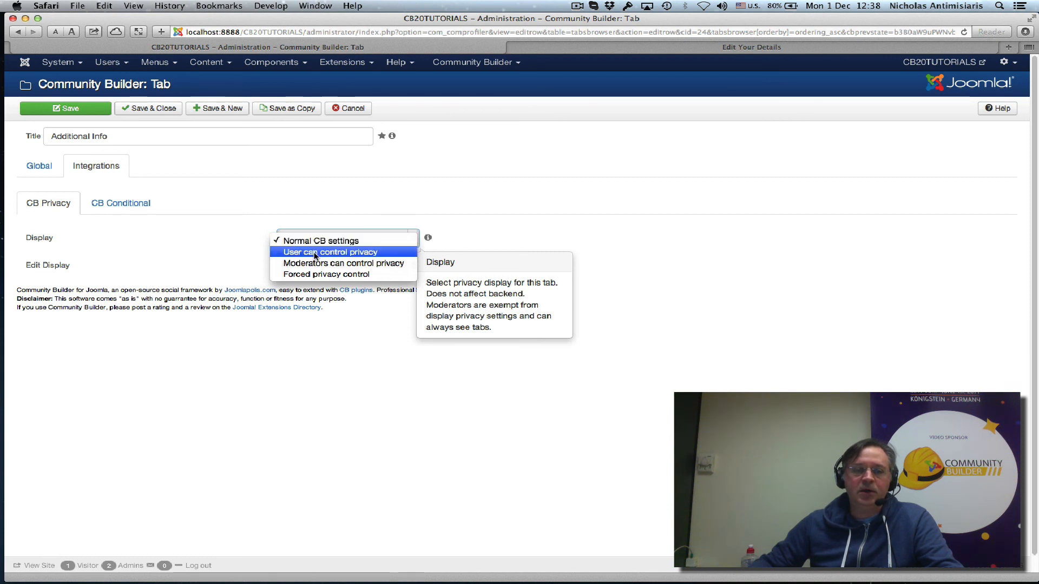
click(321, 240)
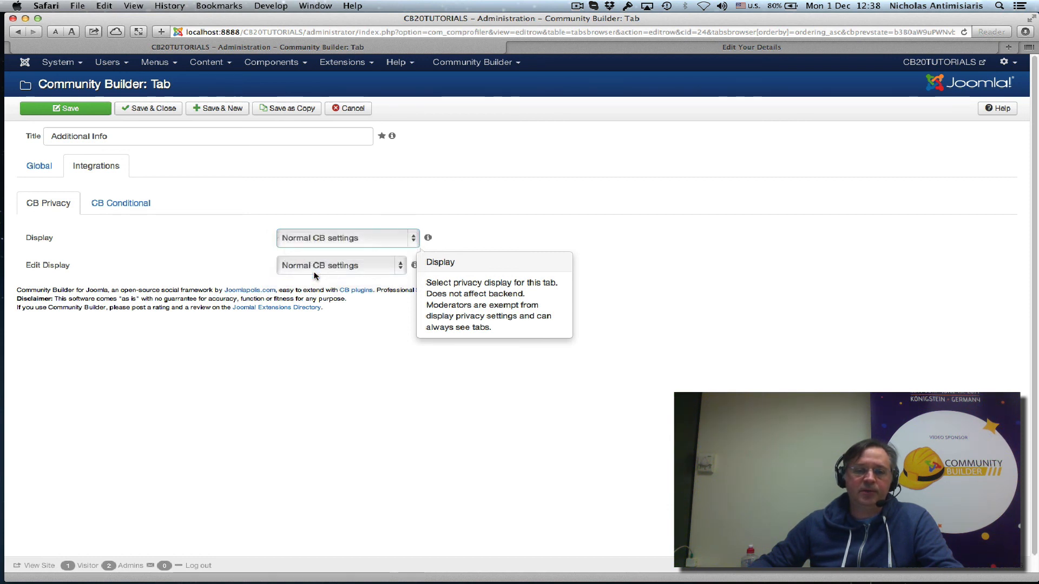
click(344, 238)
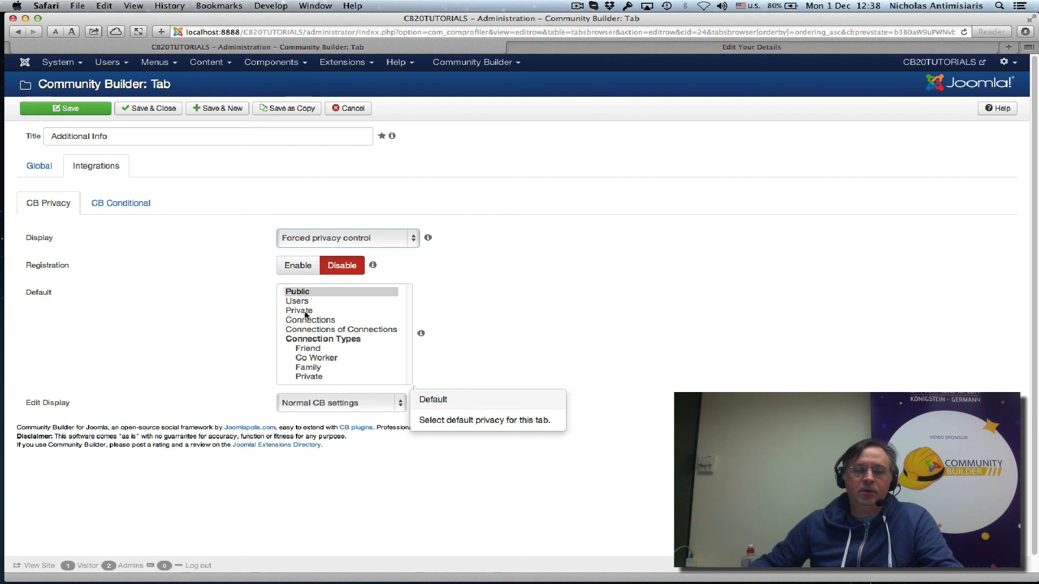
click(299, 310)
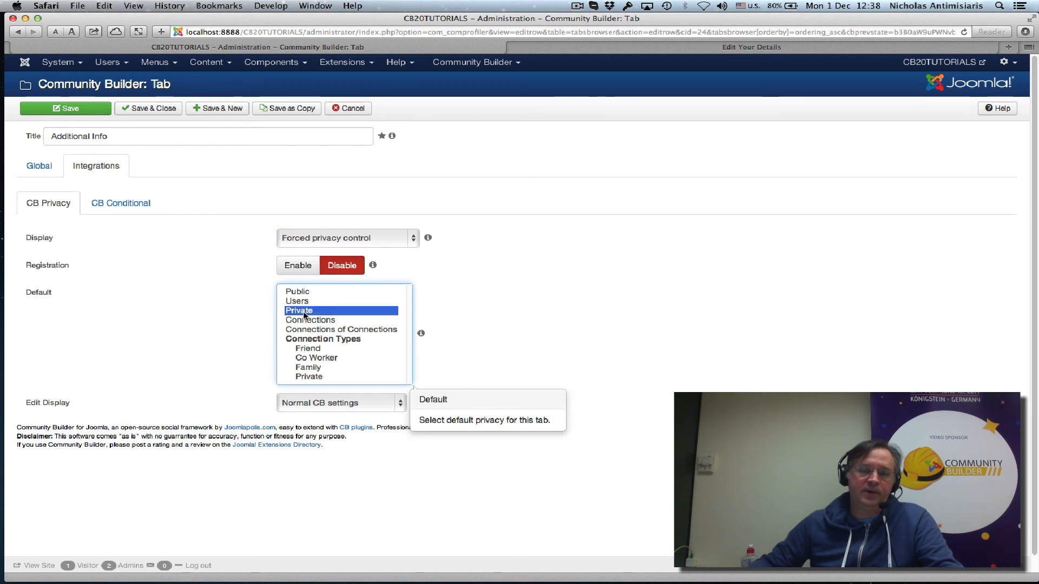
mouse_move(428, 237)
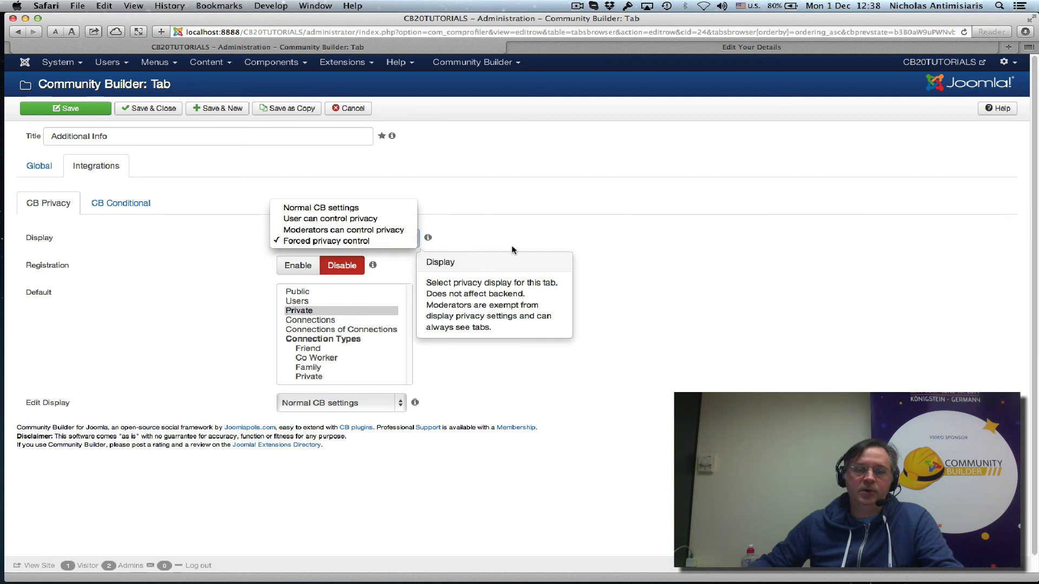
click(332, 241)
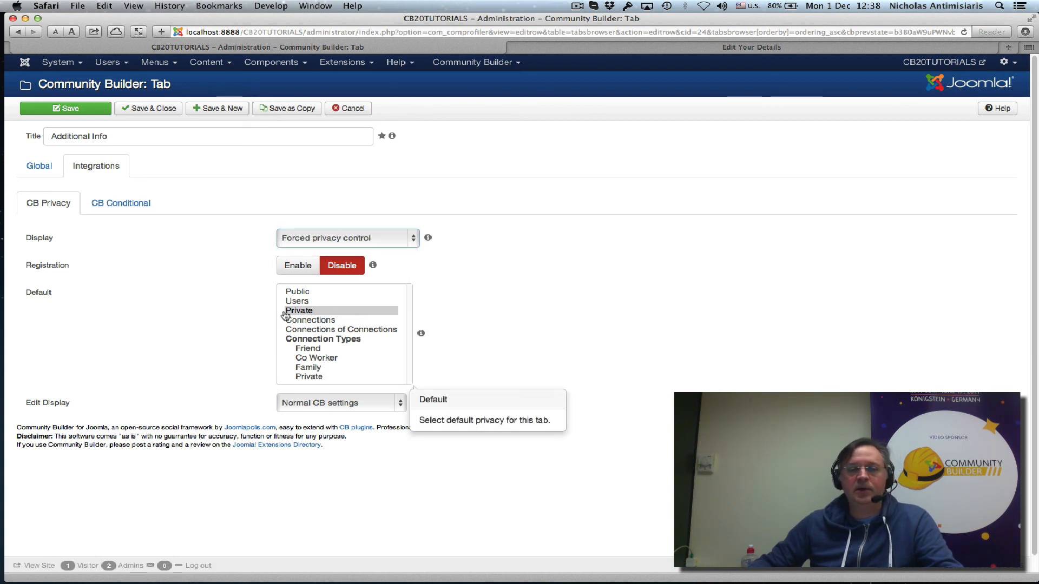
mouse_move(127, 287)
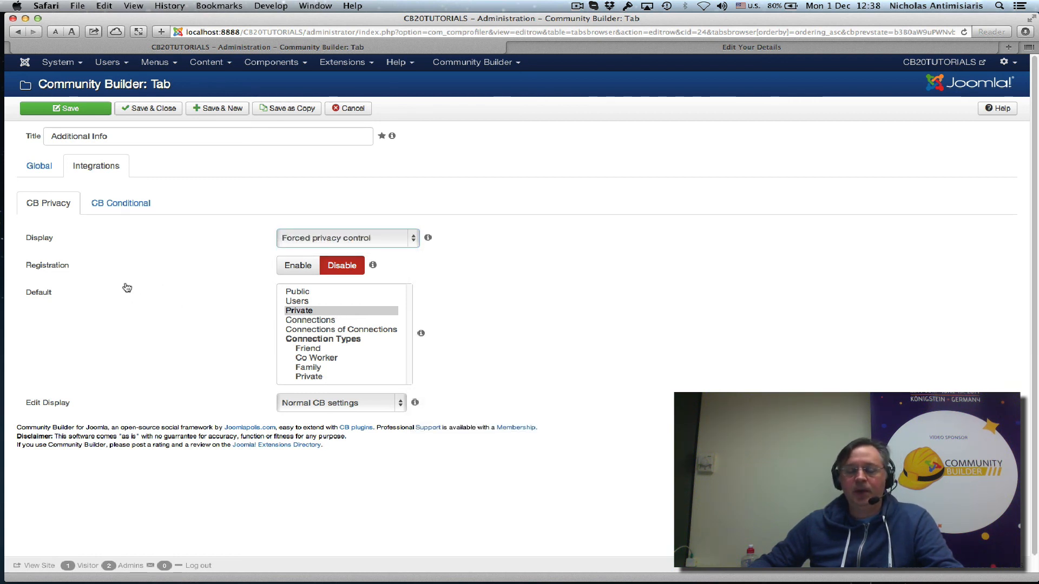
mouse_move(554, 289)
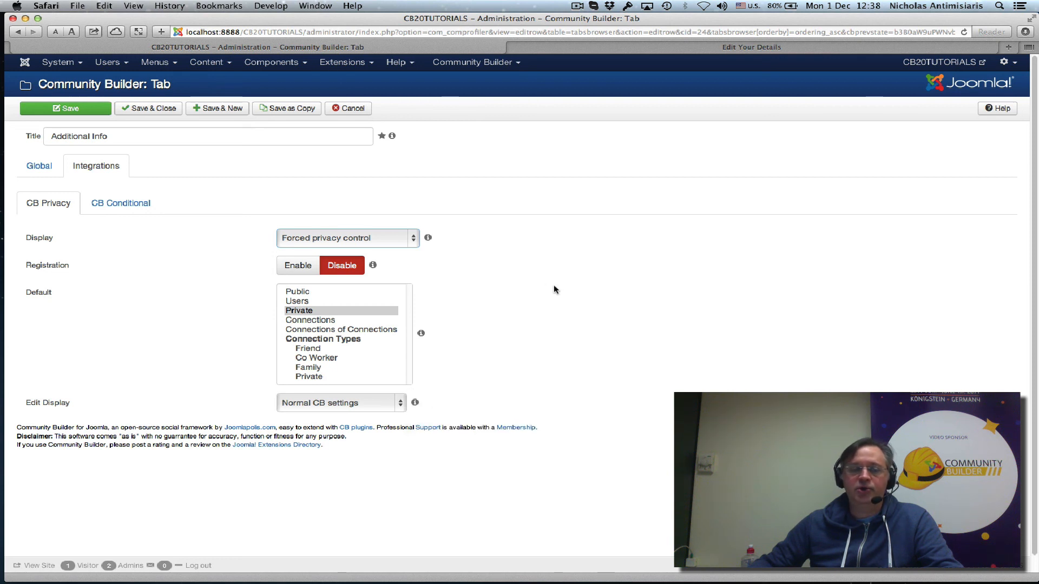